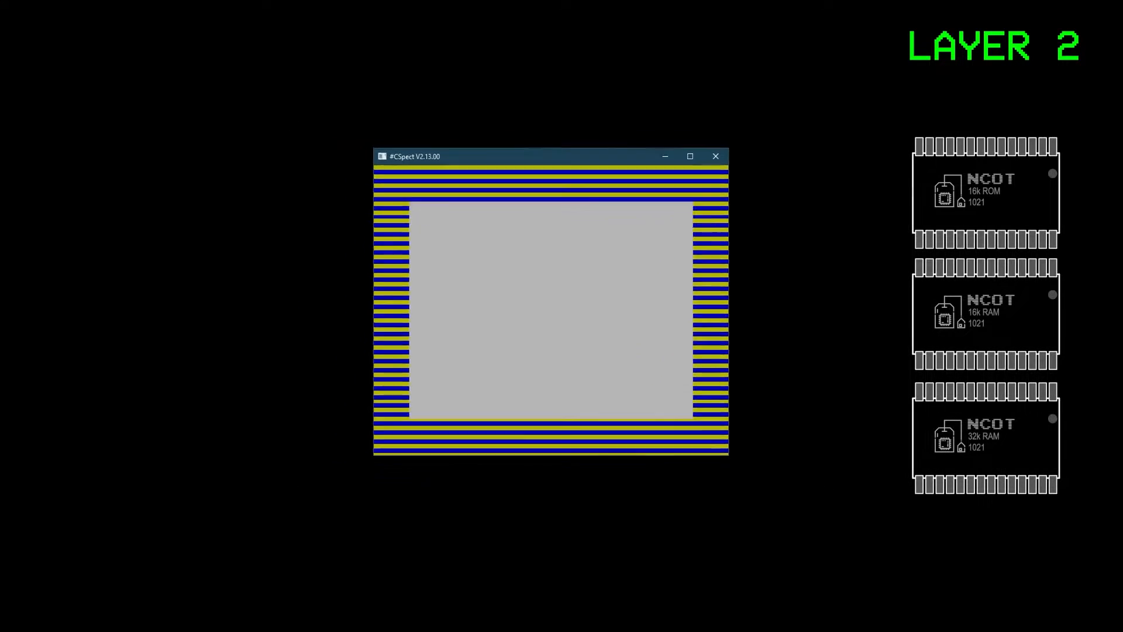
- Write inline plot(x, y, colour), picking the top/middle/bottom Layer 2 bank by y and adjusting newy
{"action": "left_click_drag", "start_coordinate": [414, 156], "coordinate": [781, 244]}
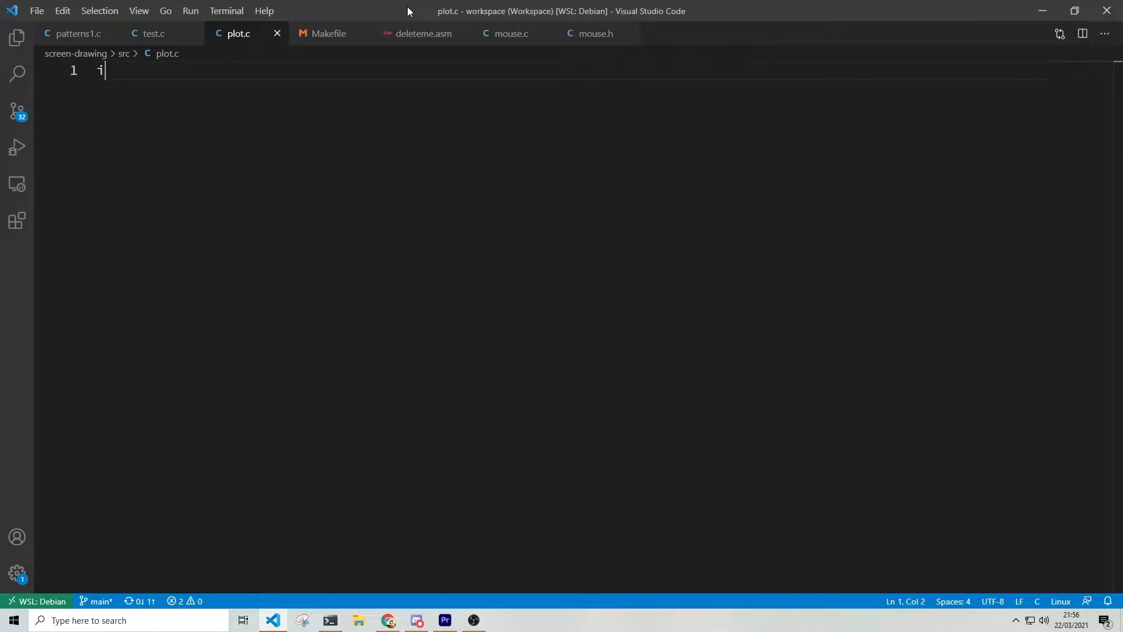
{"action": "type", "text": "inline void plot(unsigned char x,"}
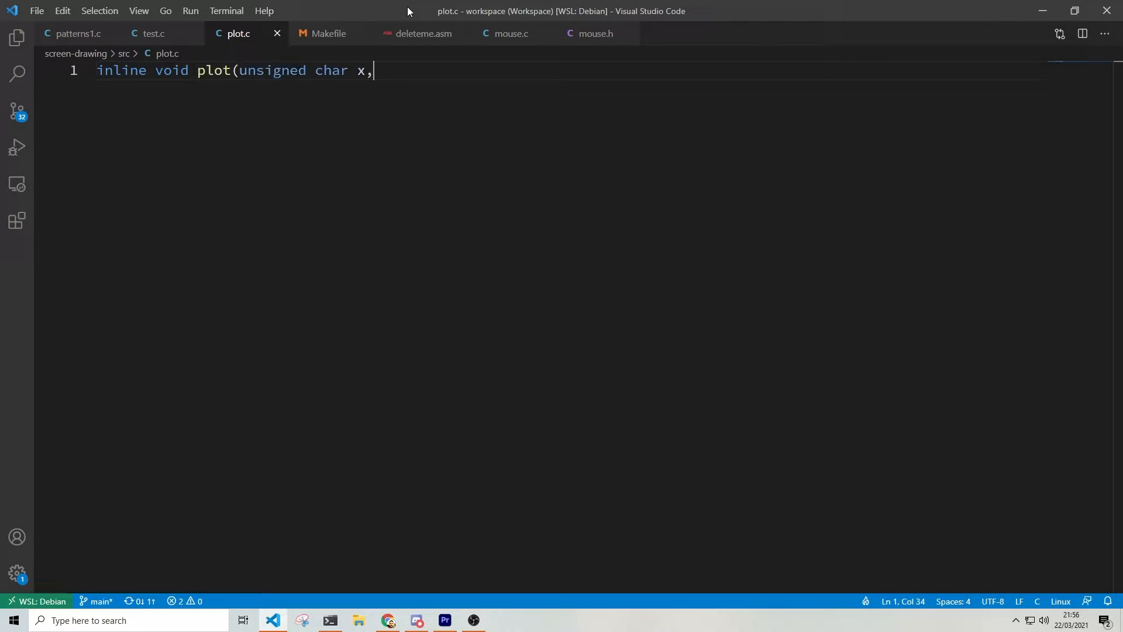
{"action": "type", "text": "unsigned char y, unsigned char colour"}
{"action": "type", "text": "unsigned char newy"}
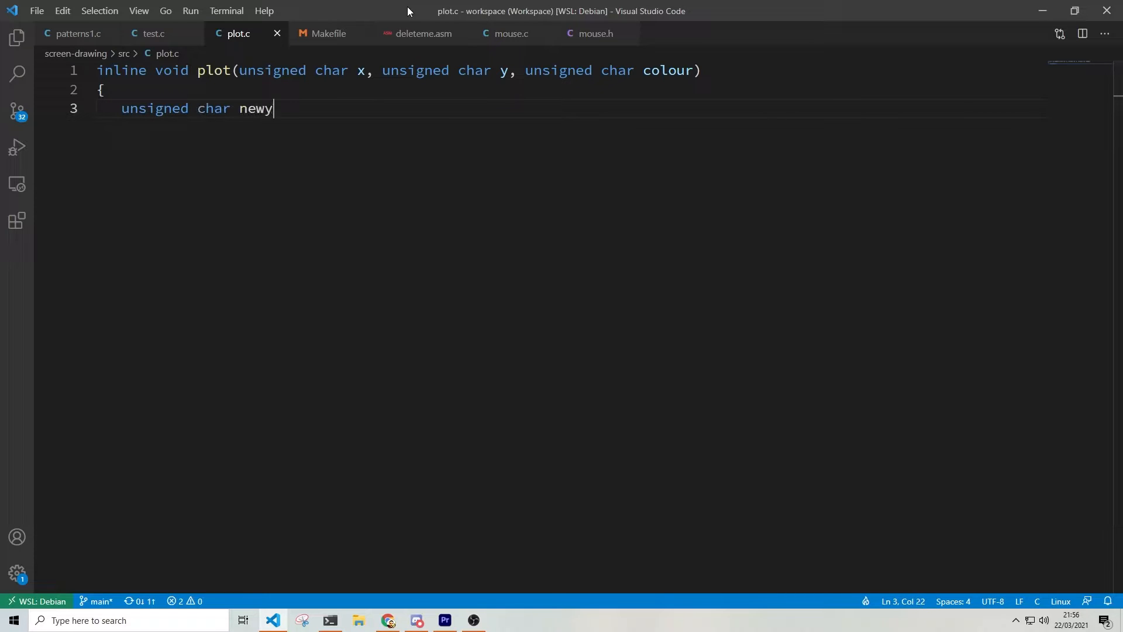
{"action": "type", "text": "= y;"}
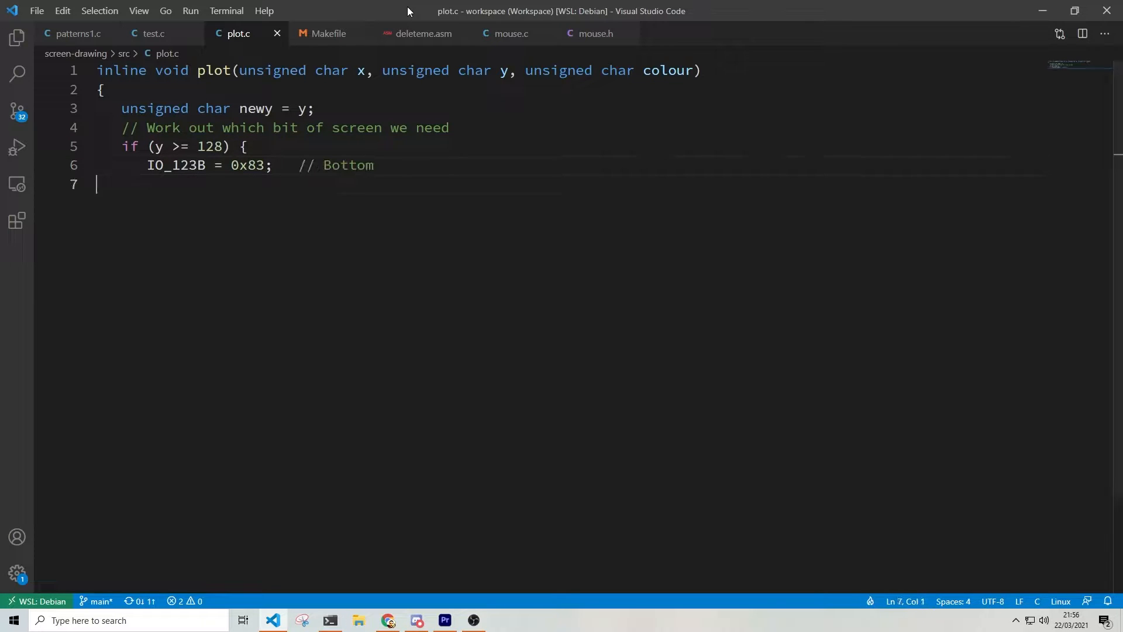
{"action": "type", "text": "newy -= 128;"}
{"action": "type", "text": "IO_123B = 0x03;   //"}
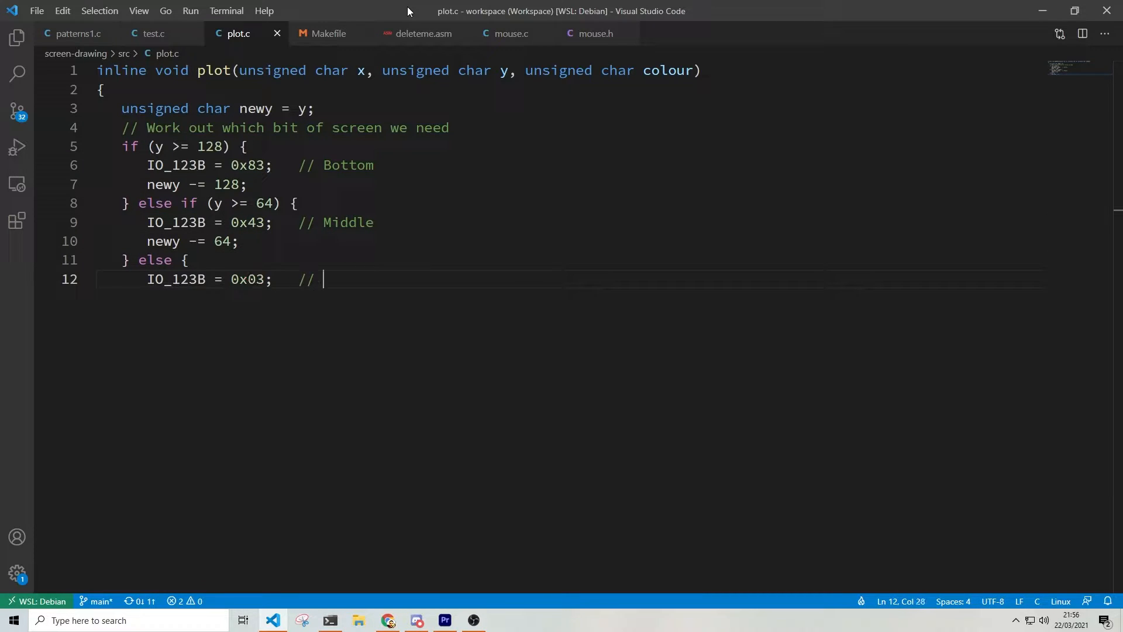
{"action": "type", "text": "Top"}
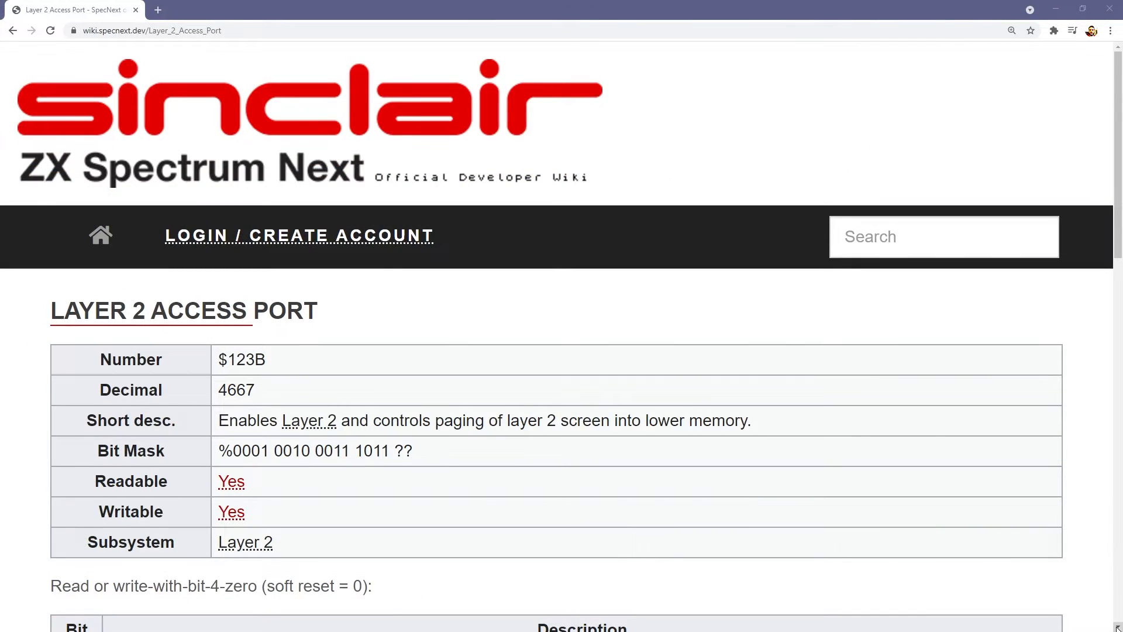
- Read down the Layer 2 Access Port page, then go to the Layer 2 RAM Page Register page
{"action": "scroll", "scroll_direction": "down", "scroll_amount": 3}
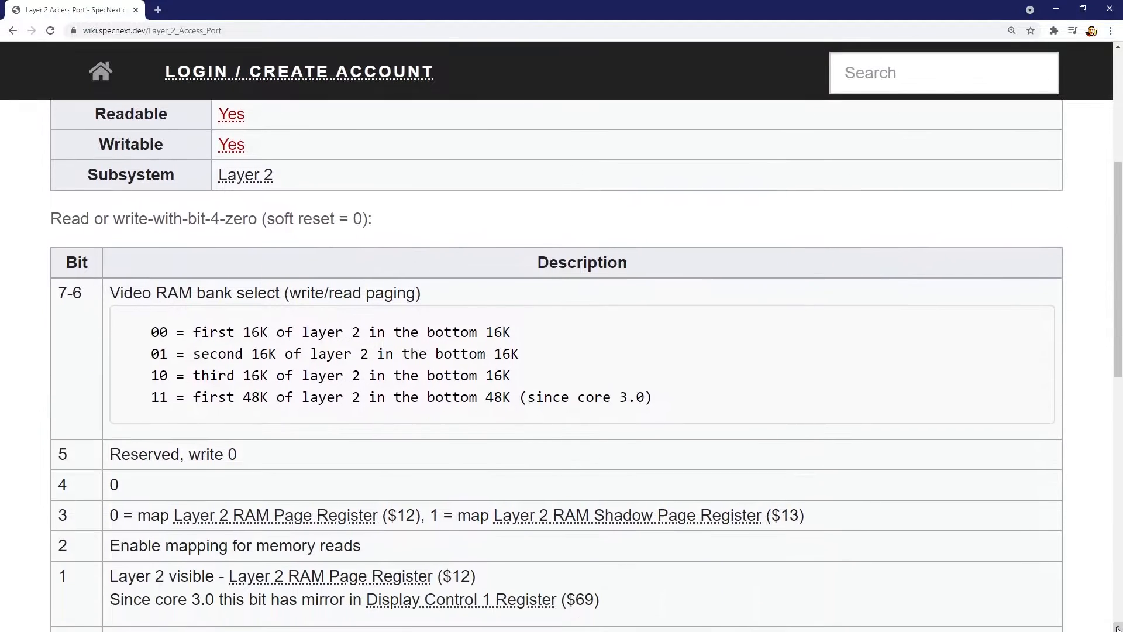
{"action": "scroll", "scroll_direction": "down", "scroll_amount": 3}
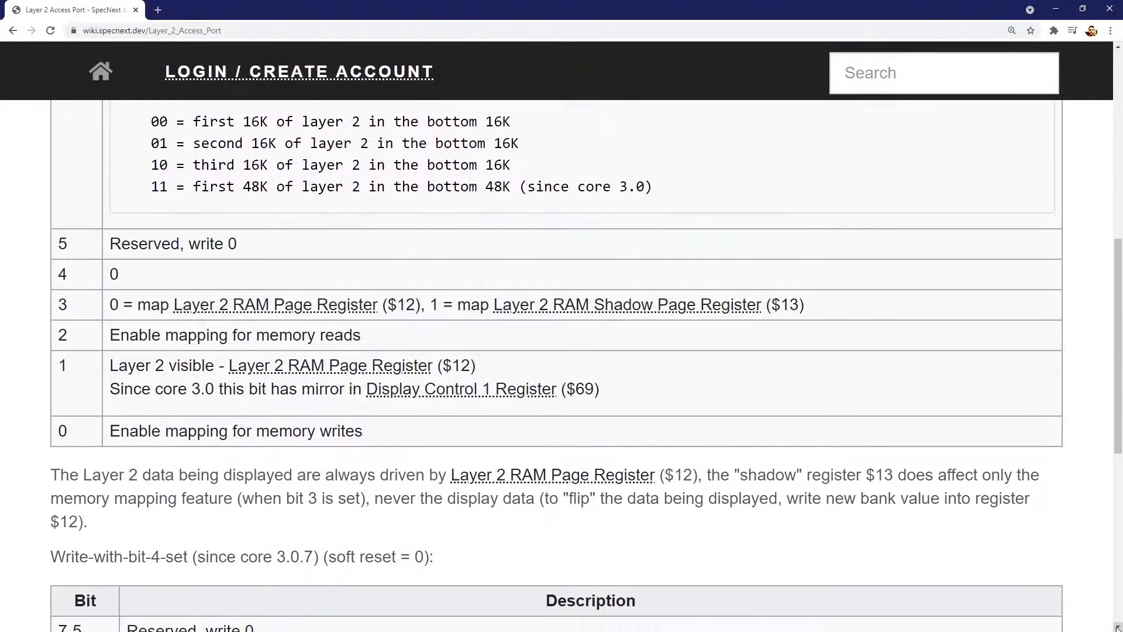
{"action": "scroll", "scroll_direction": "down", "scroll_amount": 3}
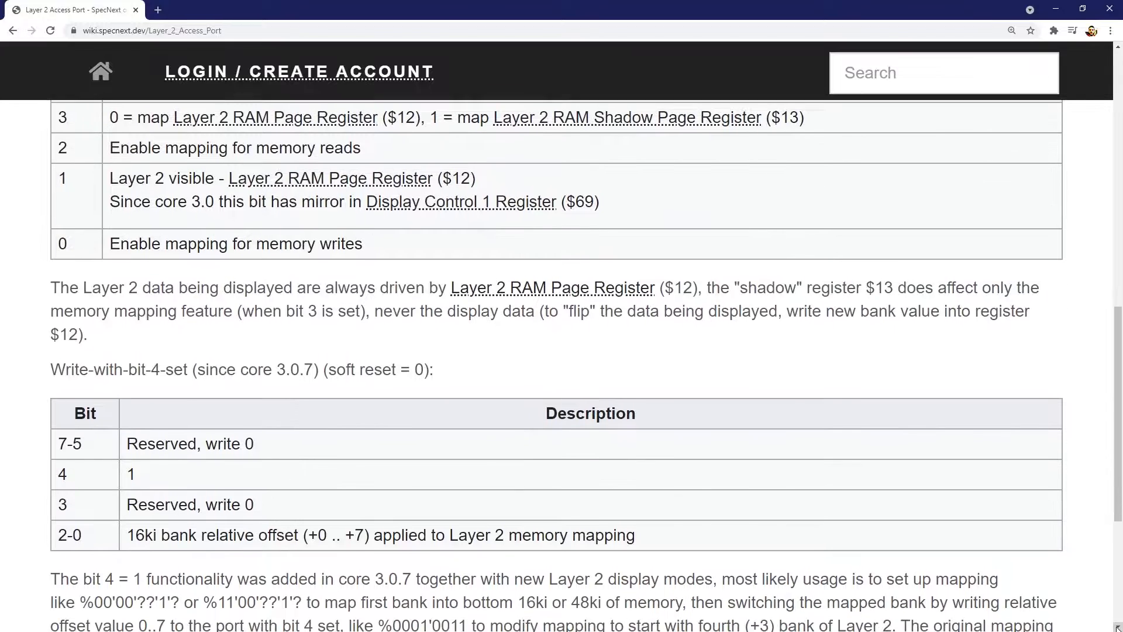
{"action": "scroll", "scroll_direction": "down", "scroll_amount": 3}
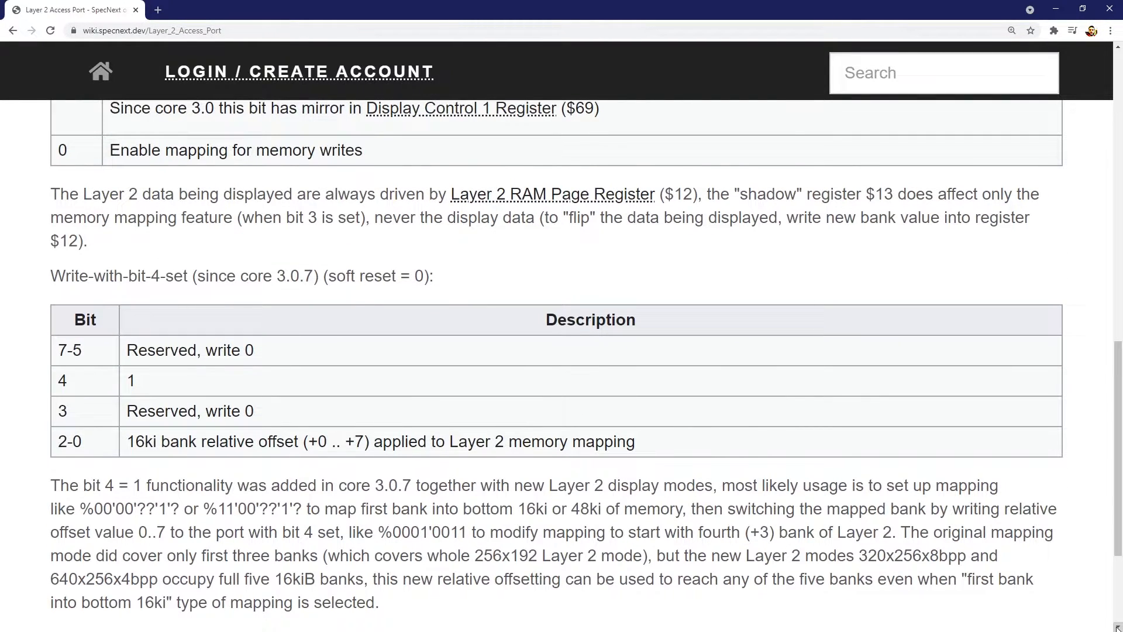
{"action": "scroll", "scroll_direction": "down", "scroll_amount": 3}
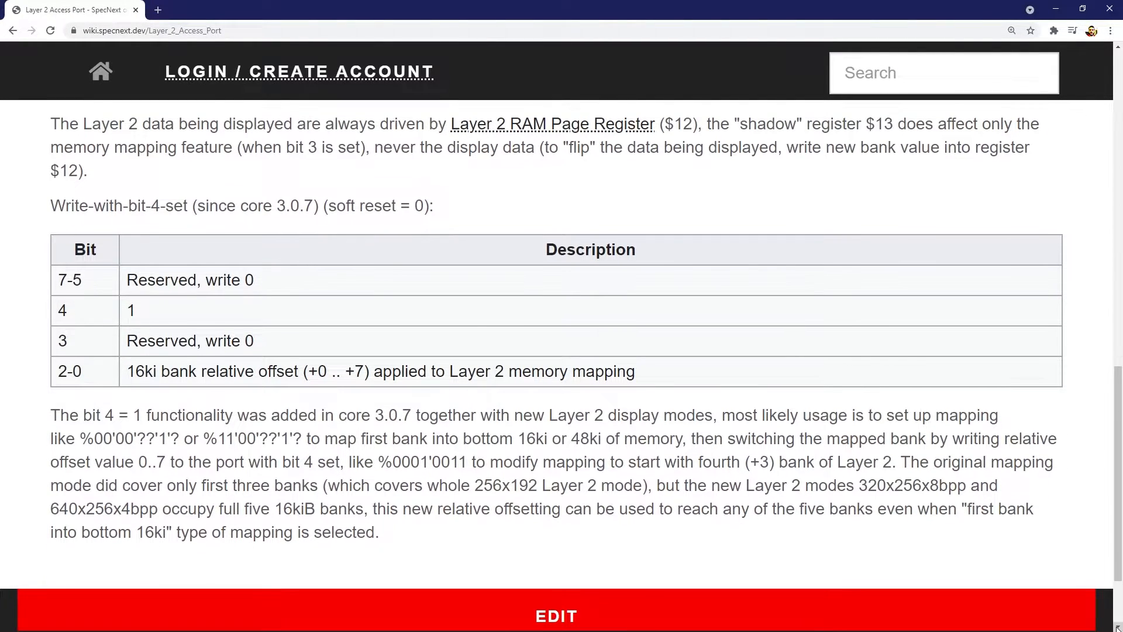
{"action": "left_click", "coordinate": [551, 123]}
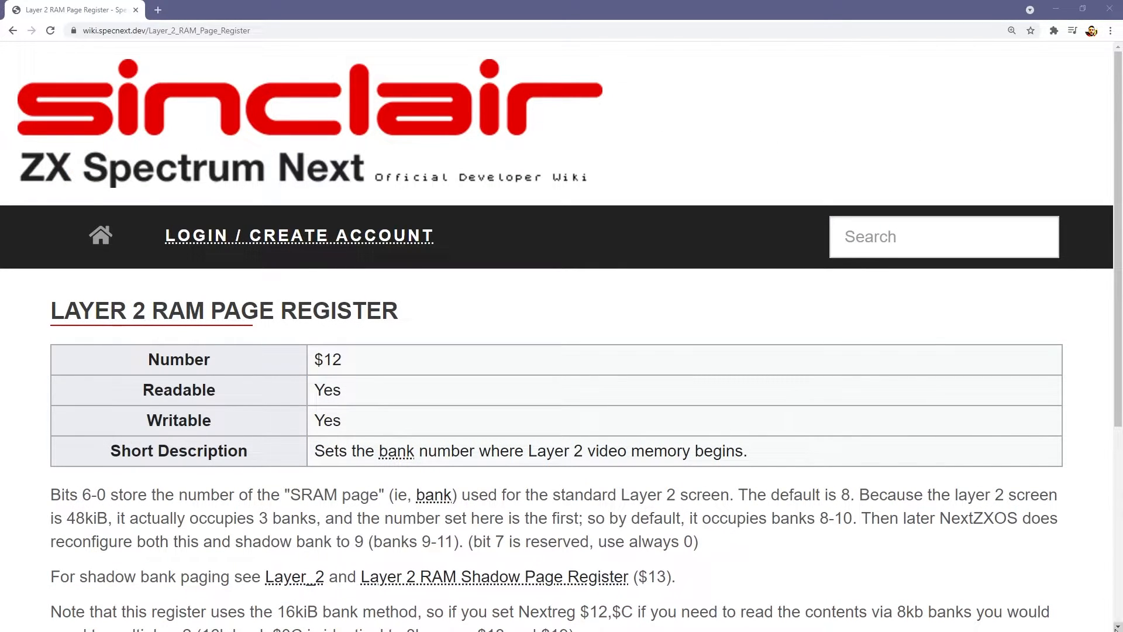
{"action": "scroll", "scroll_direction": "down", "scroll_amount": 3}
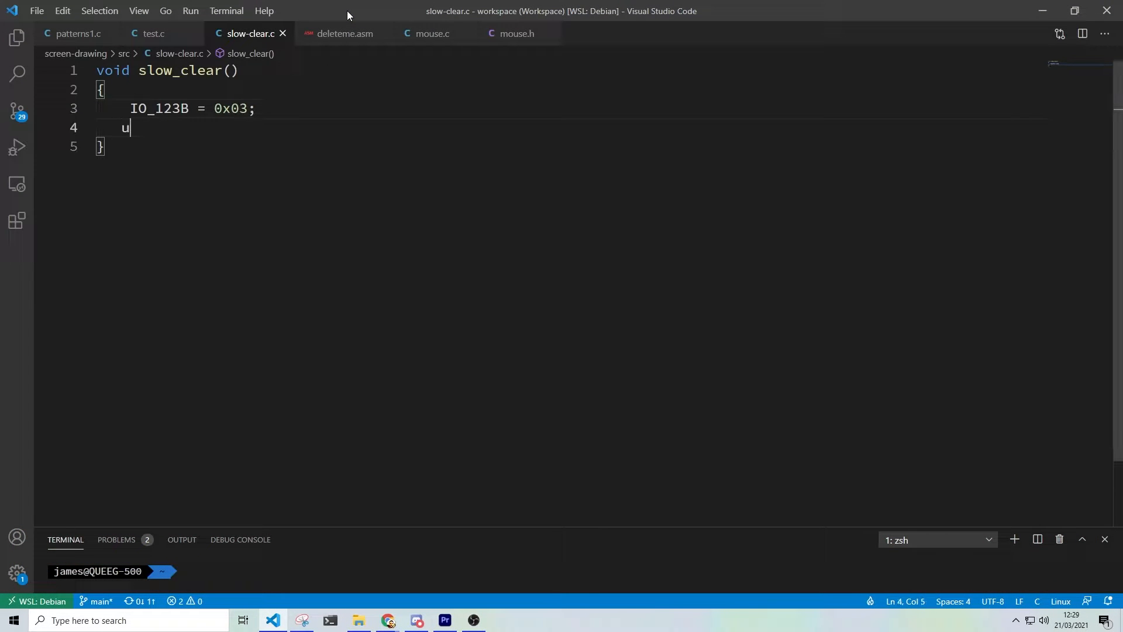
- Add HL and DE pointers, DE = HL; DE++, and a 16384-iteration loop writing *HL++ = 0
{"action": "type", "text": "nsigned int *HL = *(&0"}
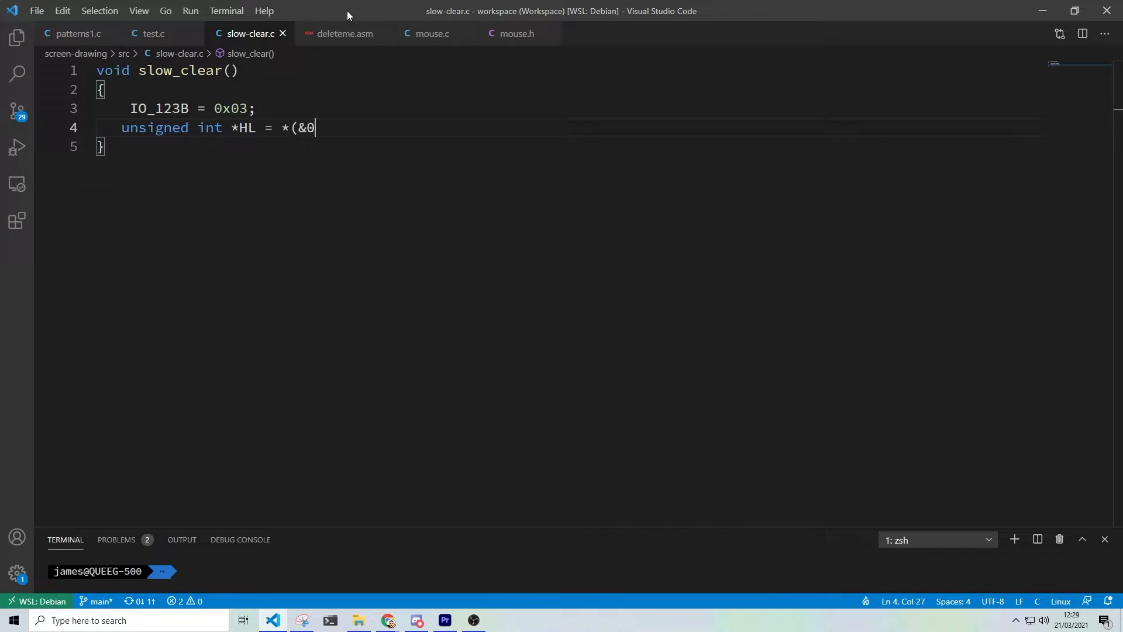
{"action": "type", "text": "000);"}
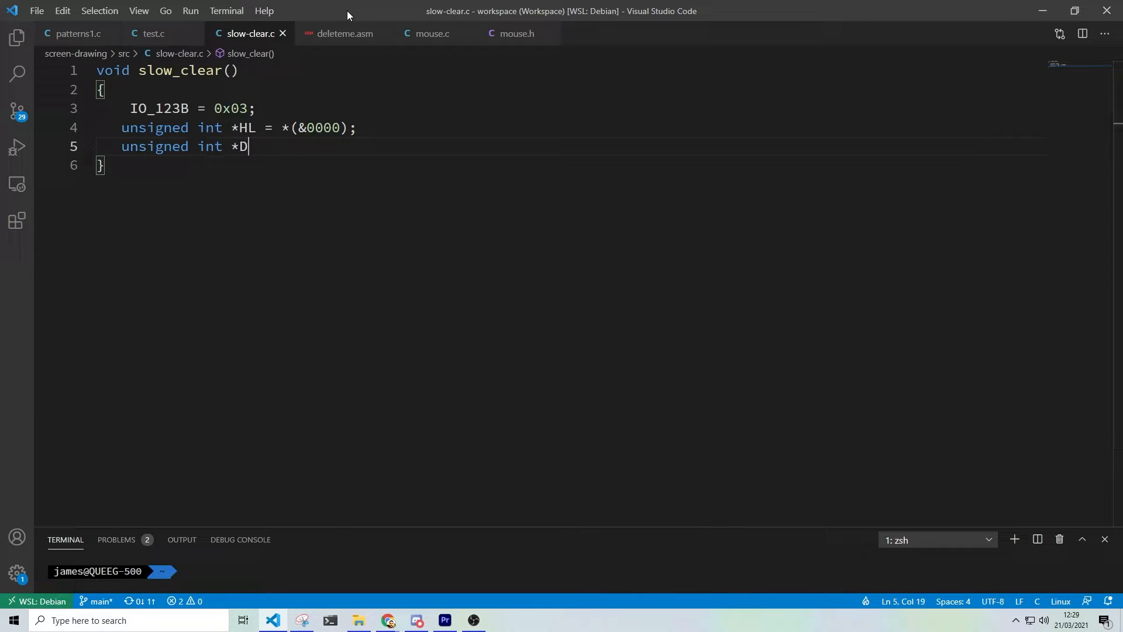
{"action": "type", "text": "E;"}
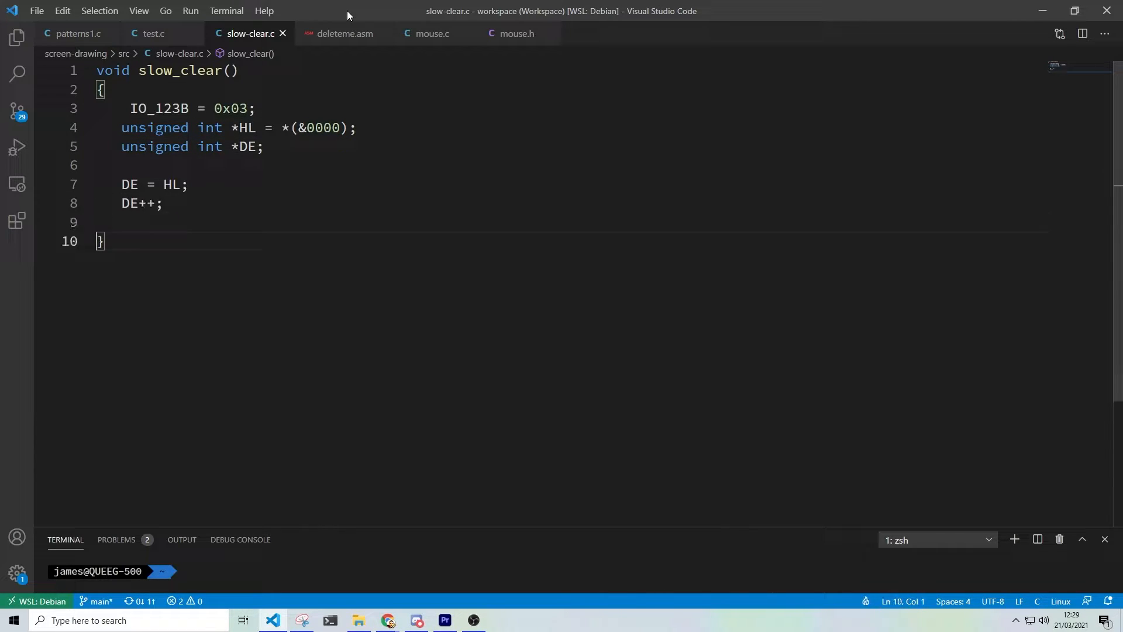
{"action": "type", "text": "for (int BC = 0; BC < 16384; BC++"}
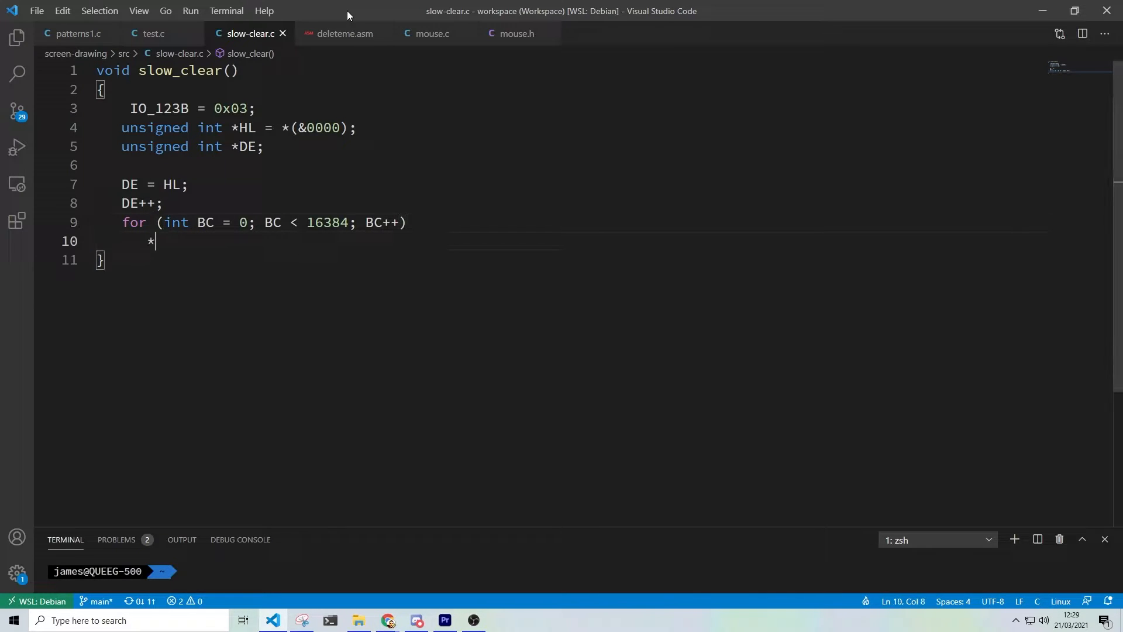
{"action": "type", "text": "HL++ = 0;"}
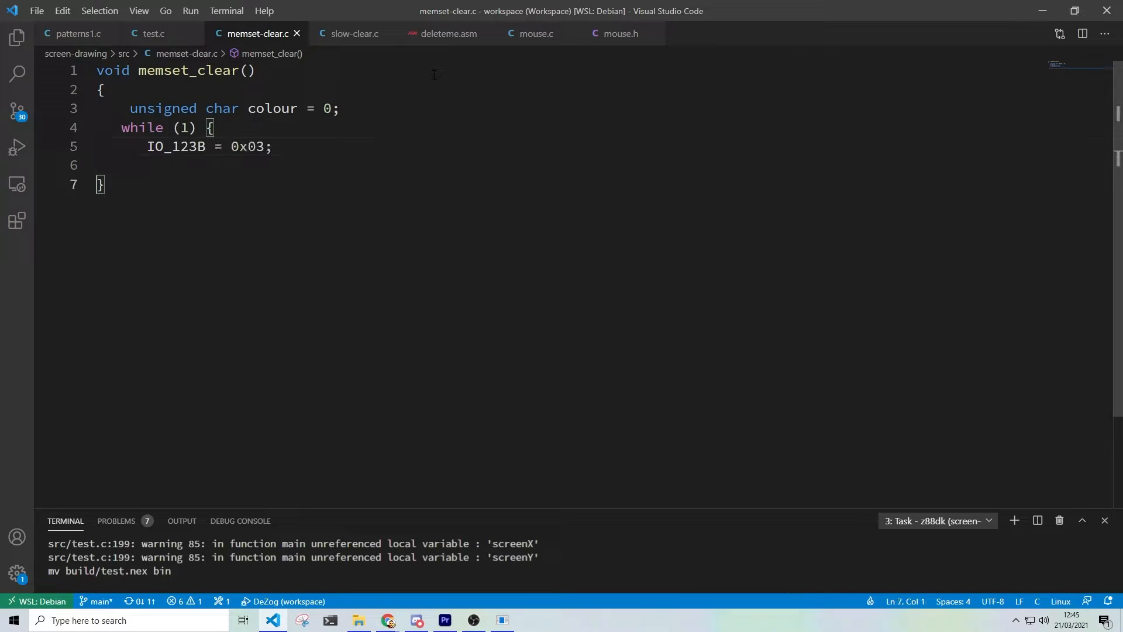
- Add memset(0, colour++, ...) inside the while loop after IO_123B = 0x03
{"action": "type", "text": "memset(0, colour++,"}
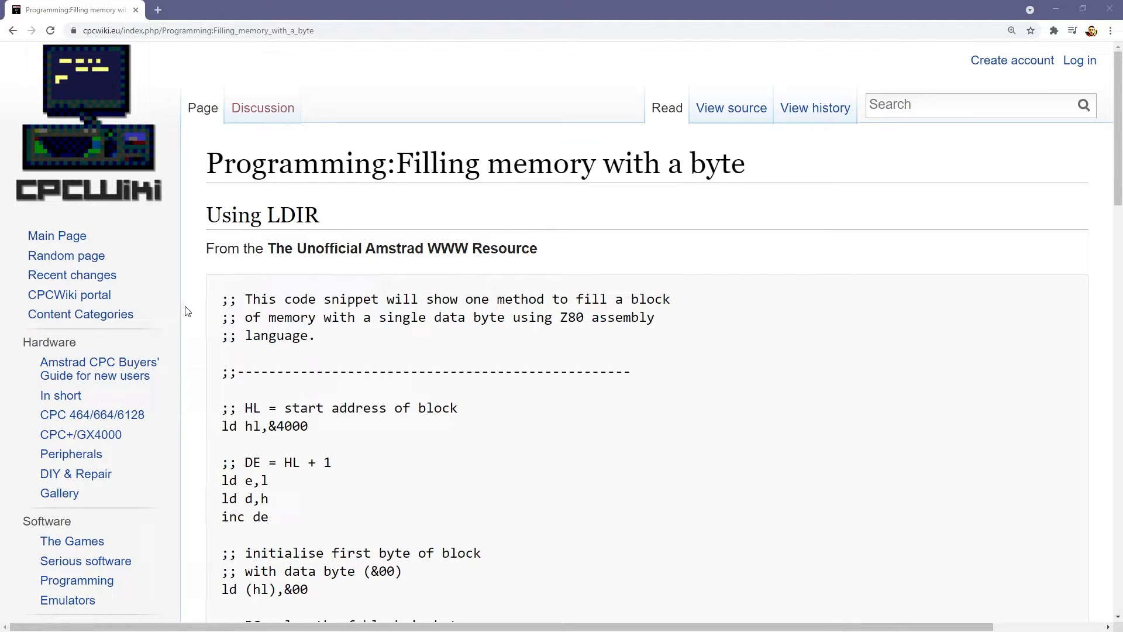
{"action": "scroll", "scroll_direction": "down", "scroll_amount": 3}
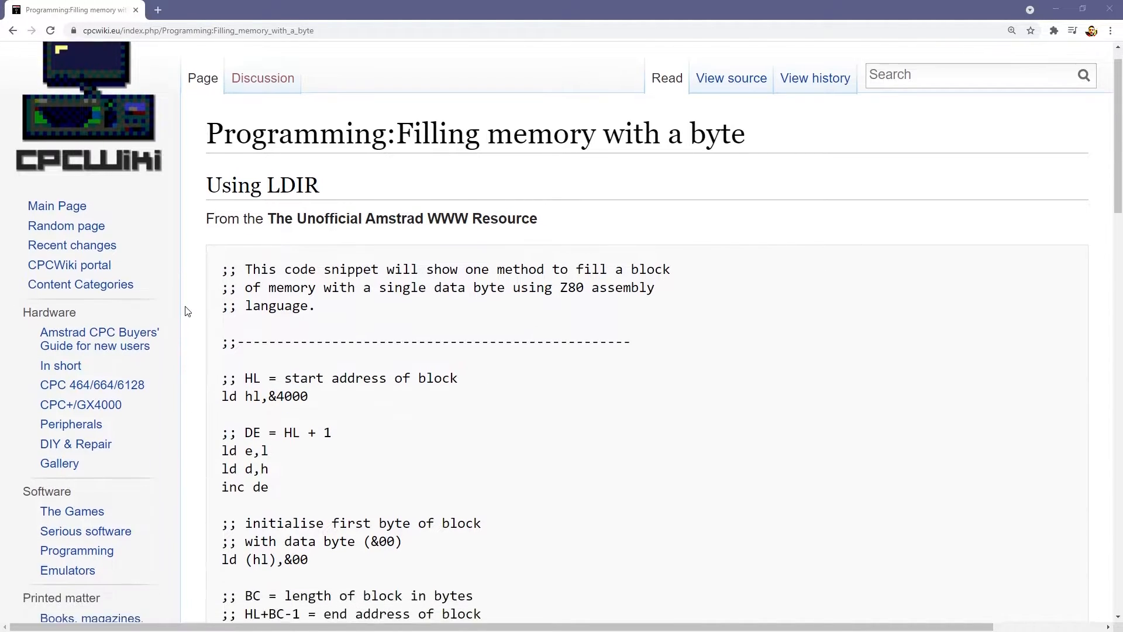
{"action": "scroll", "scroll_direction": "down", "scroll_amount": 3}
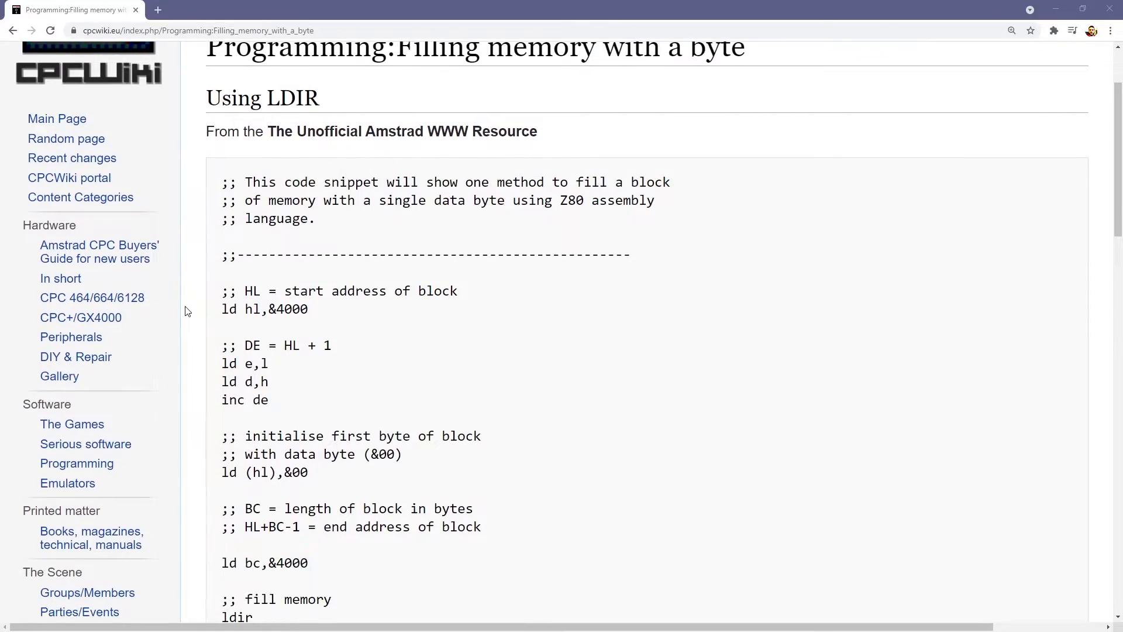
{"action": "scroll", "scroll_direction": "down", "scroll_amount": 3}
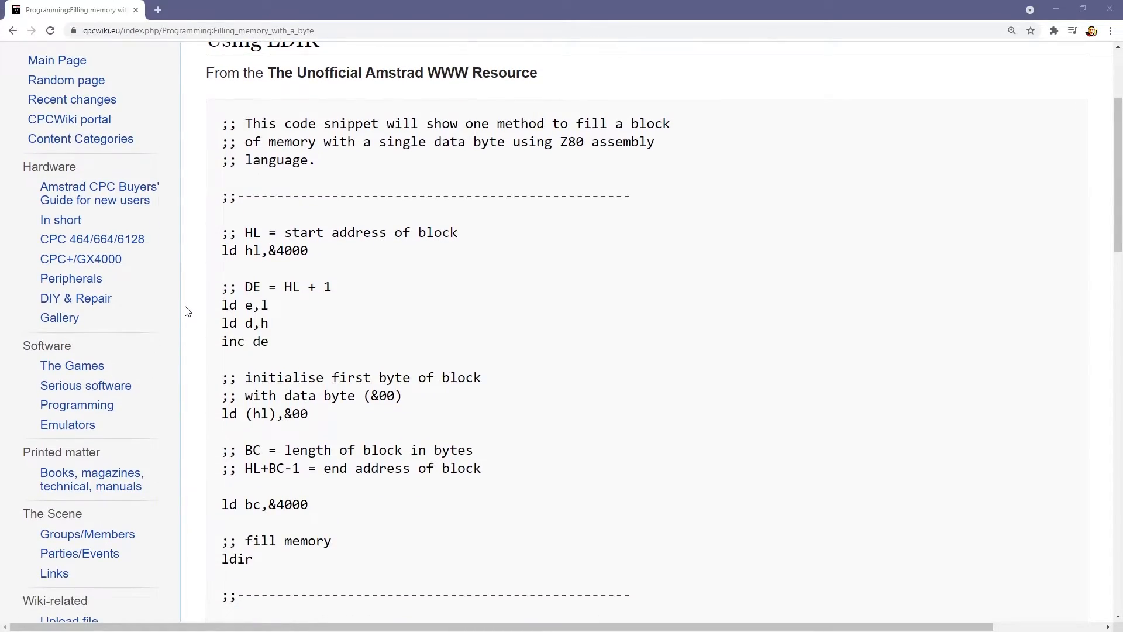
{"action": "scroll", "scroll_direction": "down", "scroll_amount": 3}
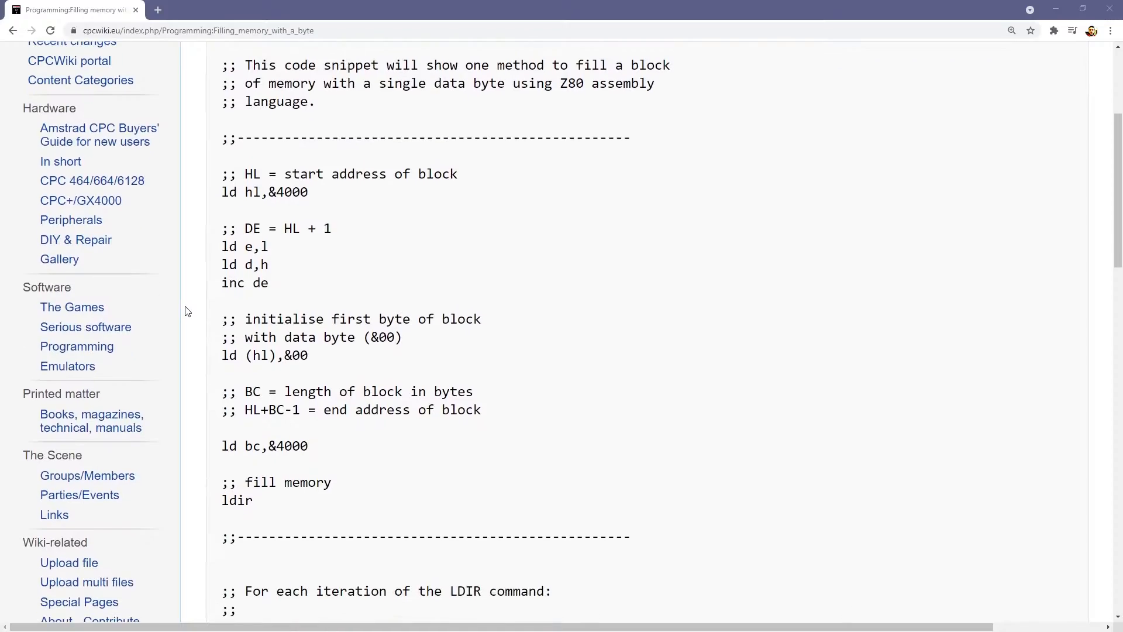
{"action": "scroll", "scroll_direction": "down", "scroll_amount": 3}
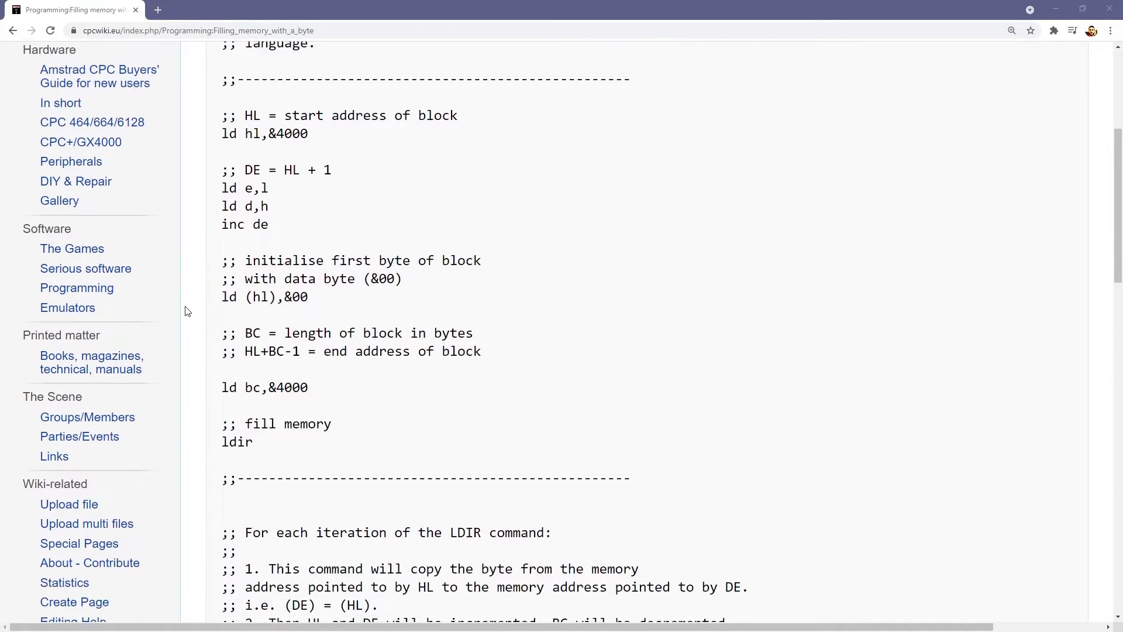
{"action": "scroll", "scroll_direction": "down", "scroll_amount": 3}
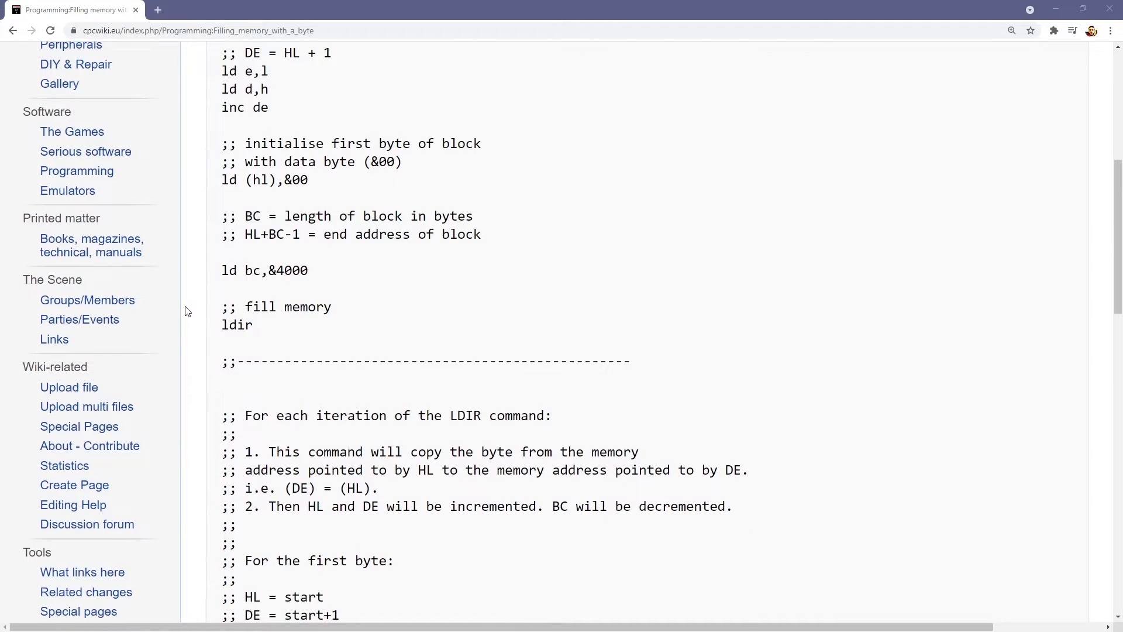
{"action": "scroll", "scroll_direction": "down", "scroll_amount": 3}
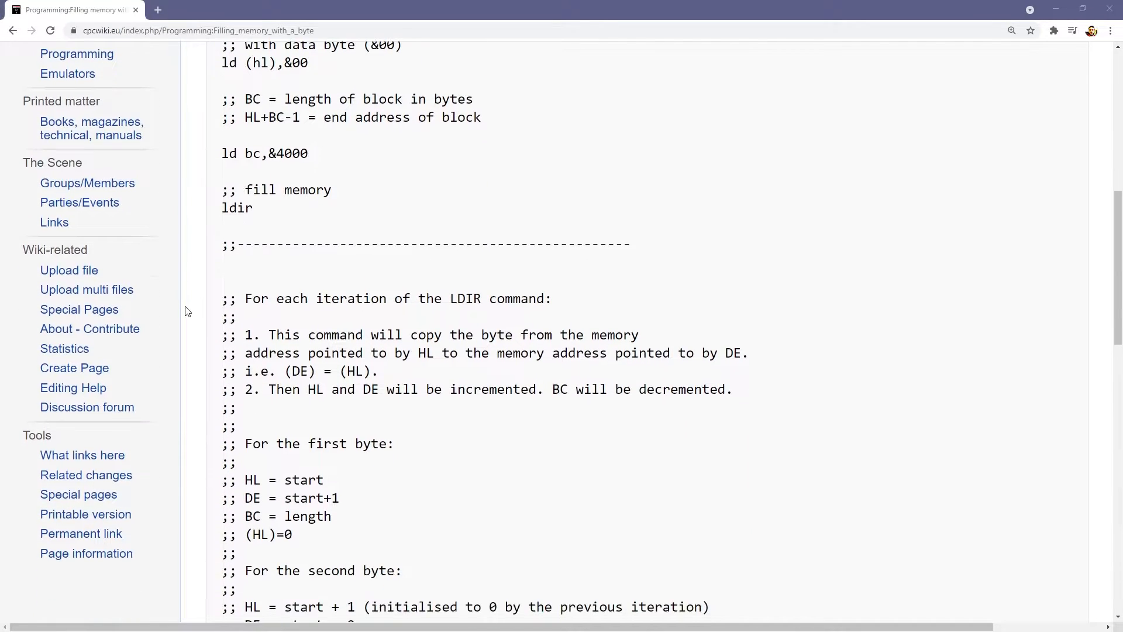
{"action": "scroll", "scroll_direction": "down", "scroll_amount": 3}
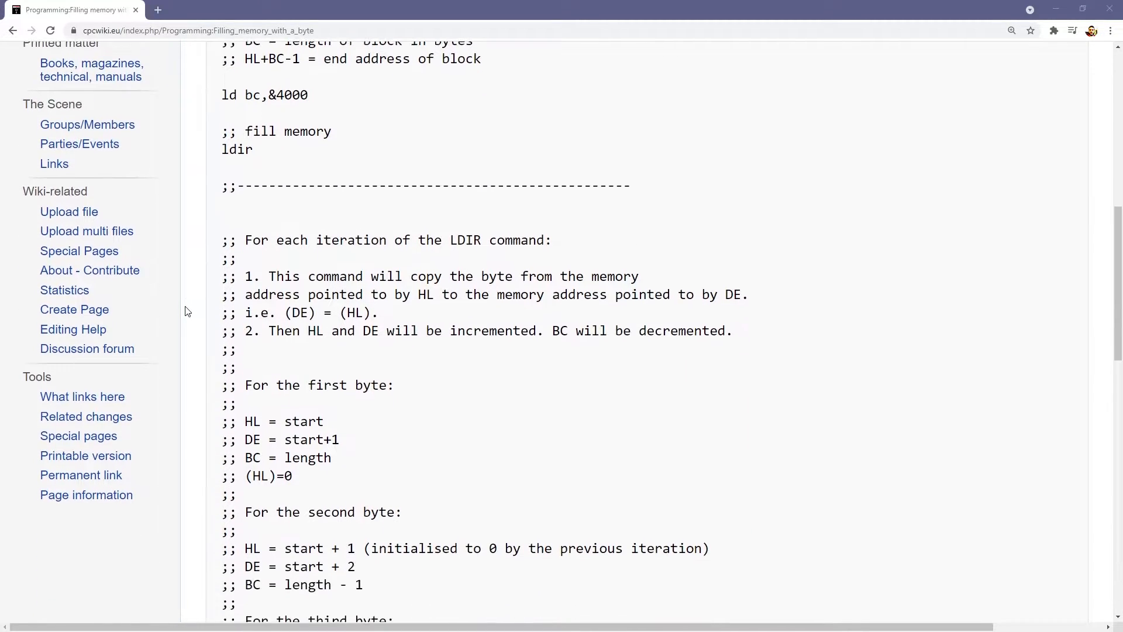
{"action": "scroll", "scroll_direction": "down", "scroll_amount": 3}
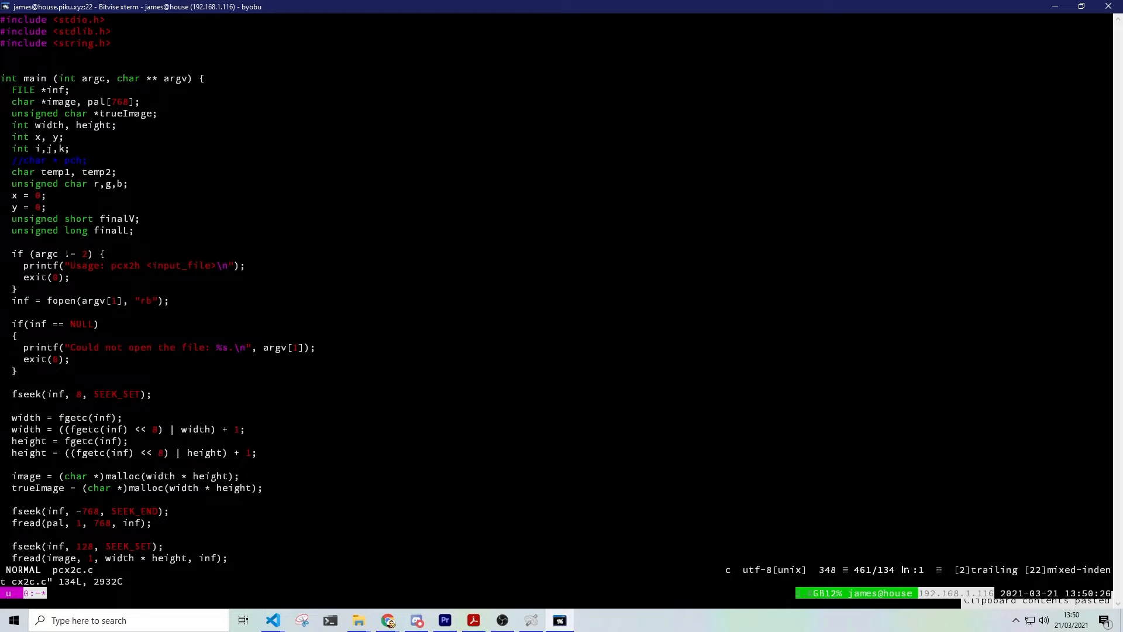
- Scroll through pcx2c.c's main routine in Vim, which reads PCX dimensions and palette
{"action": "scroll", "scroll_direction": "down", "scroll_amount": 3}
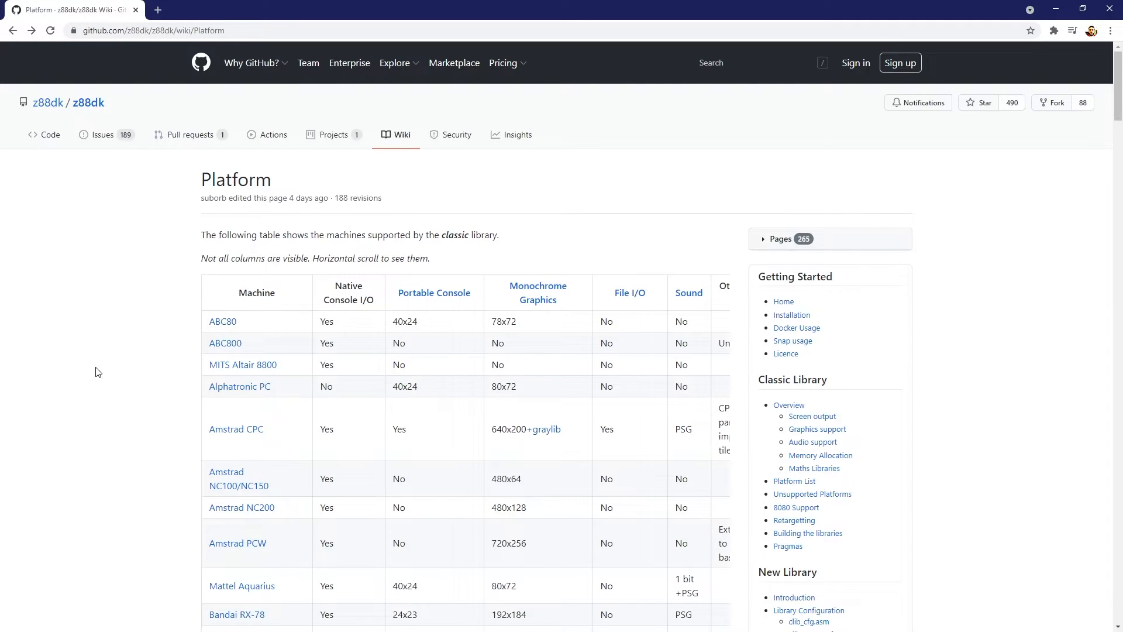
- Find 'zx' in the z88dk Platform table and open the ZX Spectrum Next page
{"action": "scroll", "scroll_direction": "down", "scroll_amount": 3}
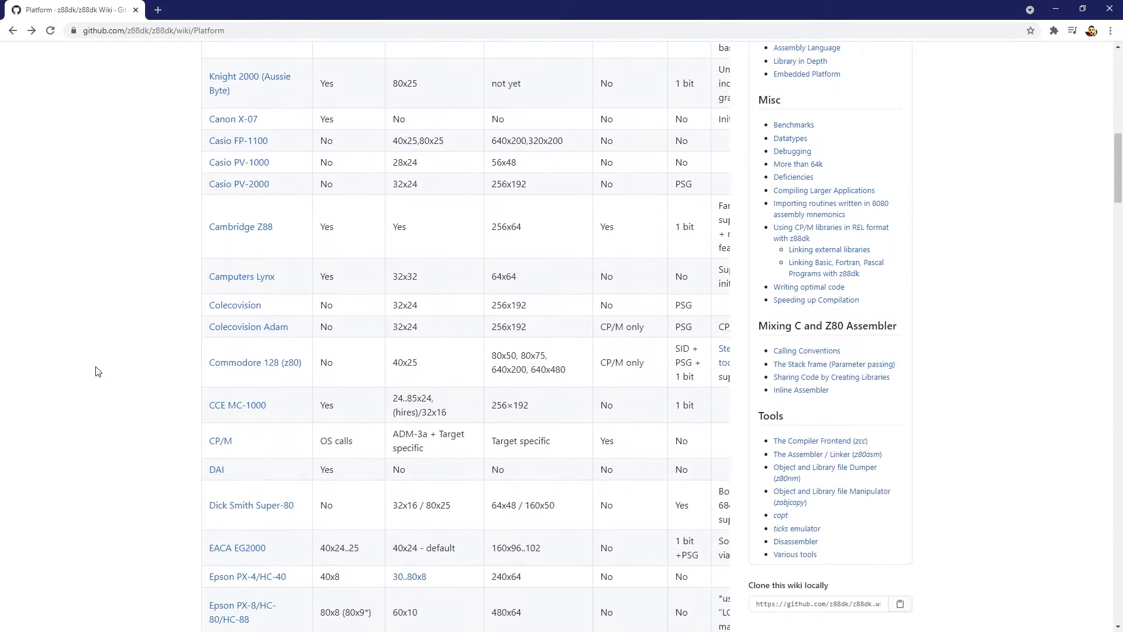
{"action": "scroll", "scroll_direction": "down", "scroll_amount": 3}
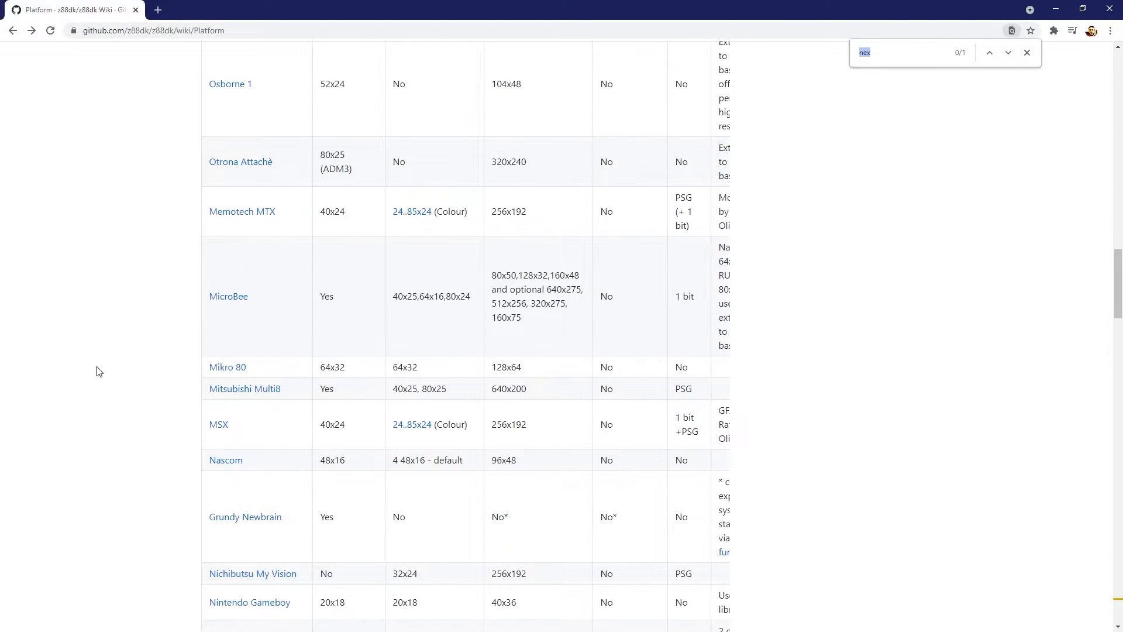
{"action": "type", "text": "zx"}
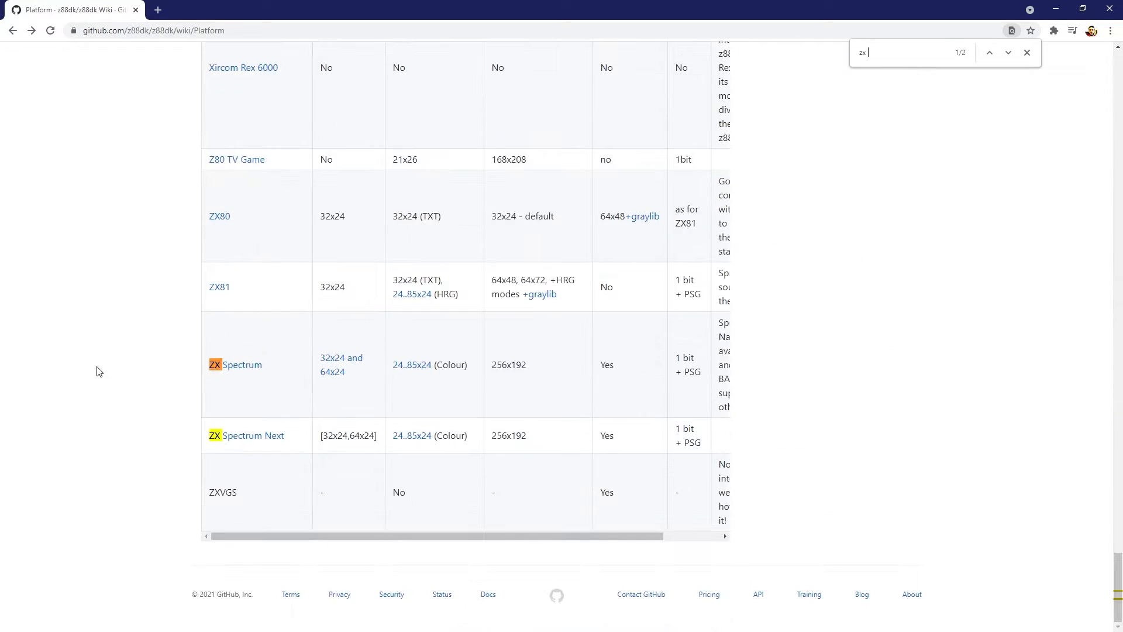
{"action": "mouse_move", "coordinate": [255, 435]}
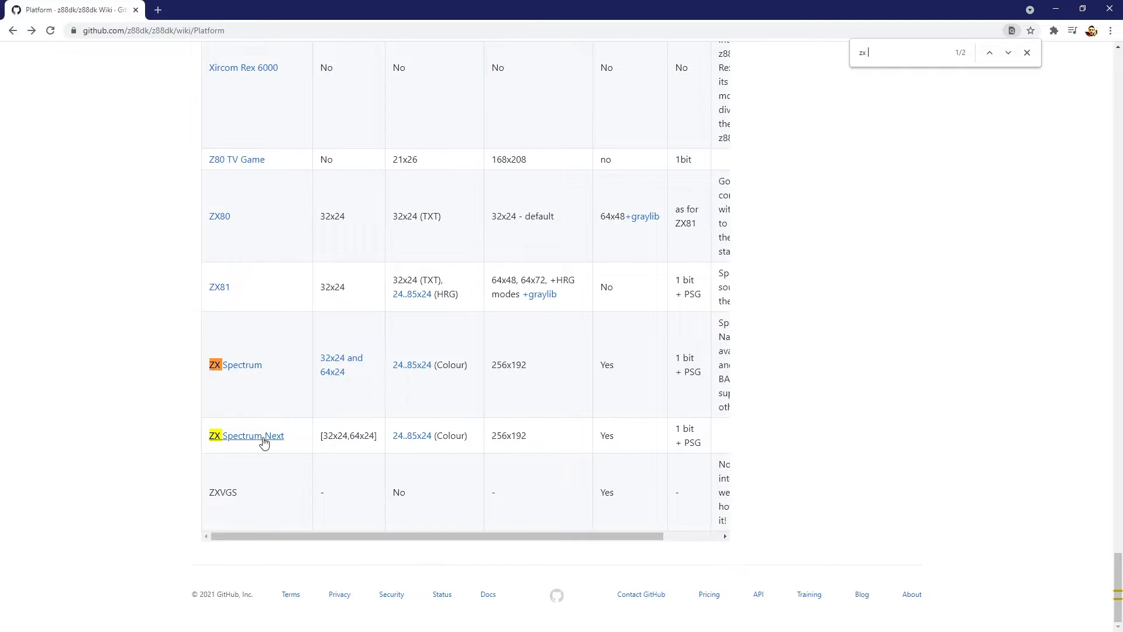
{"action": "left_click", "coordinate": [256, 436]}
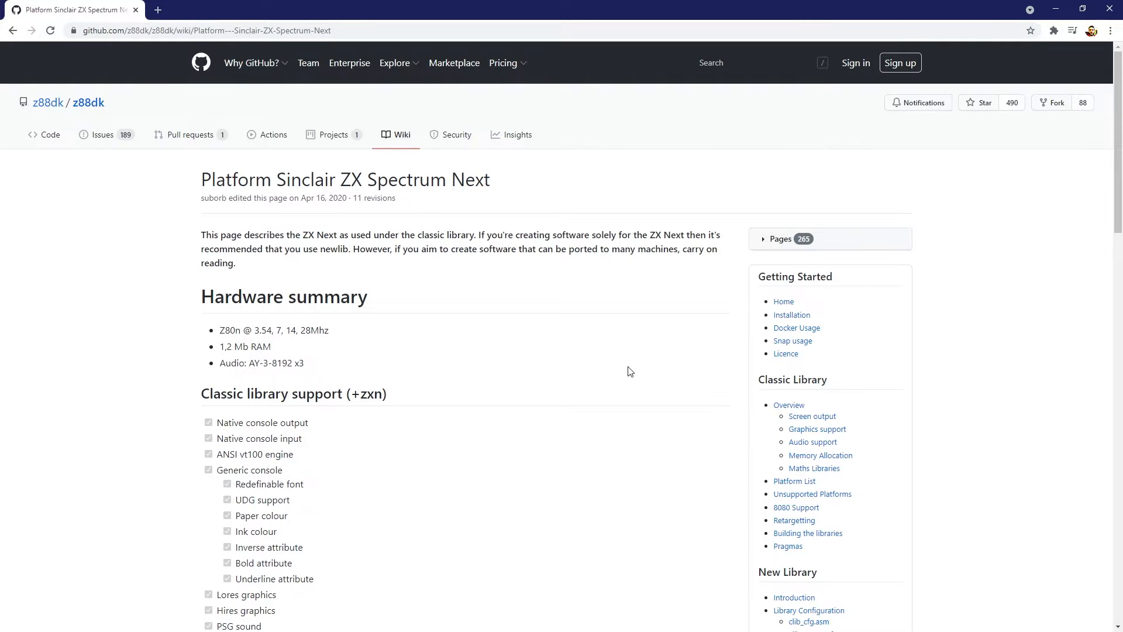
{"action": "scroll", "scroll_direction": "down", "scroll_amount": 3}
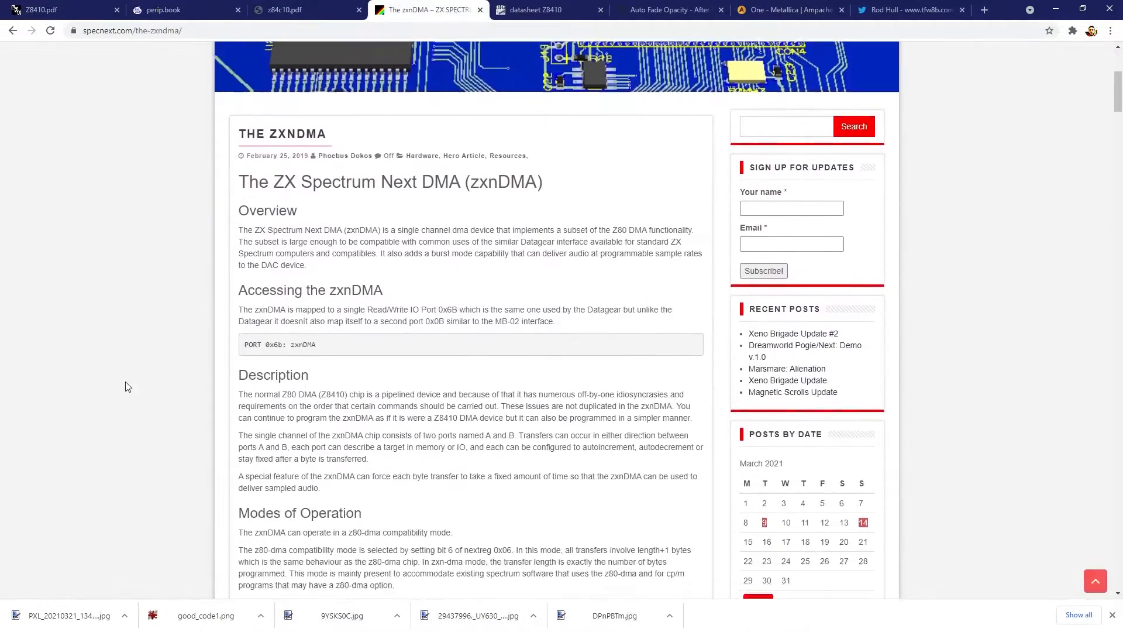
{"action": "scroll", "scroll_direction": "down", "scroll_amount": 3}
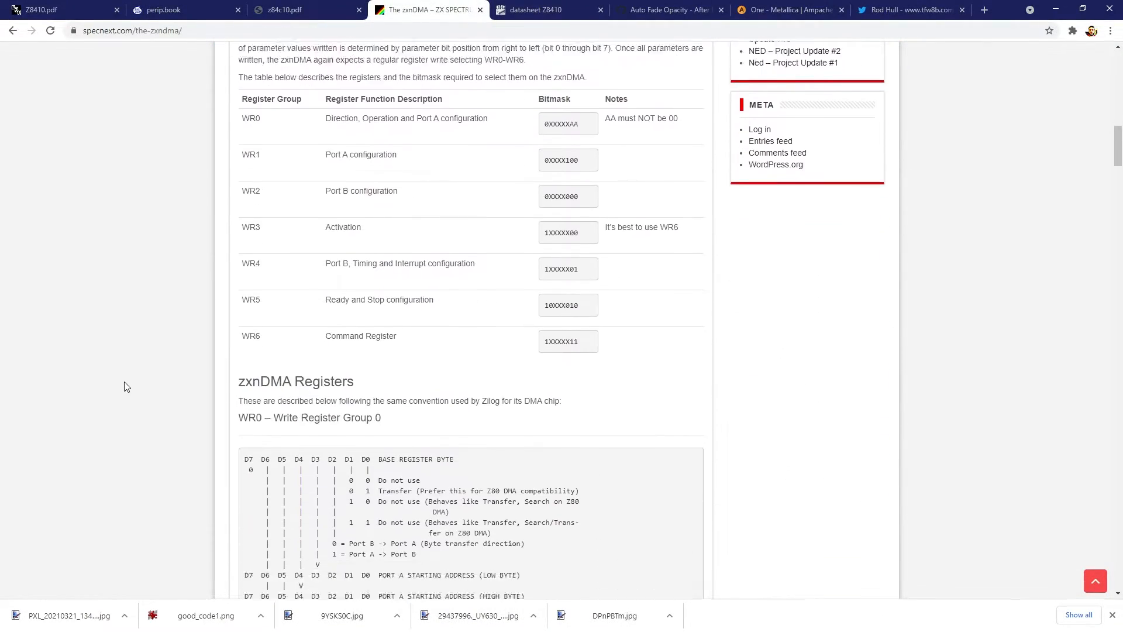
{"action": "scroll", "scroll_direction": "down", "scroll_amount": 3}
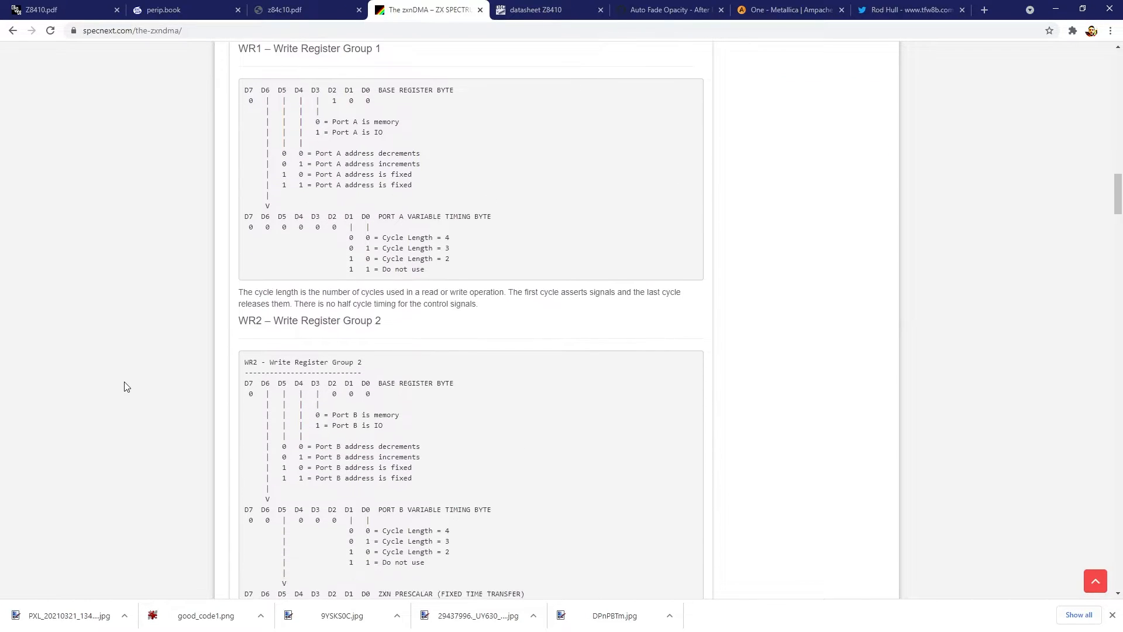
{"action": "scroll", "scroll_direction": "down", "scroll_amount": 3}
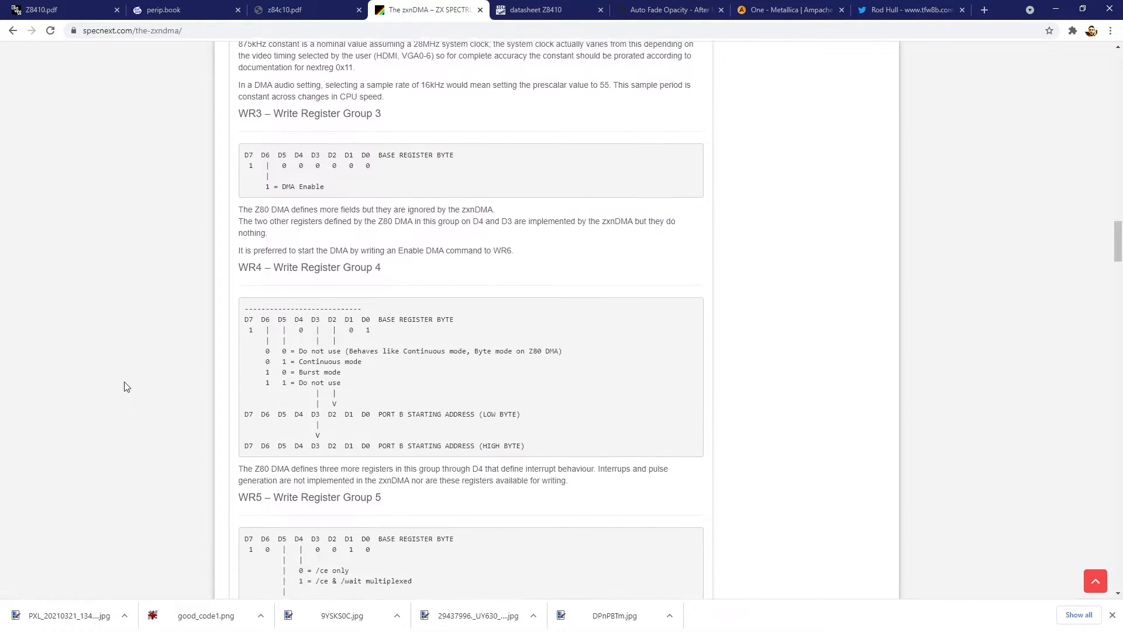
{"action": "scroll", "scroll_direction": "down", "scroll_amount": 3}
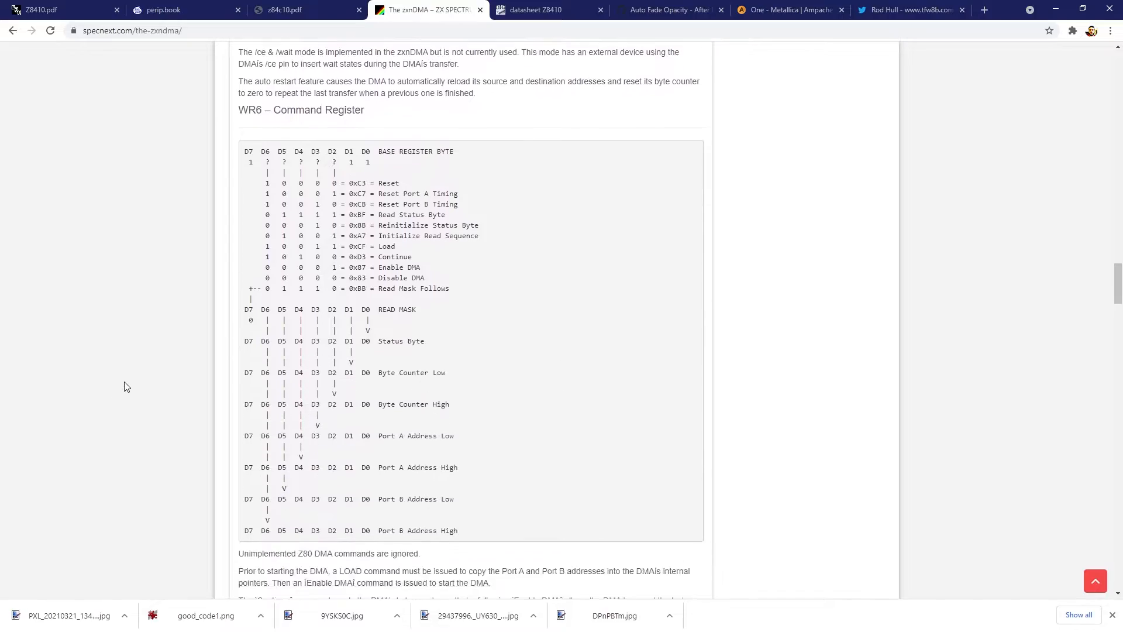
{"action": "scroll", "scroll_direction": "down", "scroll_amount": 3}
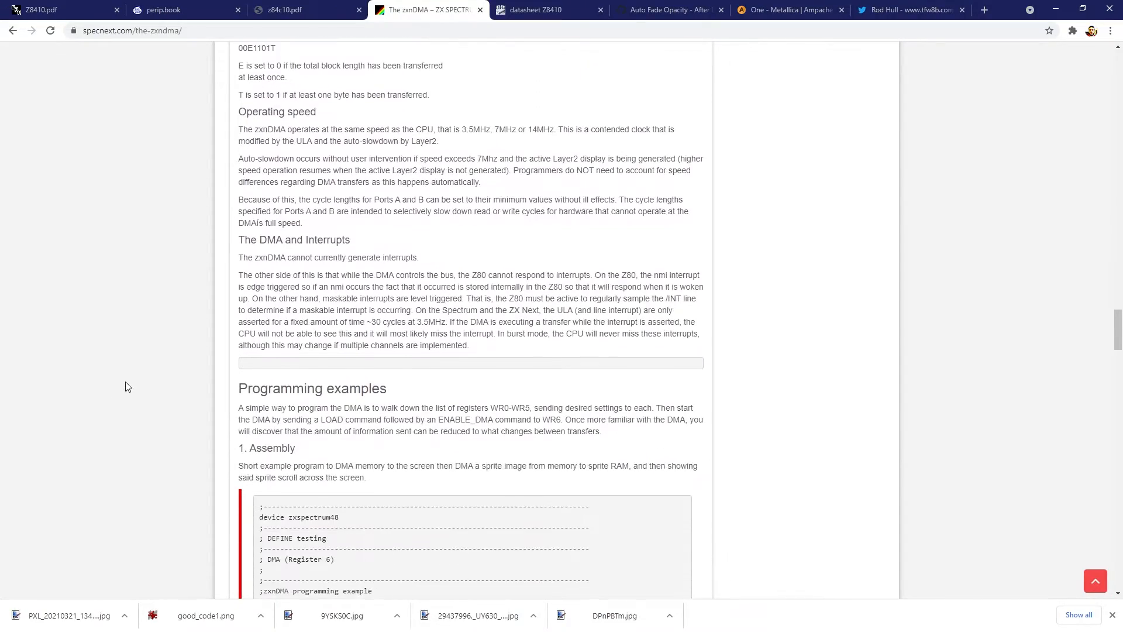
{"action": "scroll", "scroll_direction": "down", "scroll_amount": 3}
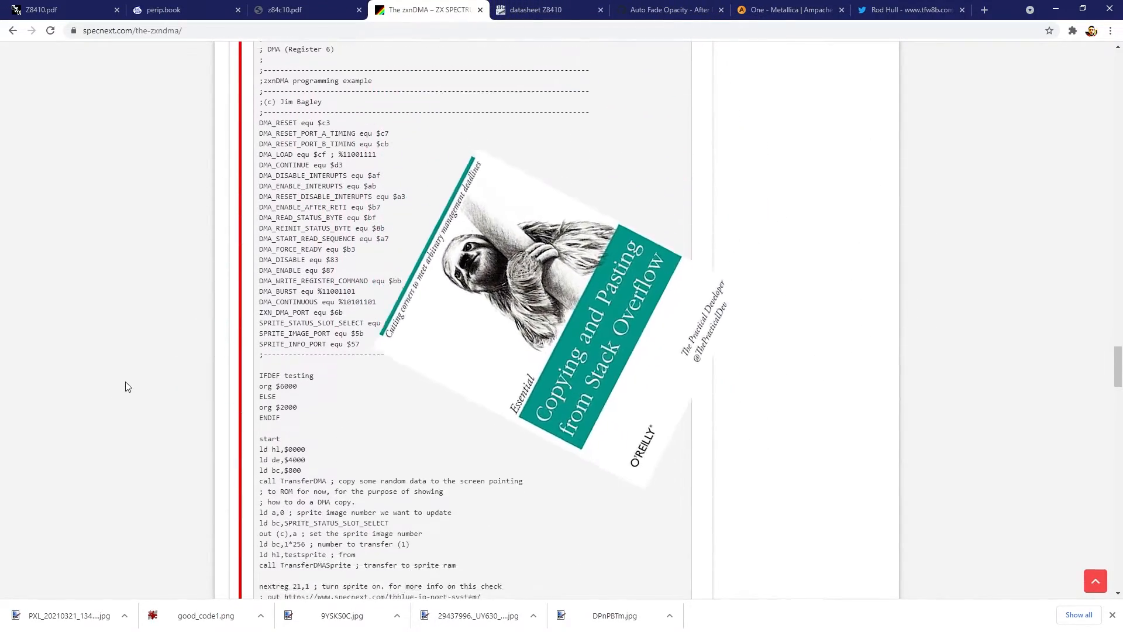
{"action": "scroll", "scroll_direction": "down", "scroll_amount": 3}
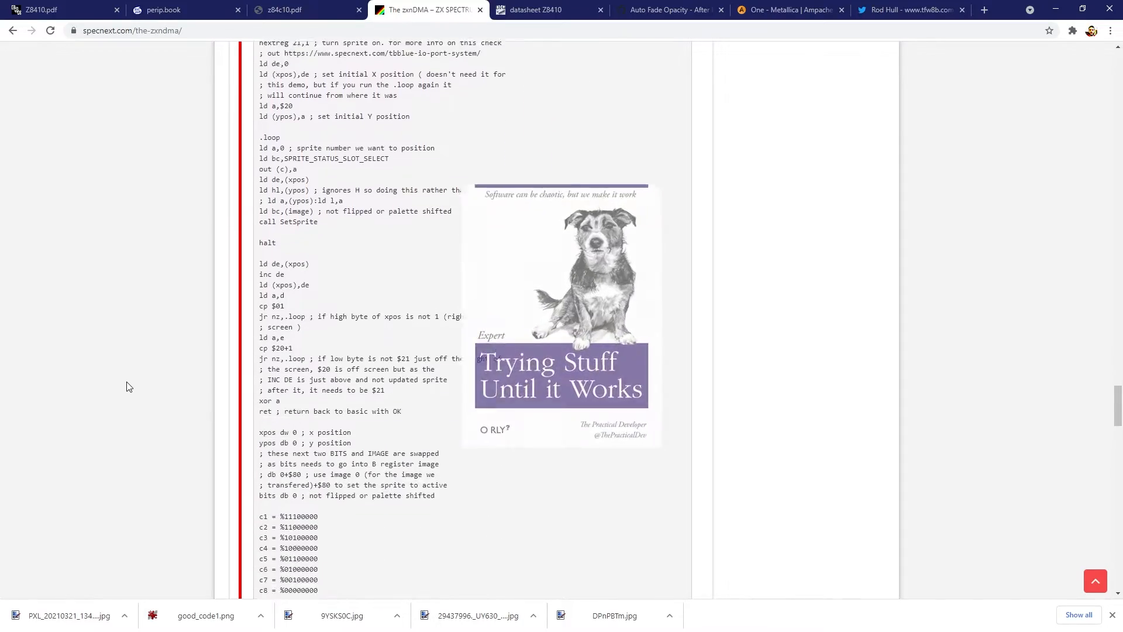
{"action": "scroll", "scroll_direction": "down", "scroll_amount": 3}
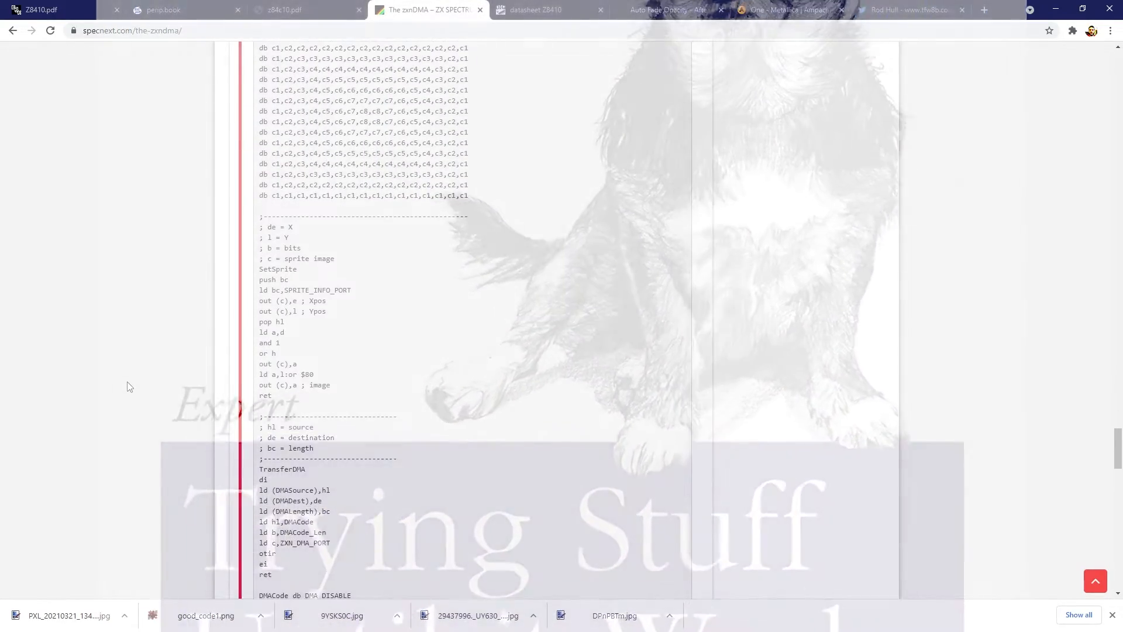
{"action": "scroll", "scroll_direction": "down", "scroll_amount": 3}
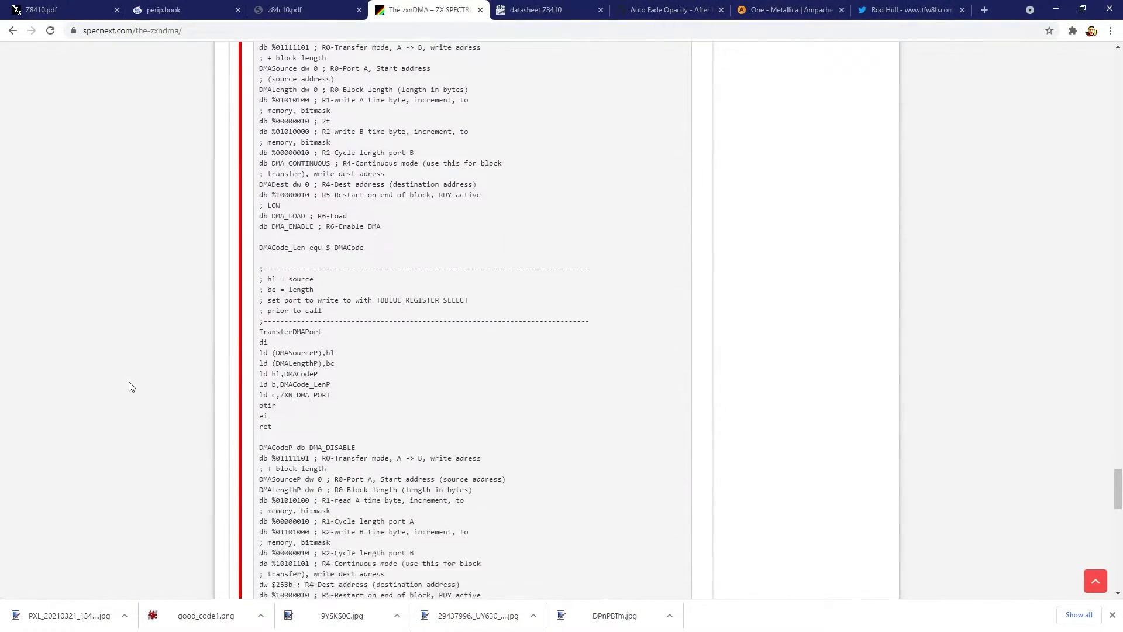
{"action": "scroll", "scroll_direction": "down", "scroll_amount": 3}
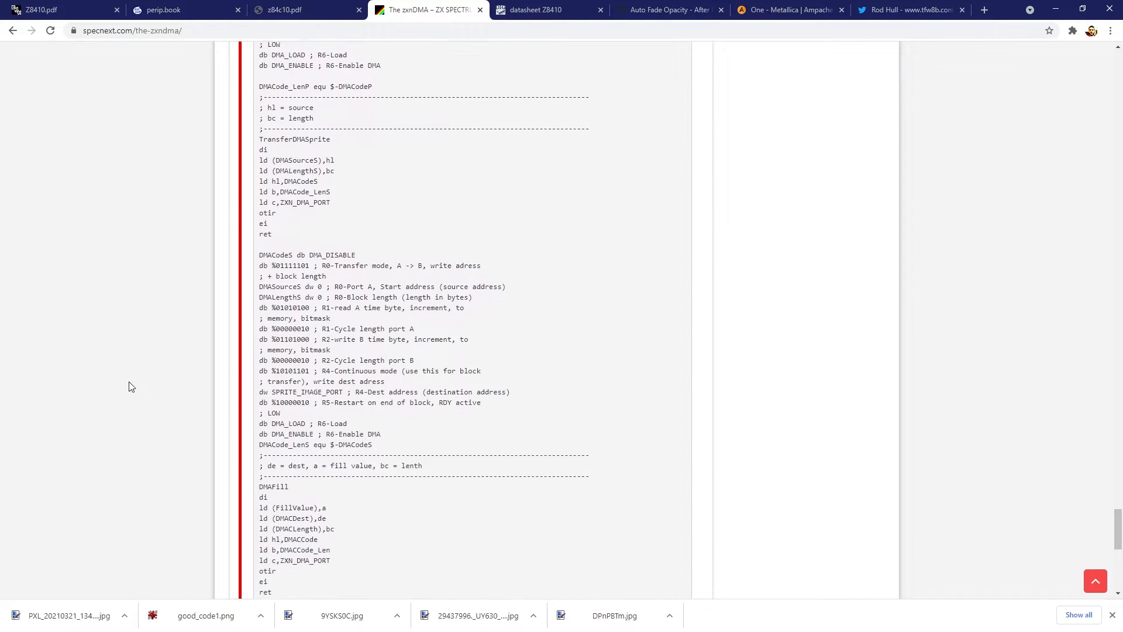
{"action": "scroll", "scroll_direction": "down", "scroll_amount": 3}
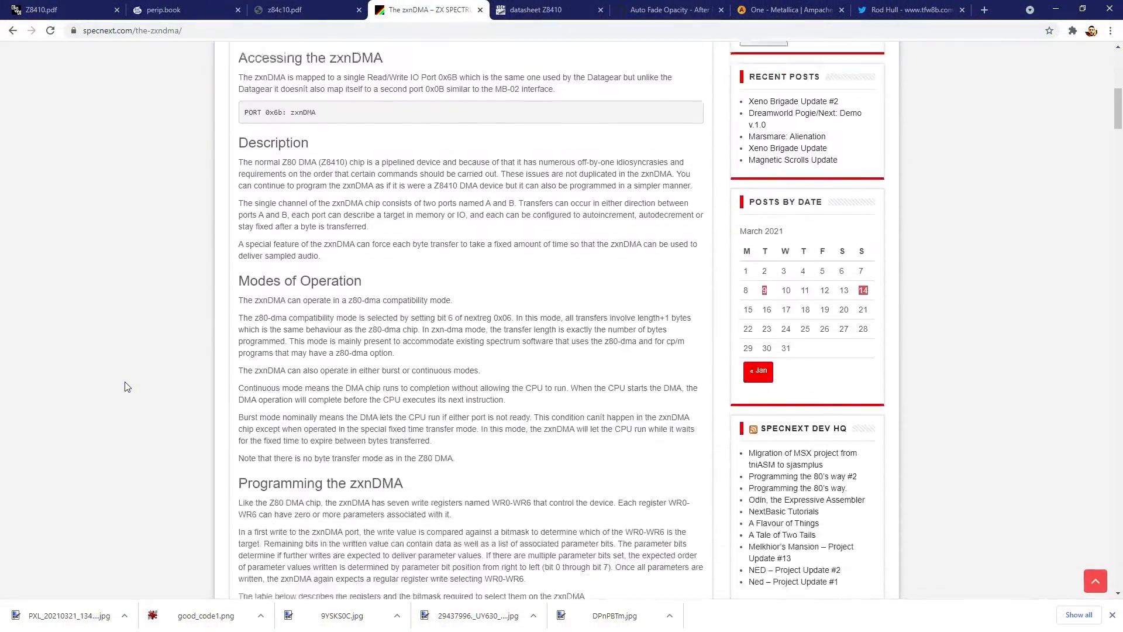
- Scroll the zxnDMA article's assembly listing down to the DMAFill routine and related posts
{"action": "scroll", "scroll_direction": "down", "scroll_amount": 3}
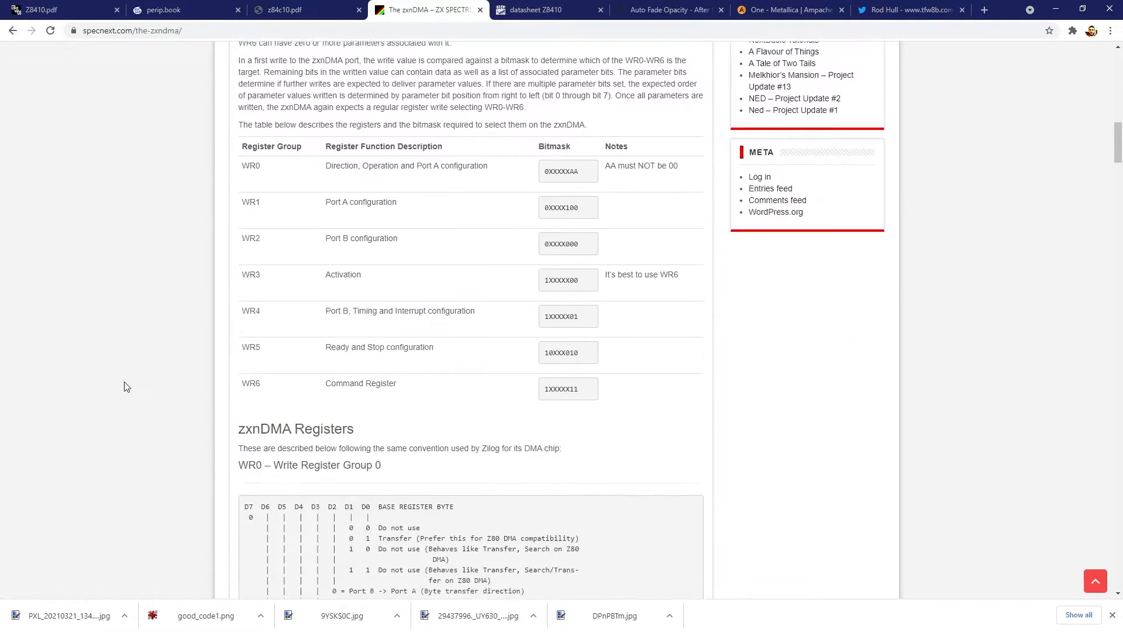
{"action": "scroll", "scroll_direction": "down", "scroll_amount": 3}
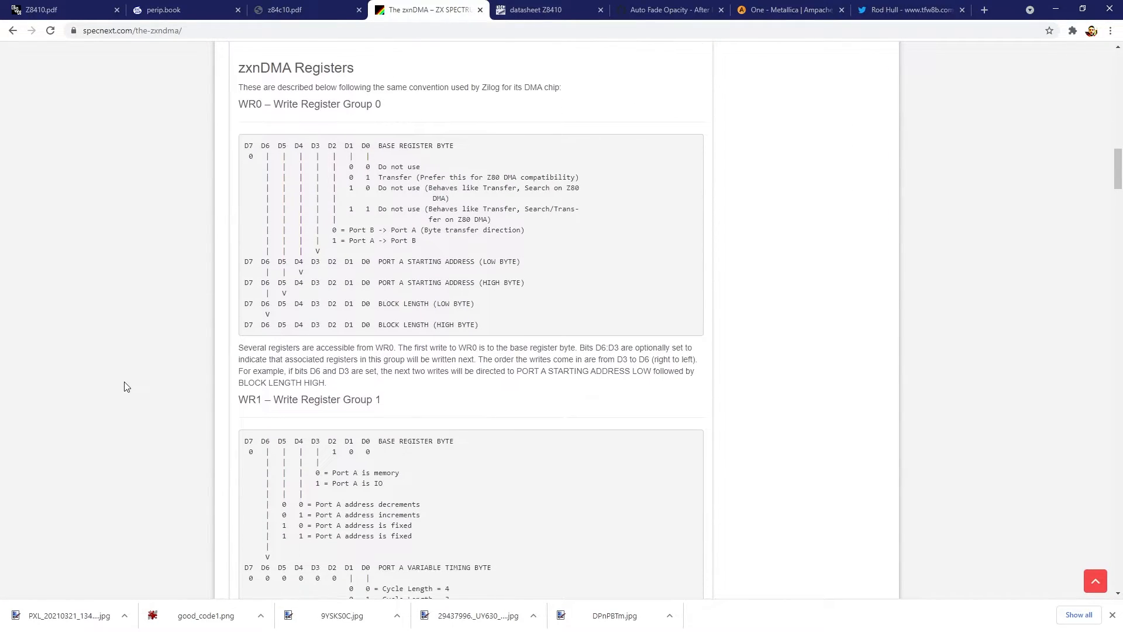
{"action": "scroll", "scroll_direction": "down", "scroll_amount": 3}
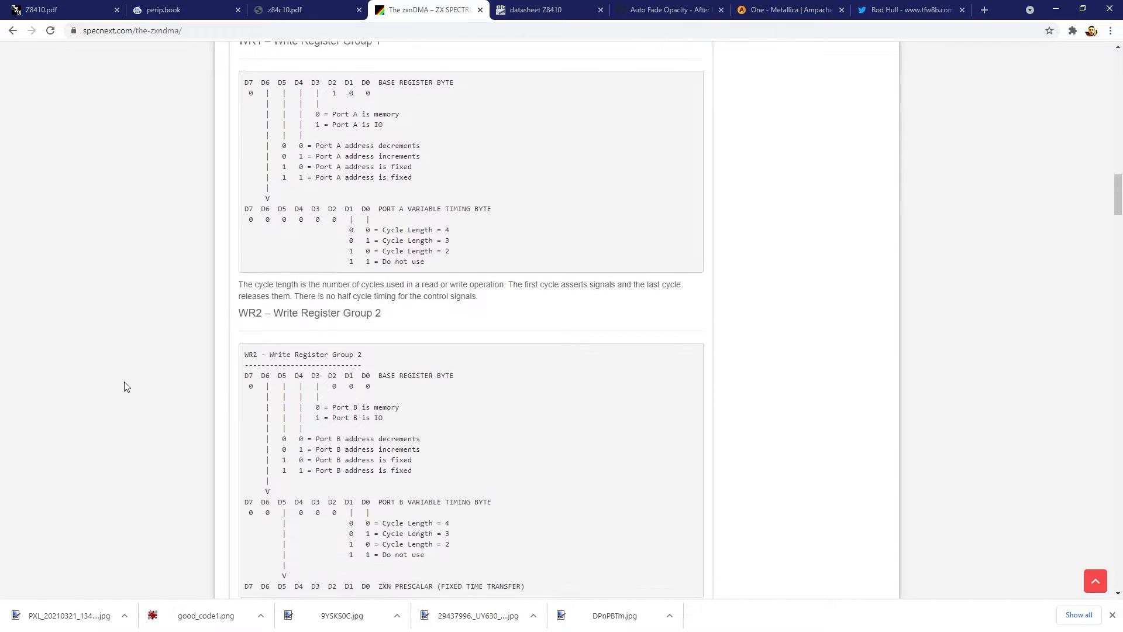
{"action": "scroll", "scroll_direction": "down", "scroll_amount": 3}
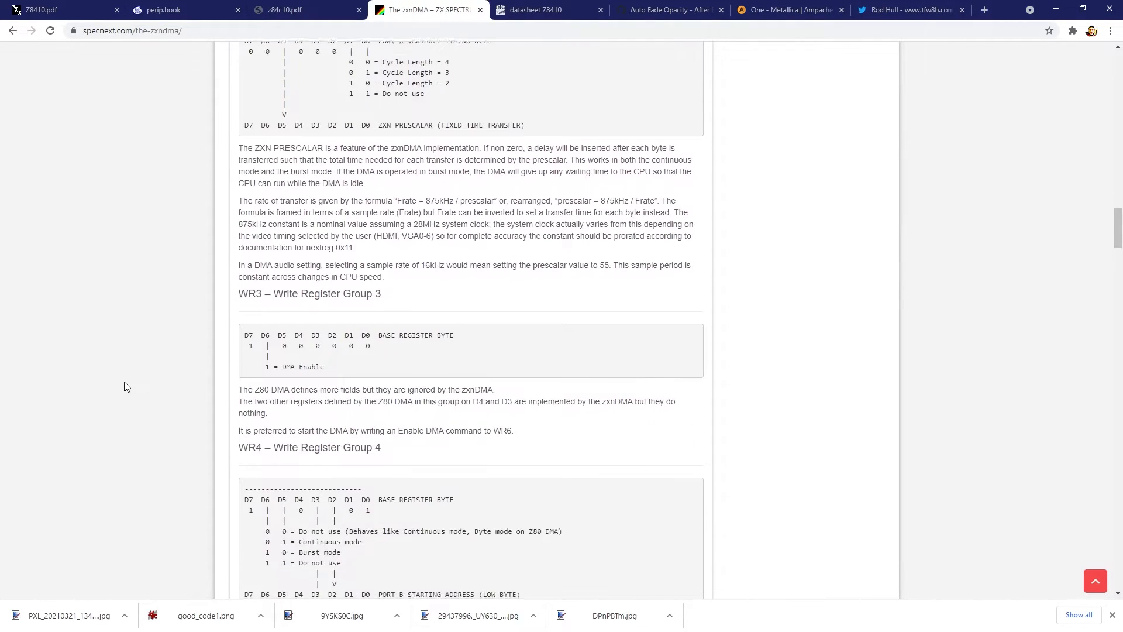
{"action": "scroll", "scroll_direction": "down", "scroll_amount": 3}
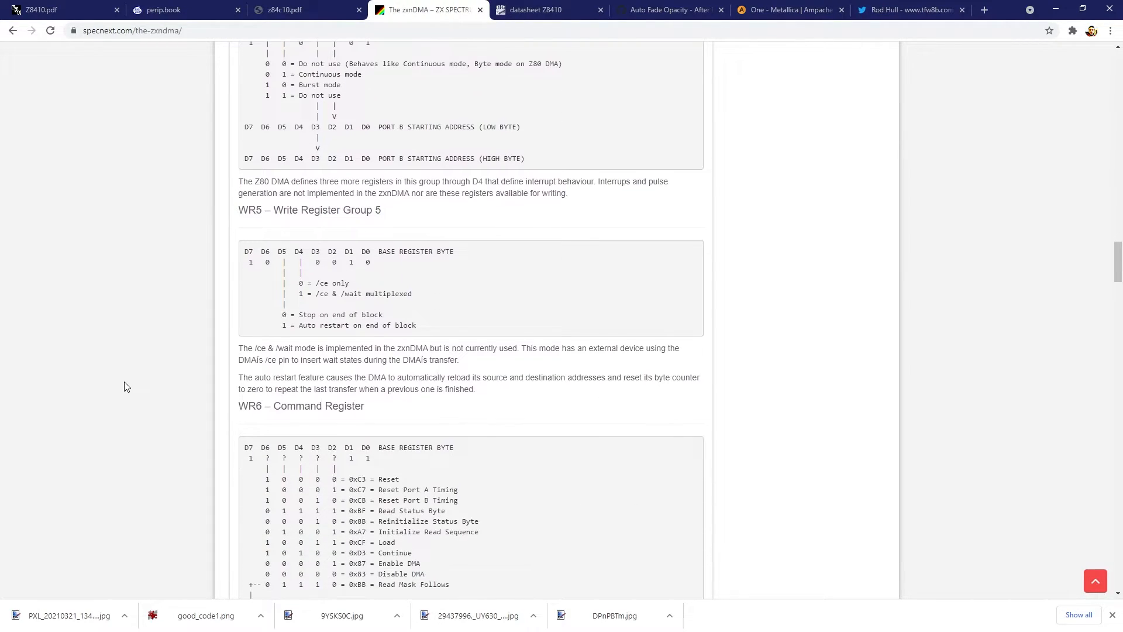
{"action": "scroll", "scroll_direction": "down", "scroll_amount": 3}
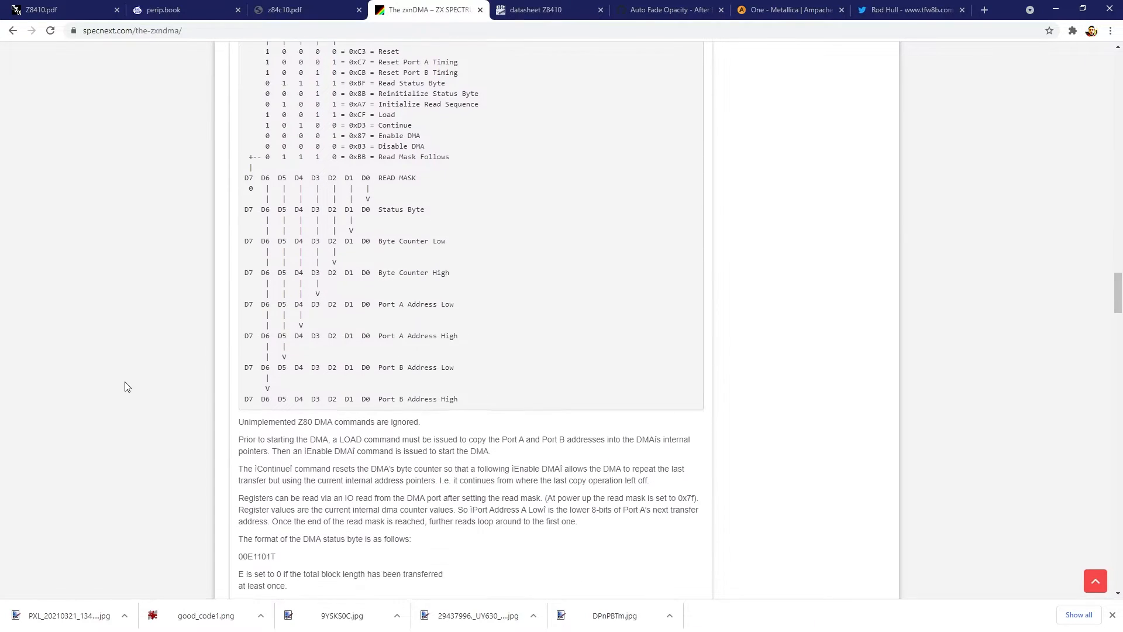
{"action": "scroll", "scroll_direction": "down", "scroll_amount": 3}
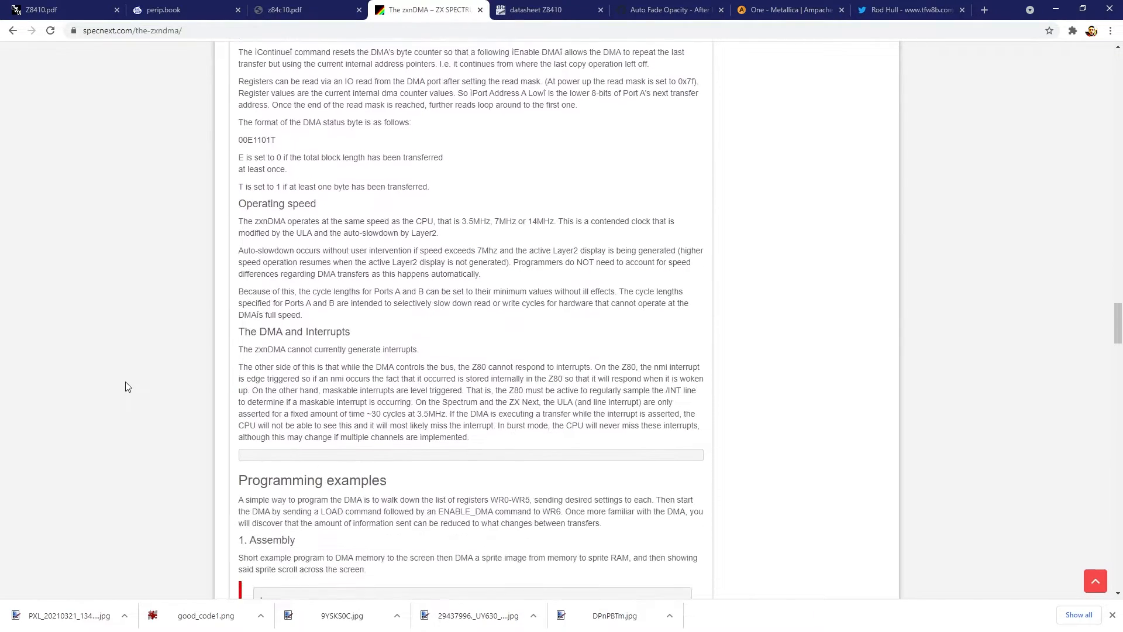
{"action": "scroll", "scroll_direction": "down", "scroll_amount": 3}
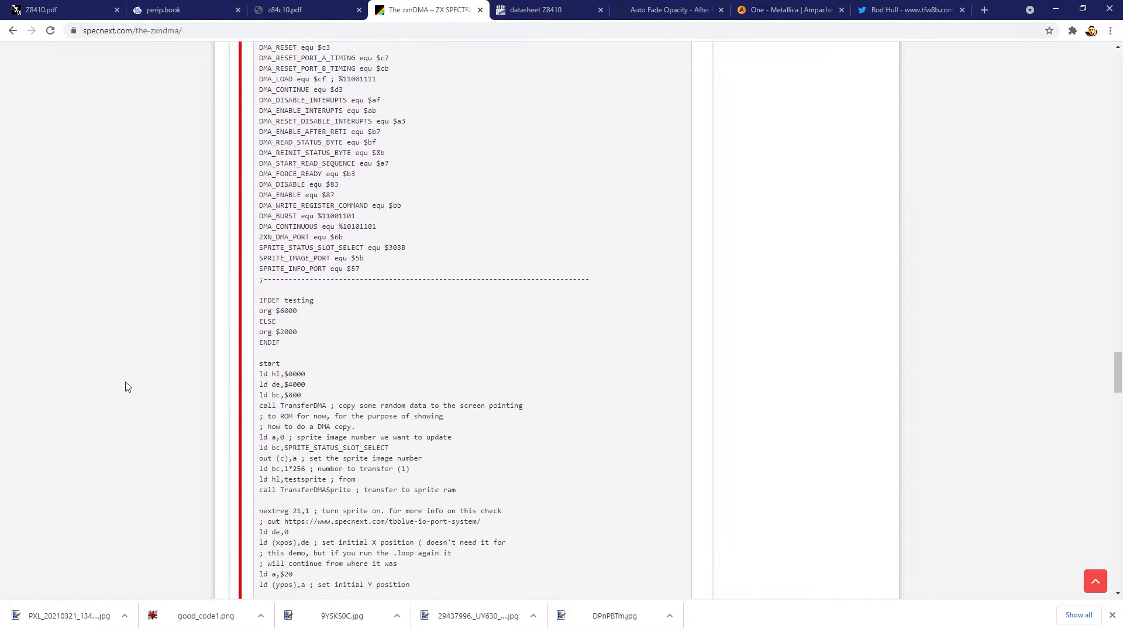
{"action": "scroll", "scroll_direction": "down", "scroll_amount": 3}
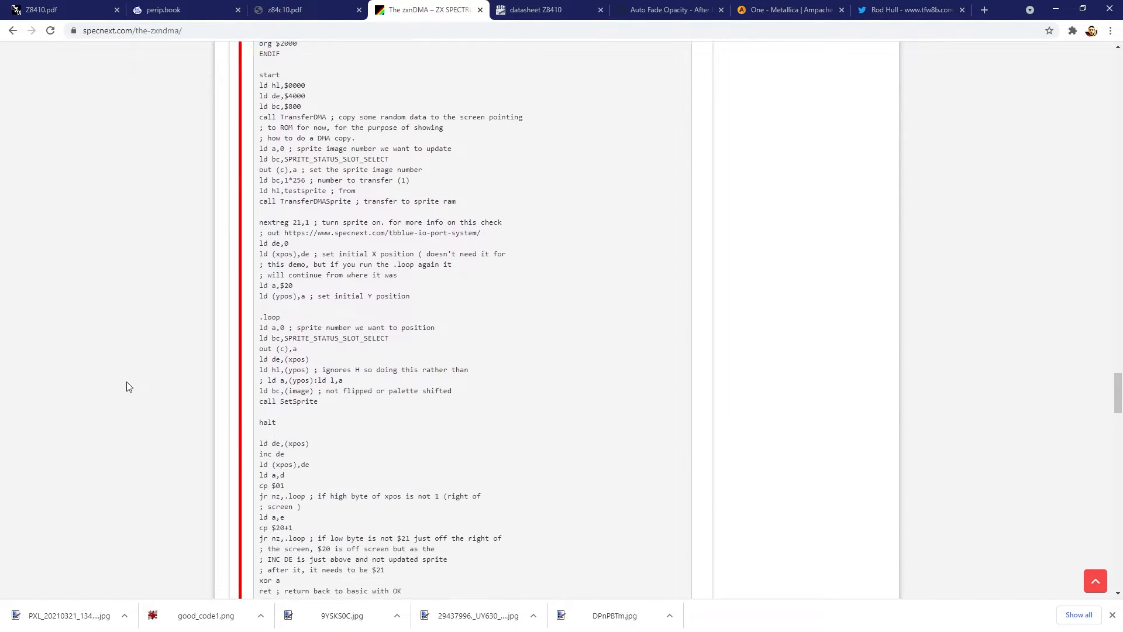
{"action": "scroll", "scroll_direction": "down", "scroll_amount": 3}
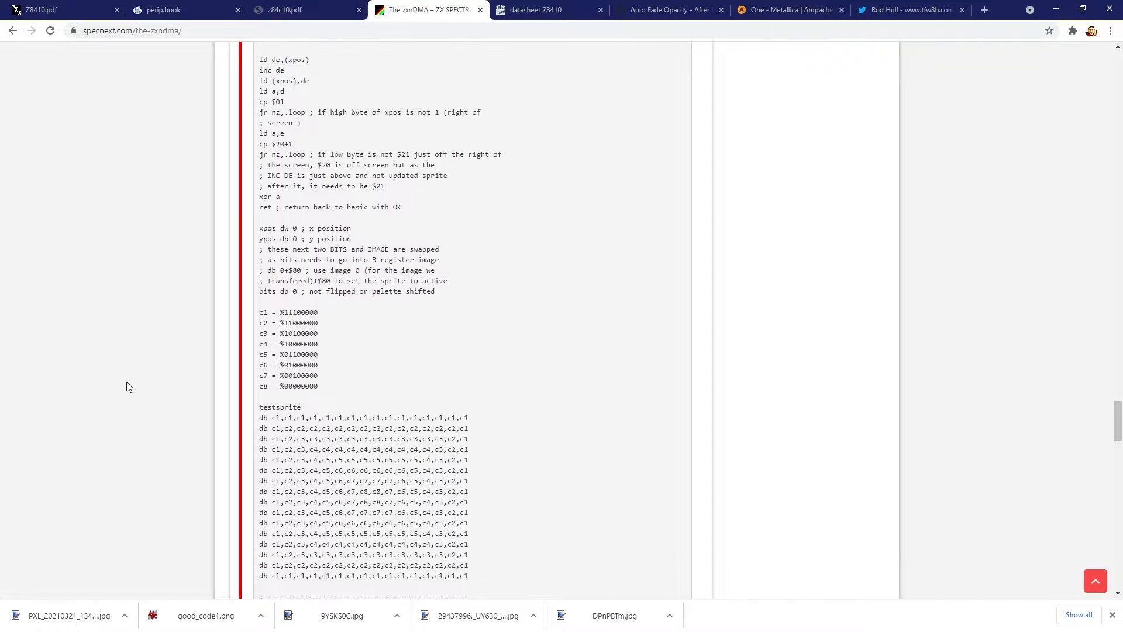
{"action": "scroll", "scroll_direction": "down", "scroll_amount": 3}
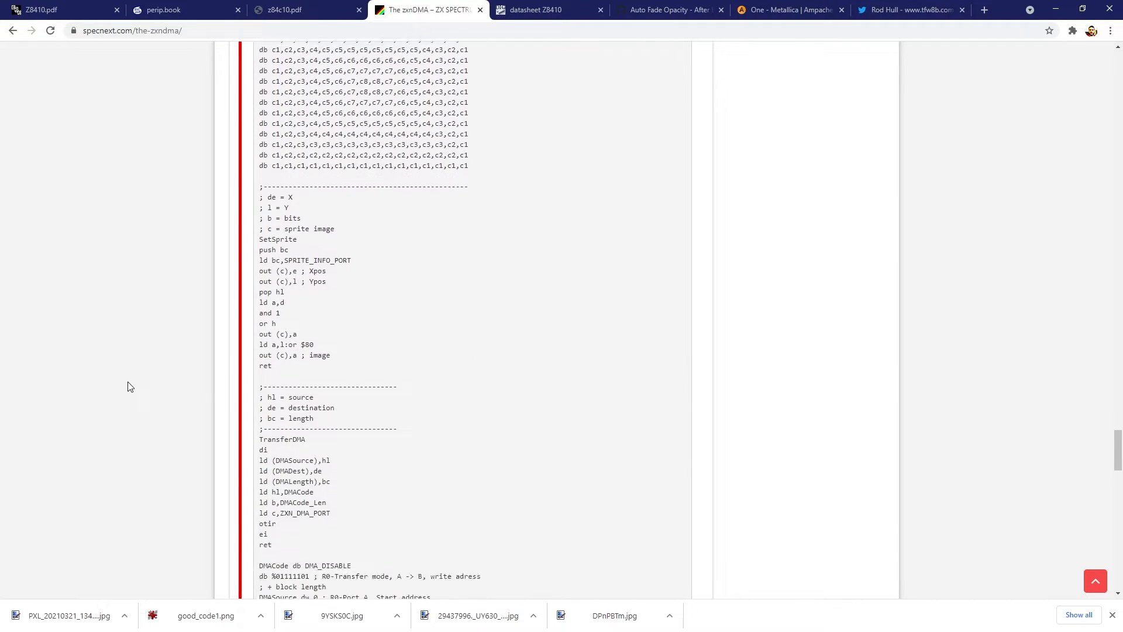
{"action": "scroll", "scroll_direction": "down", "scroll_amount": 3}
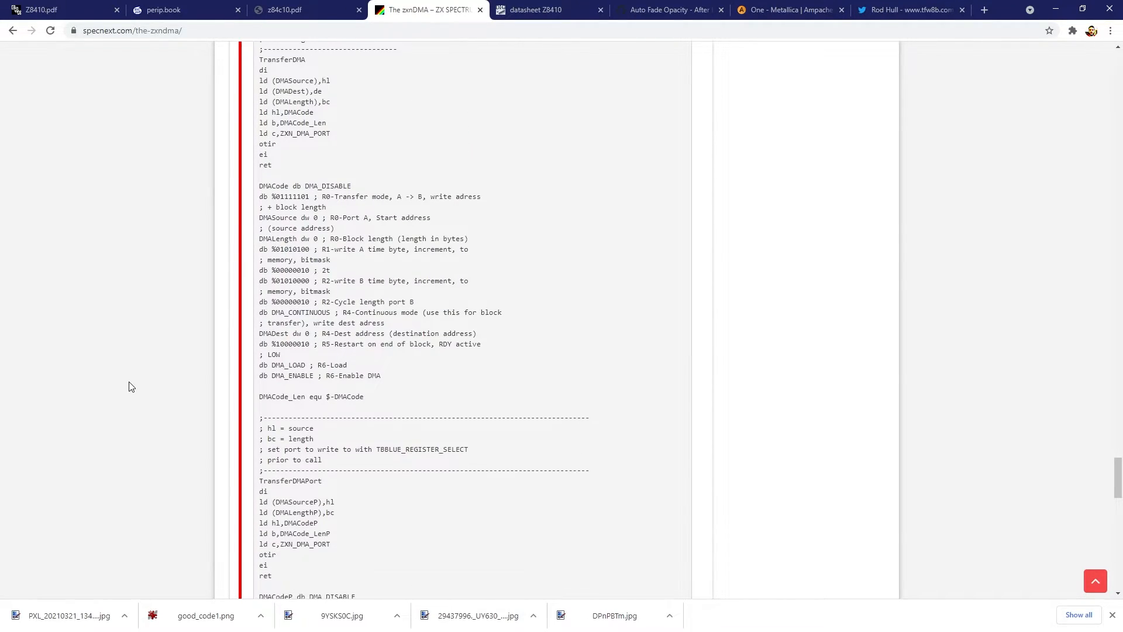
{"action": "scroll", "scroll_direction": "down", "scroll_amount": 3}
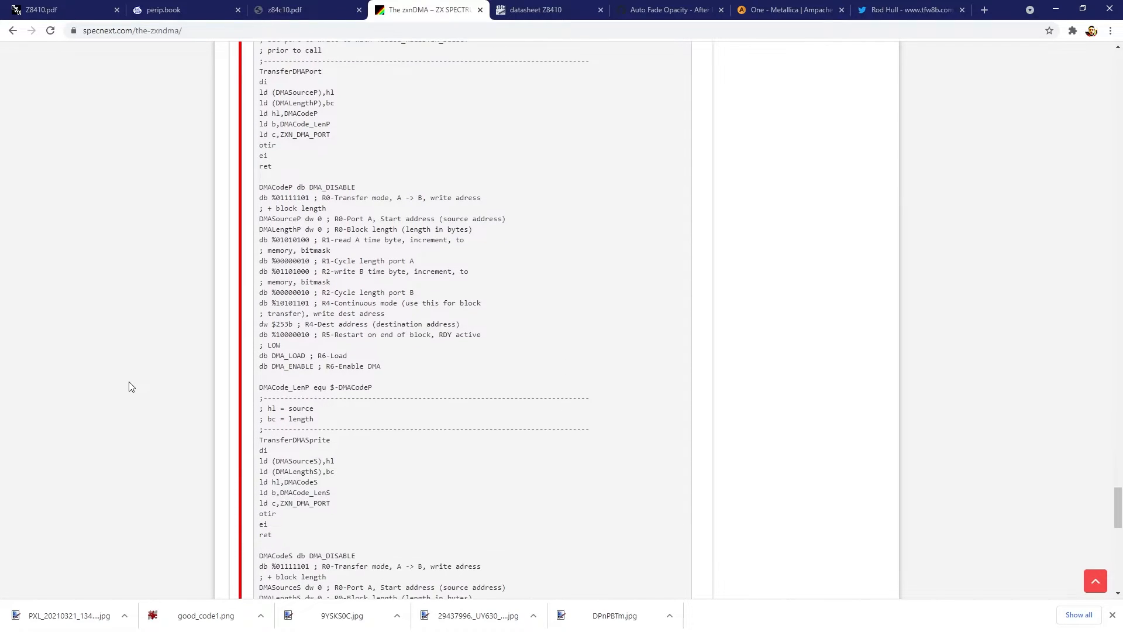
{"action": "scroll", "scroll_direction": "down", "scroll_amount": 3}
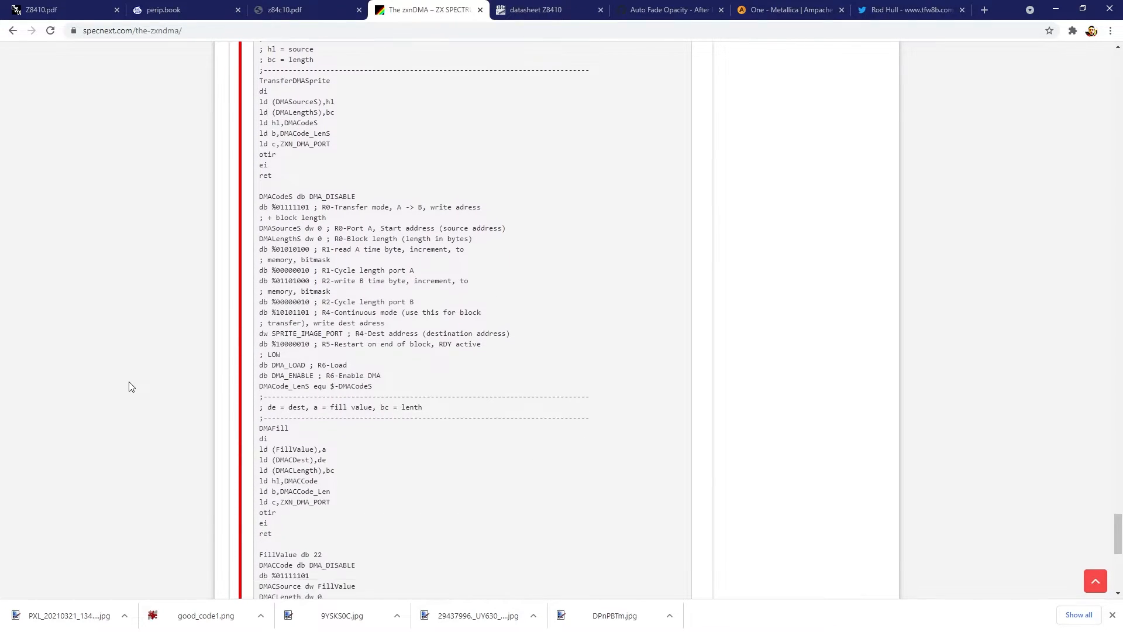
{"action": "scroll", "scroll_direction": "down", "scroll_amount": 3}
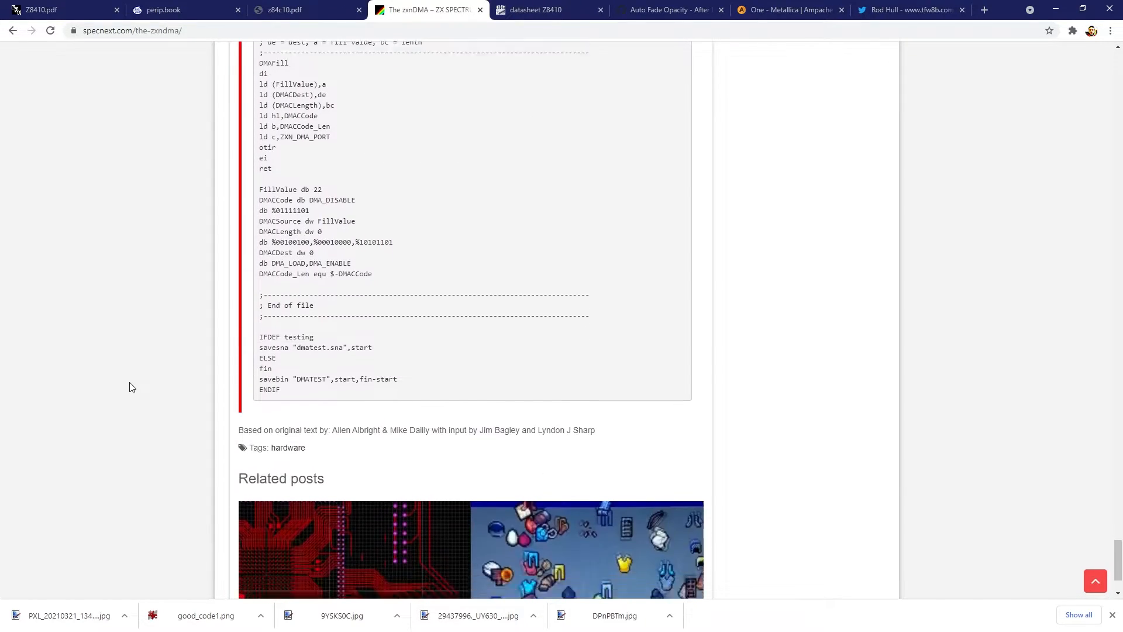
{"action": "scroll", "scroll_direction": "down", "scroll_amount": 3}
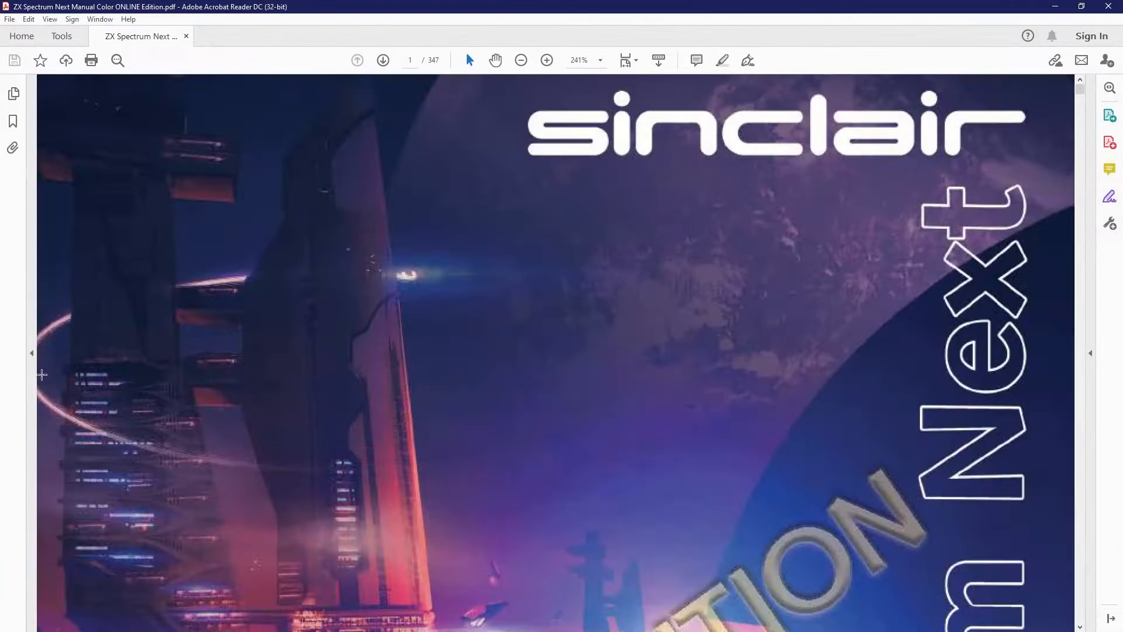
- Search the ZX Spectrum Next manual for 'dma' and jump to its Introduction match
{"action": "scroll", "scroll_direction": "down", "scroll_amount": 3}
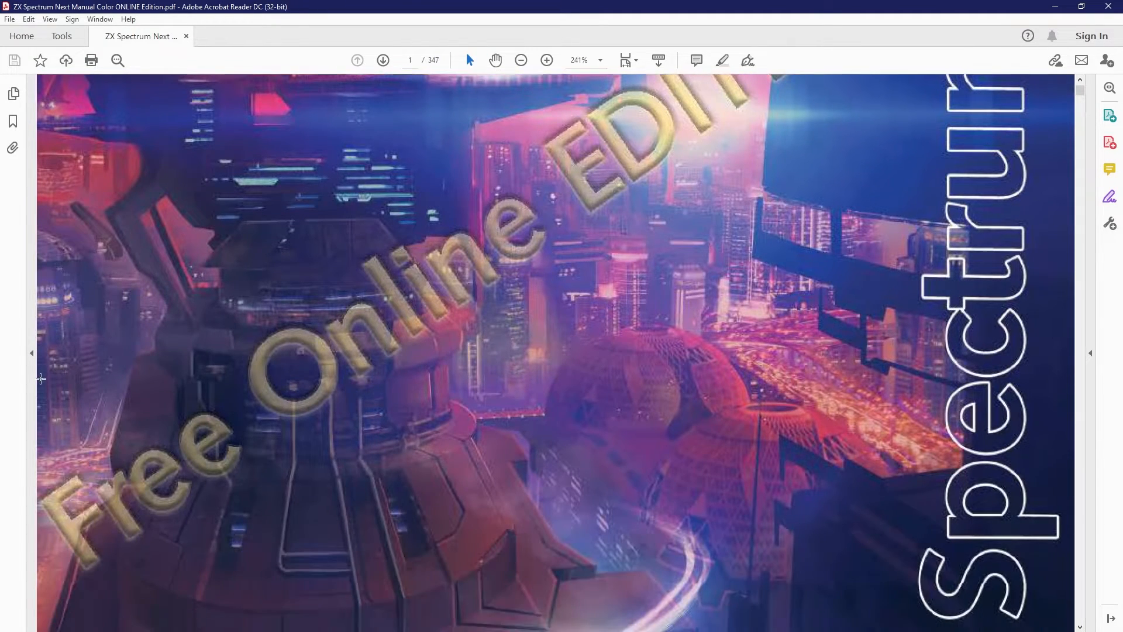
{"action": "scroll", "scroll_direction": "down", "scroll_amount": 3}
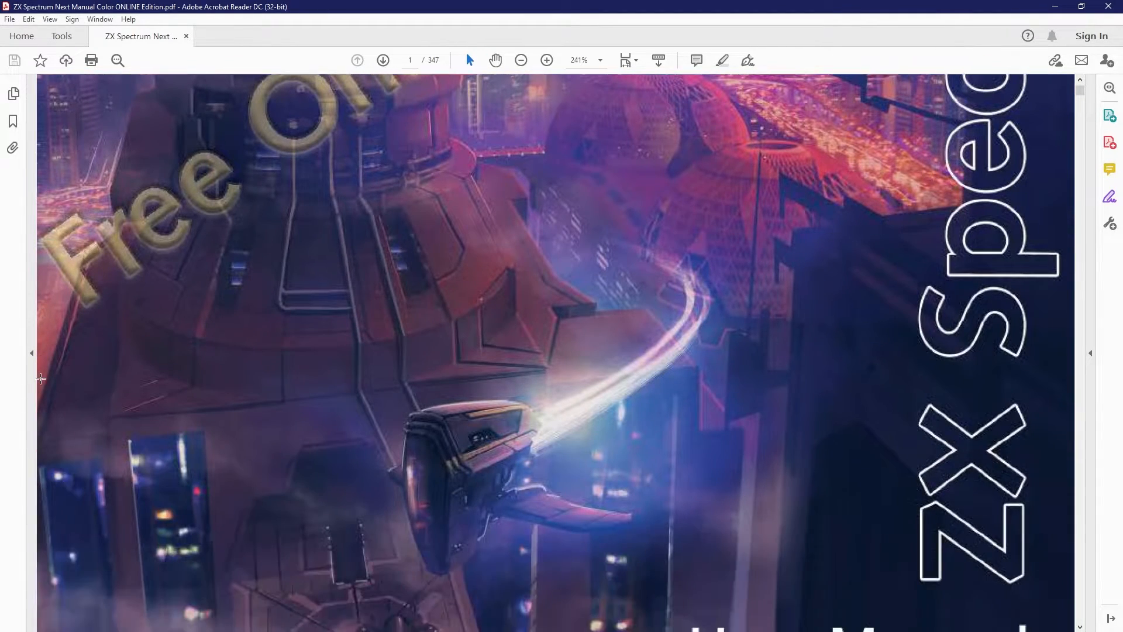
{"action": "scroll", "scroll_direction": "down", "scroll_amount": 3}
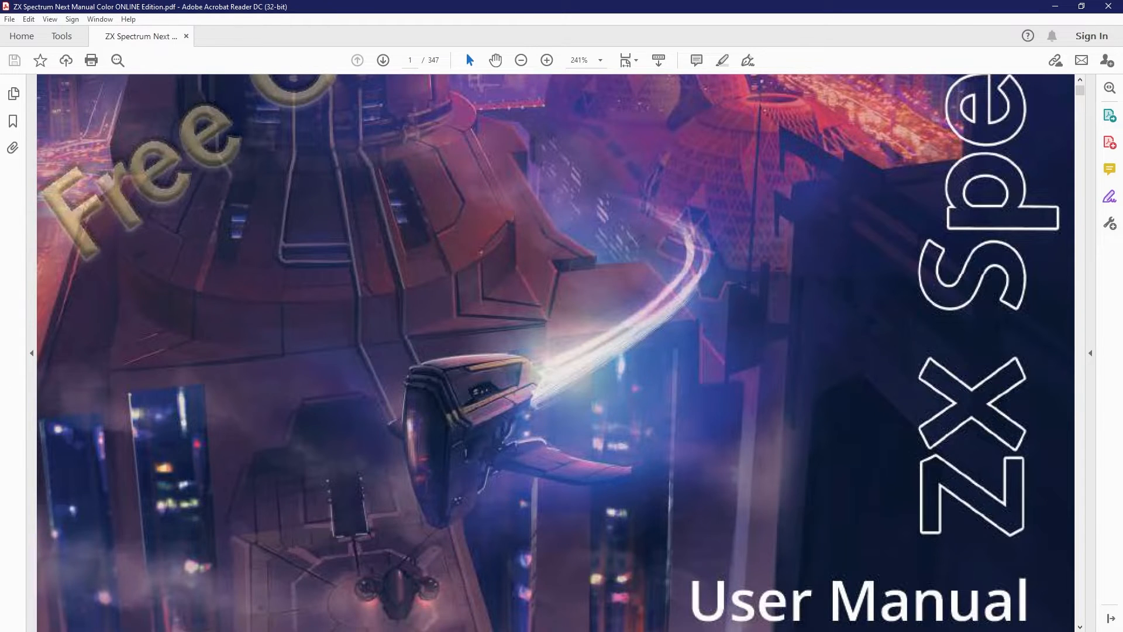
{"action": "type", "text": "dma"}
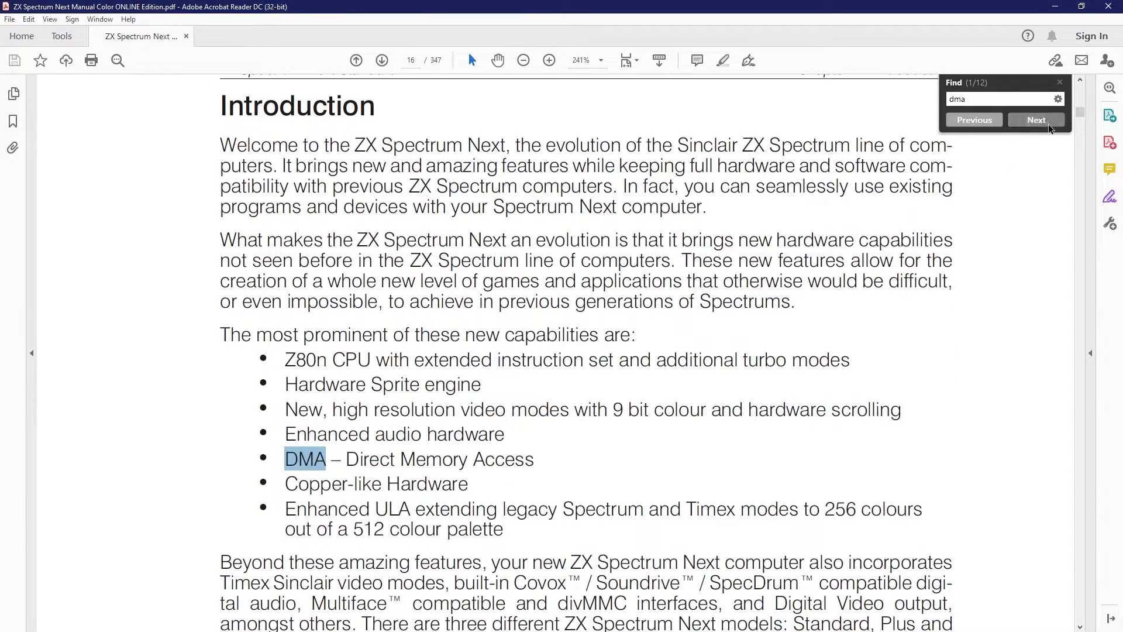
{"action": "left_click", "coordinate": [1036, 119]}
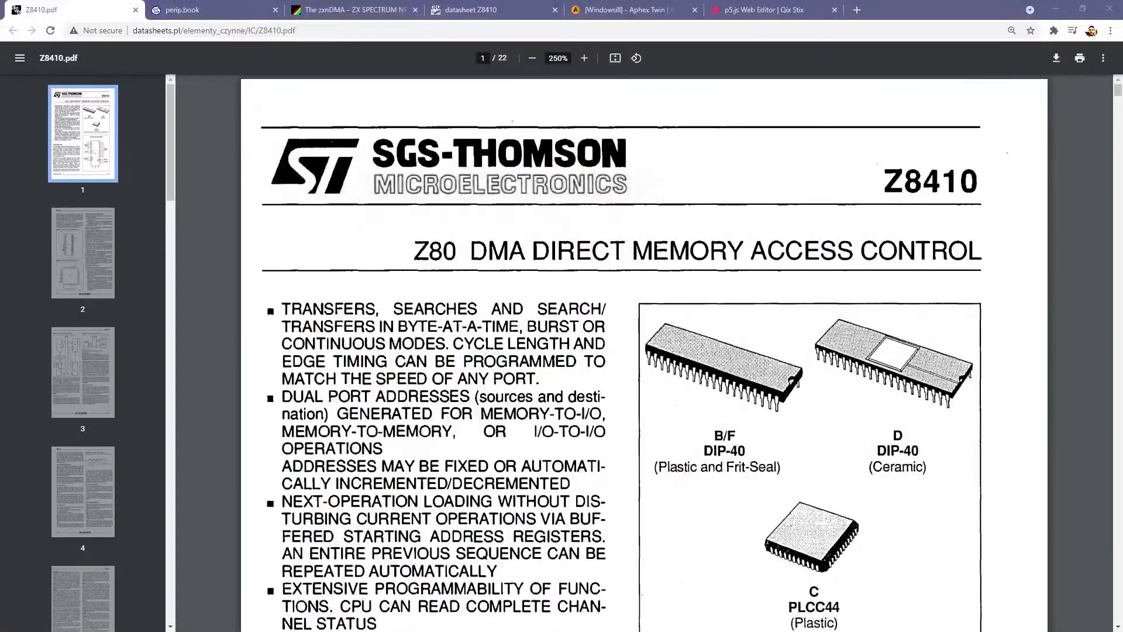
{"action": "mouse_move", "coordinate": [204, 378]}
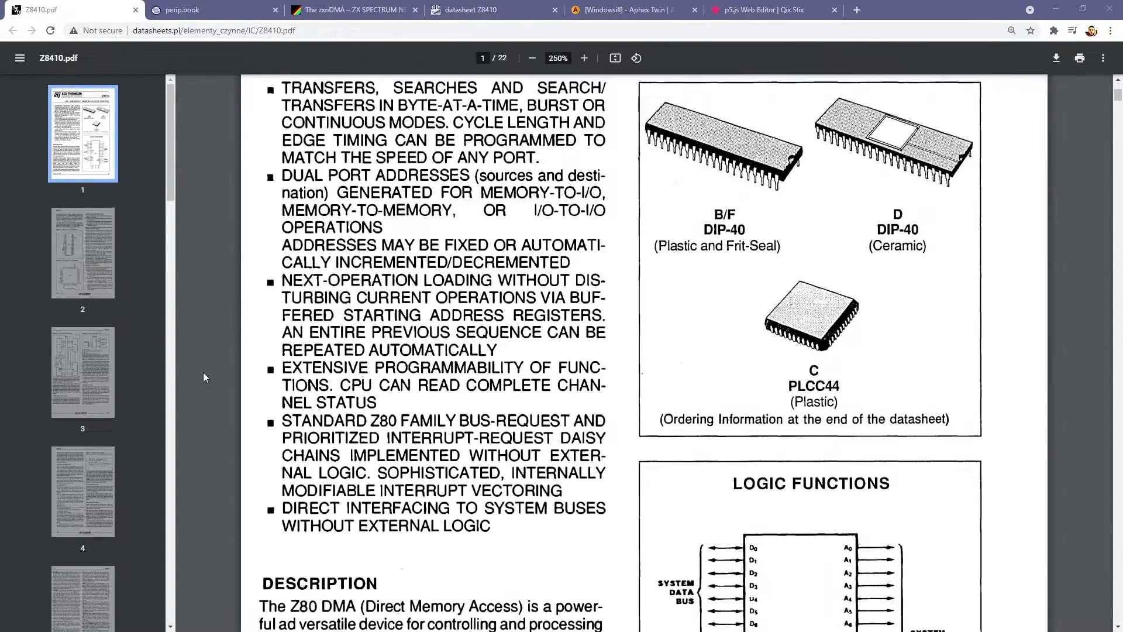
- Scroll the Z8410 datasheet from its cover to the page 2 Functional Description
{"action": "scroll", "scroll_direction": "down", "scroll_amount": 3}
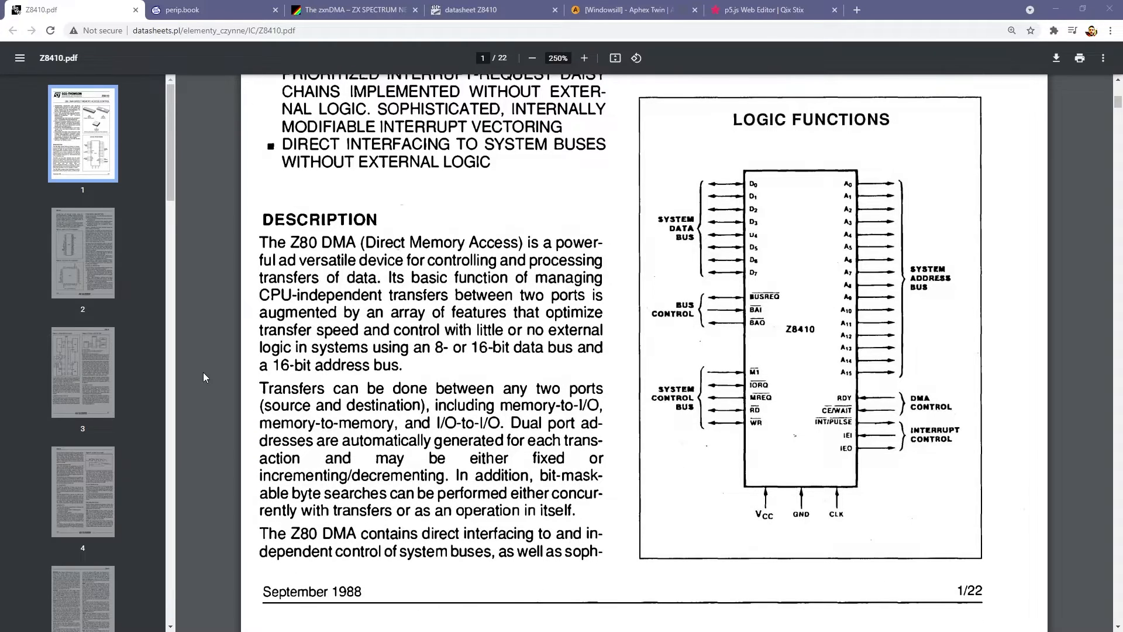
{"action": "scroll", "scroll_direction": "down", "scroll_amount": 3}
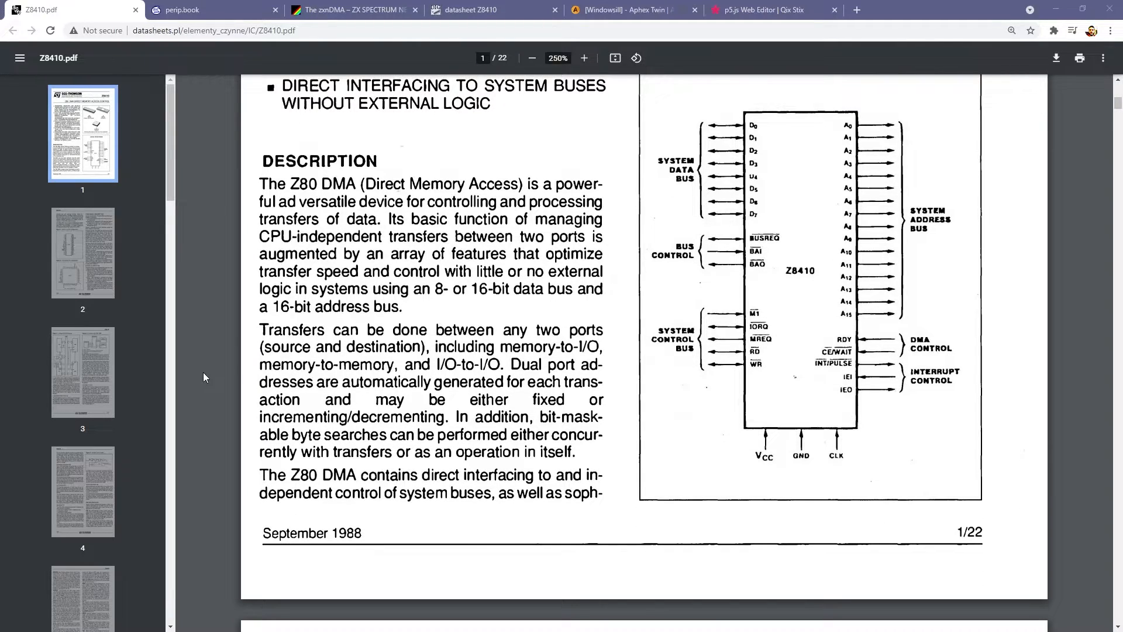
{"action": "scroll", "scroll_direction": "down", "scroll_amount": 3}
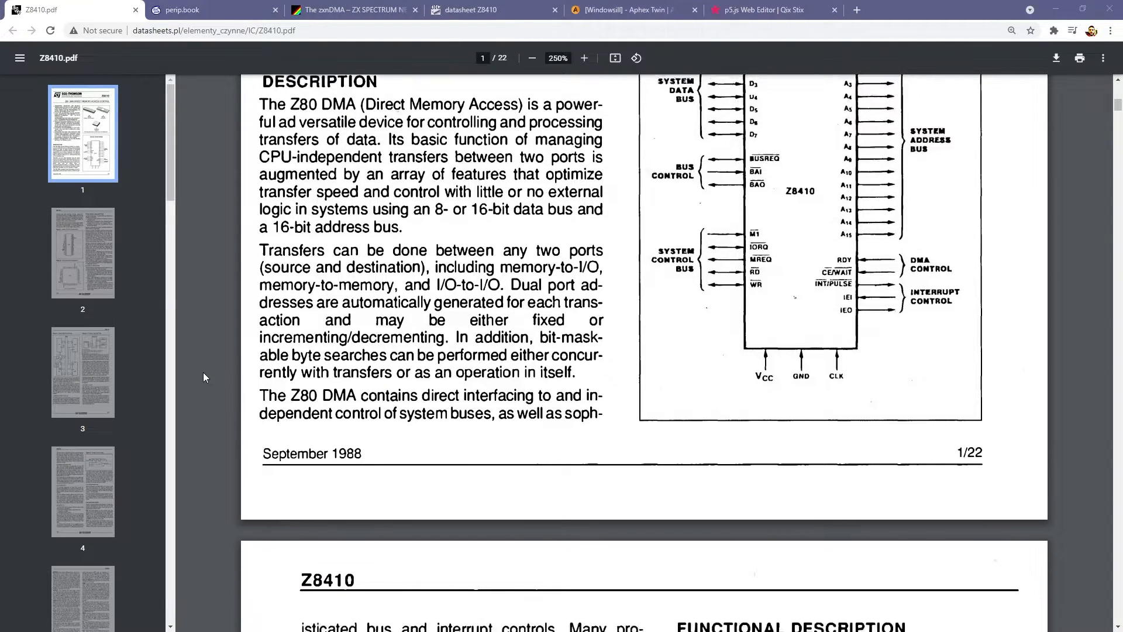
{"action": "scroll", "scroll_direction": "down", "scroll_amount": 3}
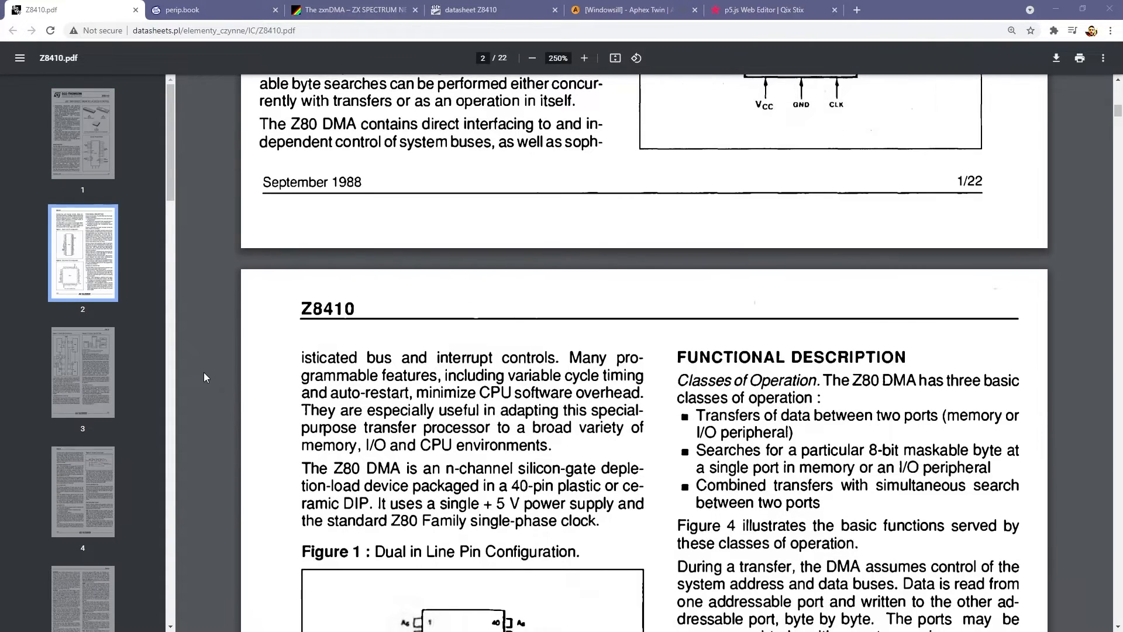
{"action": "scroll", "scroll_direction": "down", "scroll_amount": 3}
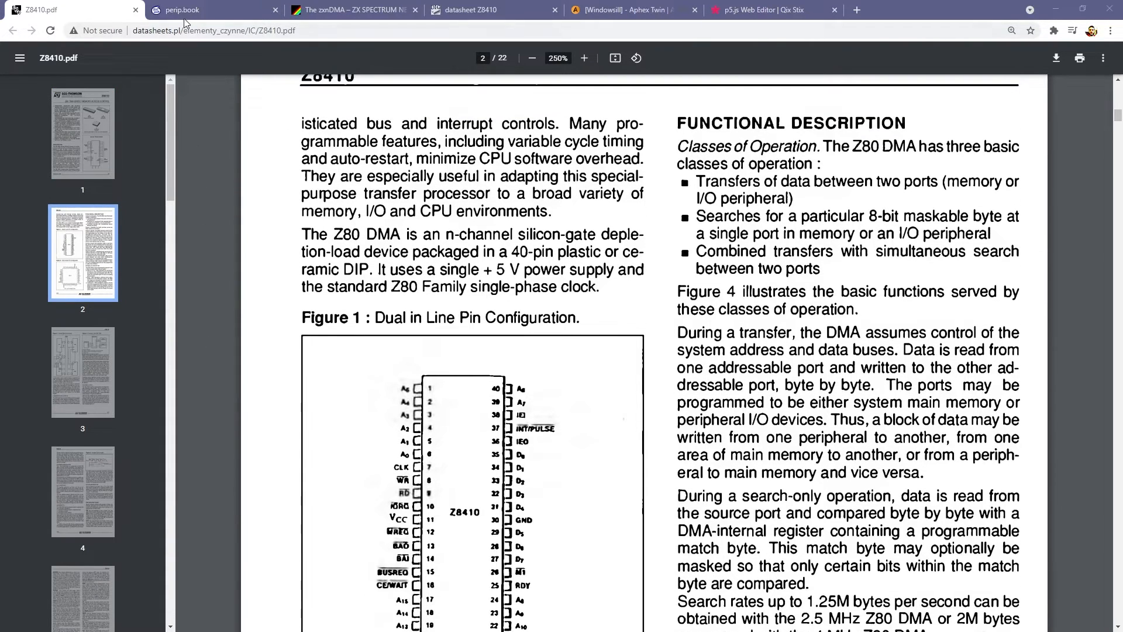
- Read the Z80 peripherals manual's DMA Overview down to Figure 15's CPU I/O sequence
{"action": "left_click", "coordinate": [208, 9]}
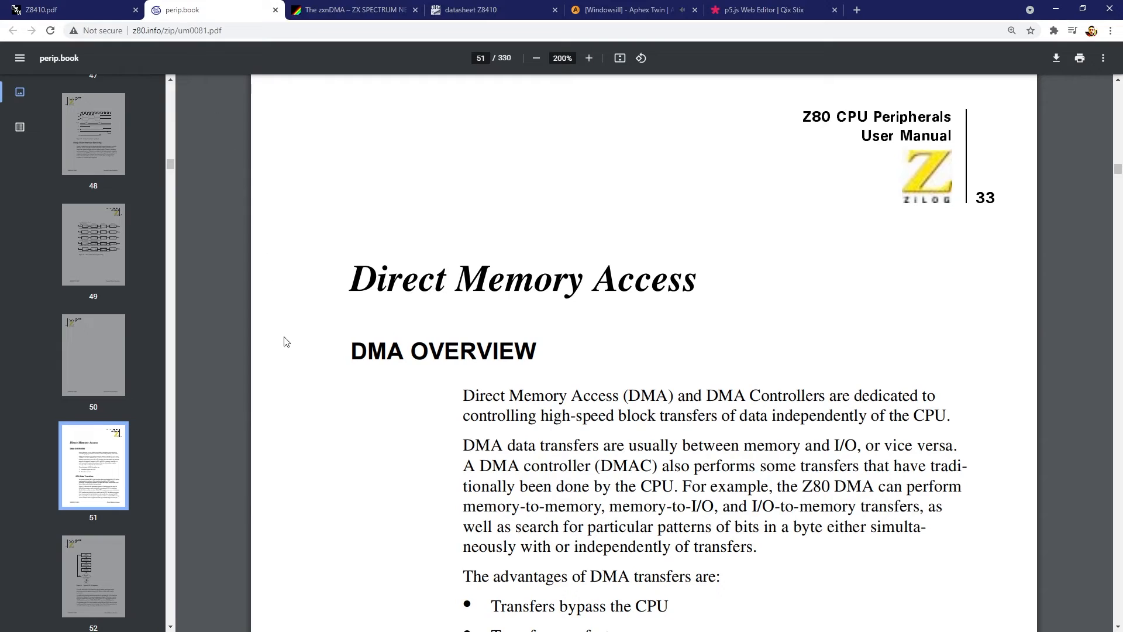
{"action": "scroll", "scroll_direction": "down", "scroll_amount": 3}
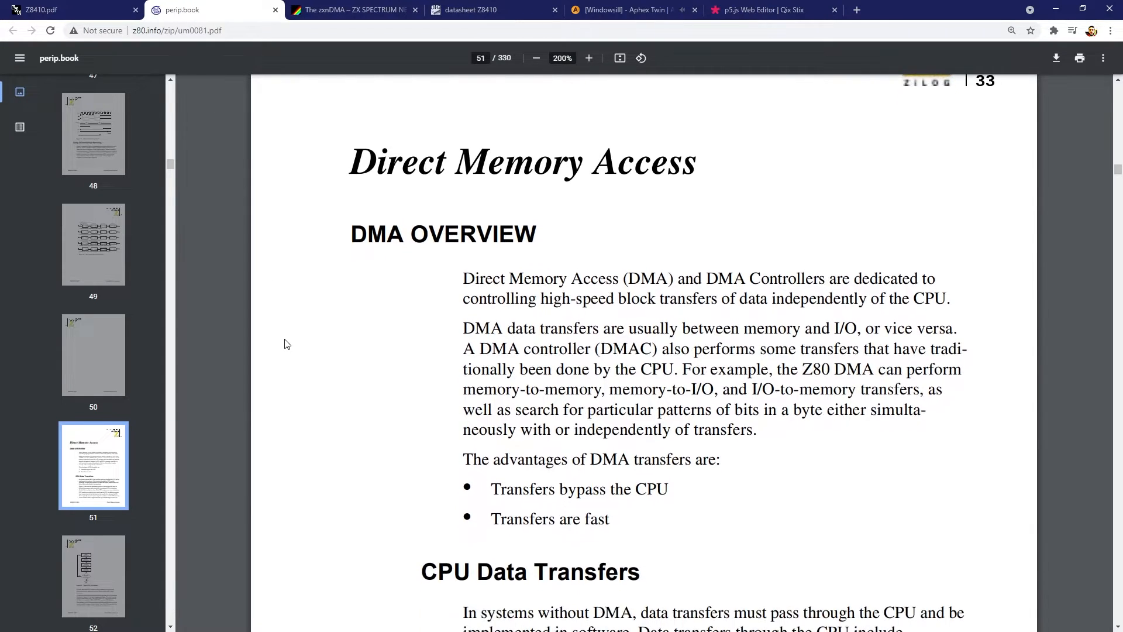
{"action": "scroll", "scroll_direction": "down", "scroll_amount": 3}
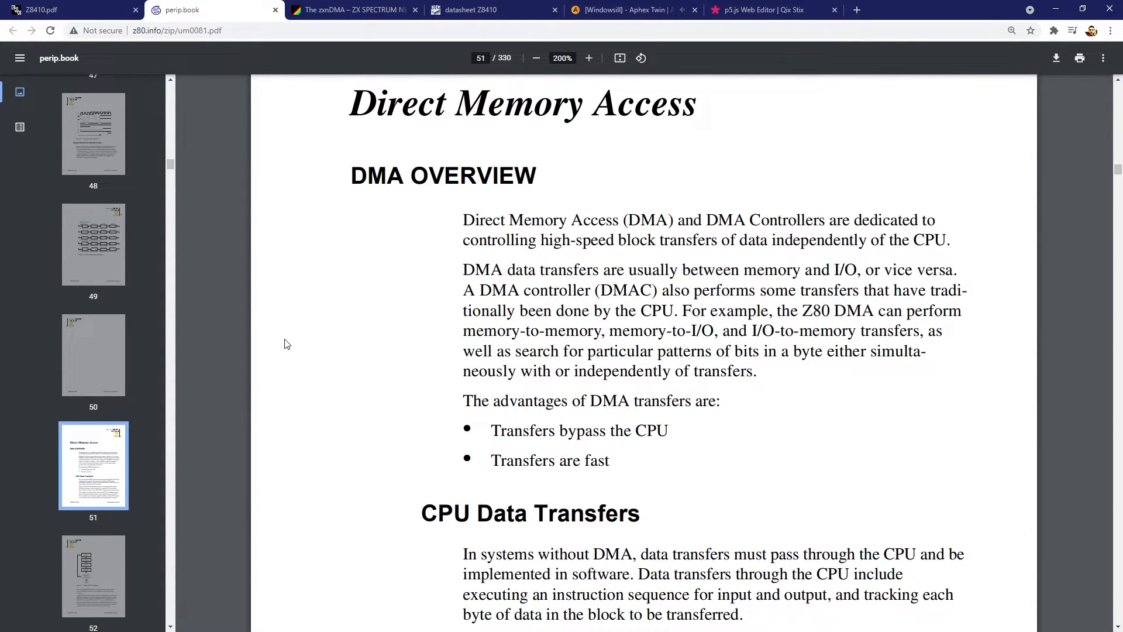
{"action": "scroll", "scroll_direction": "down", "scroll_amount": 3}
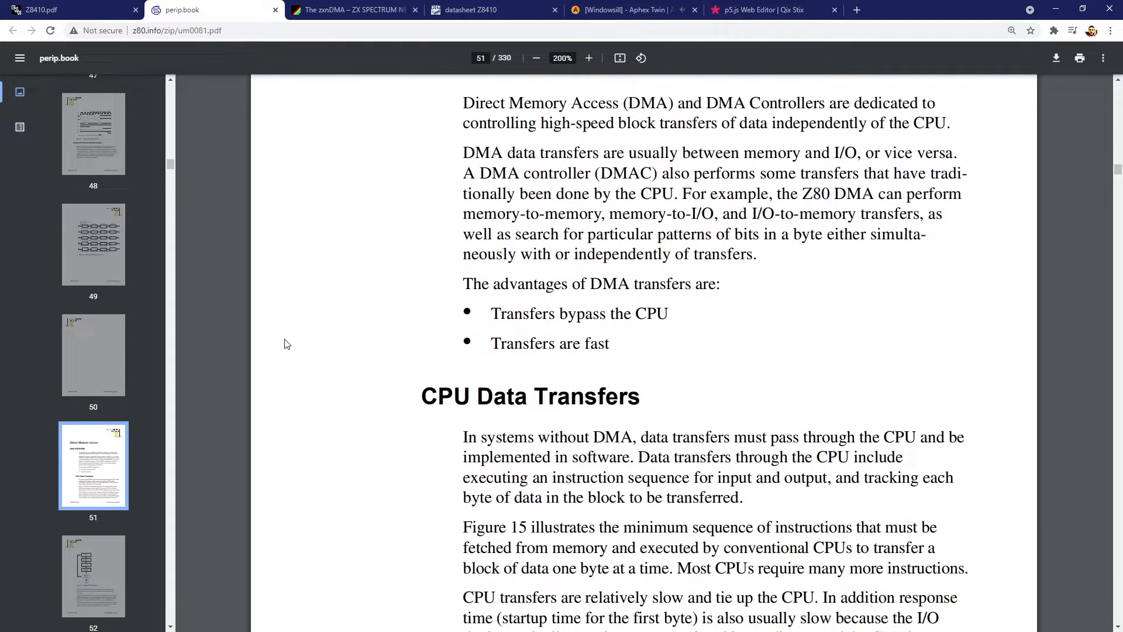
{"action": "scroll", "scroll_direction": "down", "scroll_amount": 3}
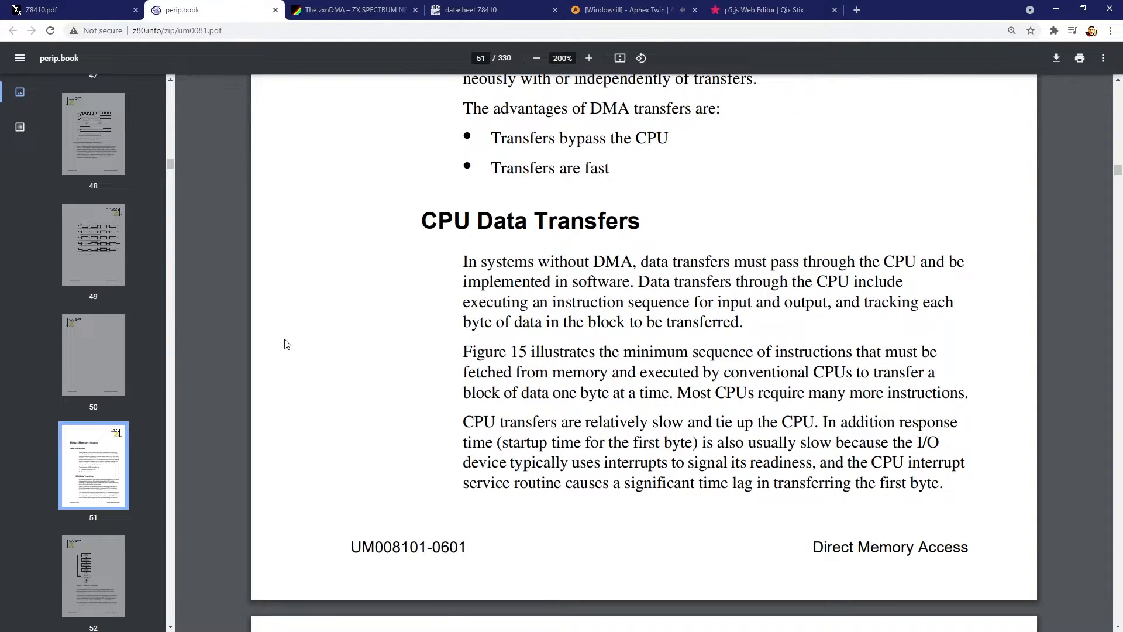
{"action": "scroll", "scroll_direction": "down", "scroll_amount": 3}
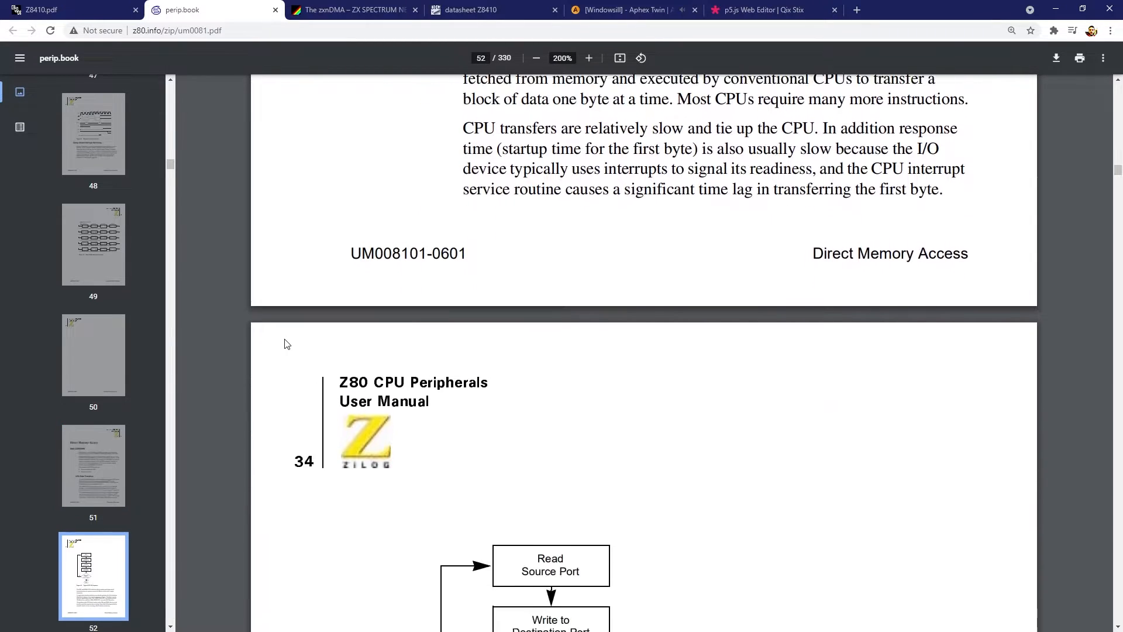
{"action": "scroll", "scroll_direction": "down", "scroll_amount": 3}
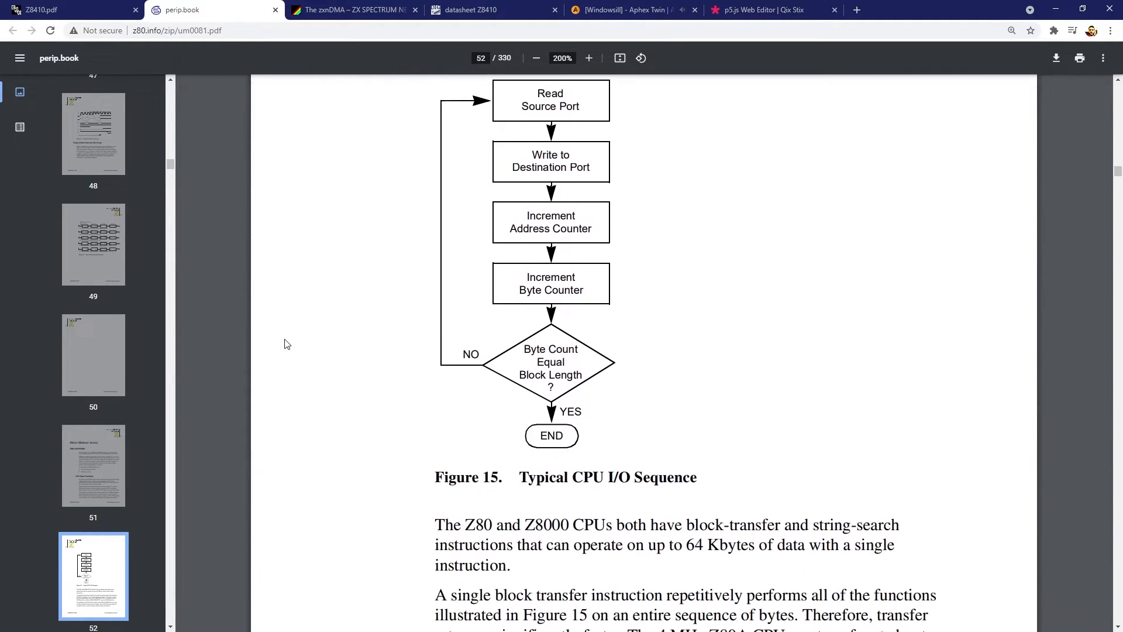
{"action": "scroll", "scroll_direction": "down", "scroll_amount": 3}
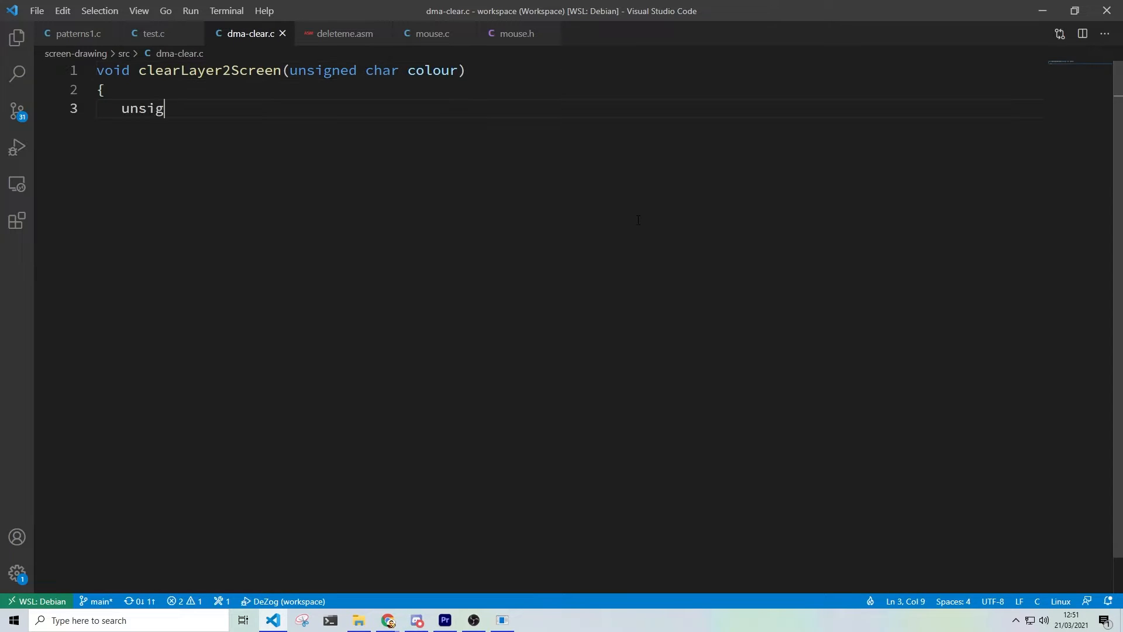
- Declare a zero byte from colour, then write the WR4 address bytes and WR5 value 0x82
{"action": "type", "text": "ned char zero = colour"}
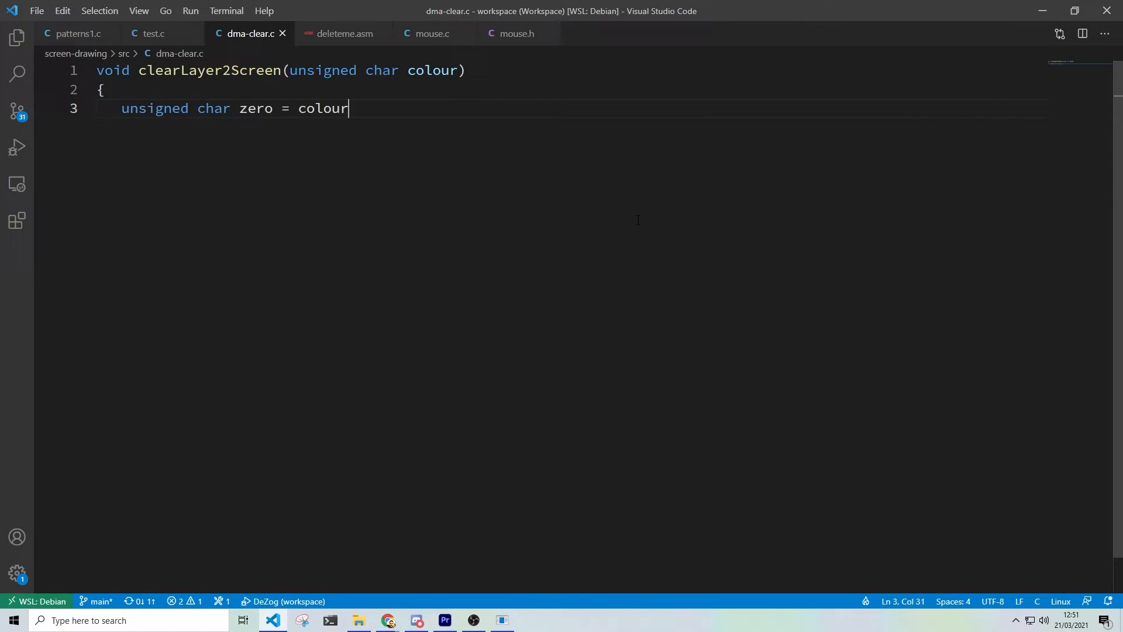
{"action": "type", "text": ";"}
{"action": "type", "text": "IO_6B = 0x"}
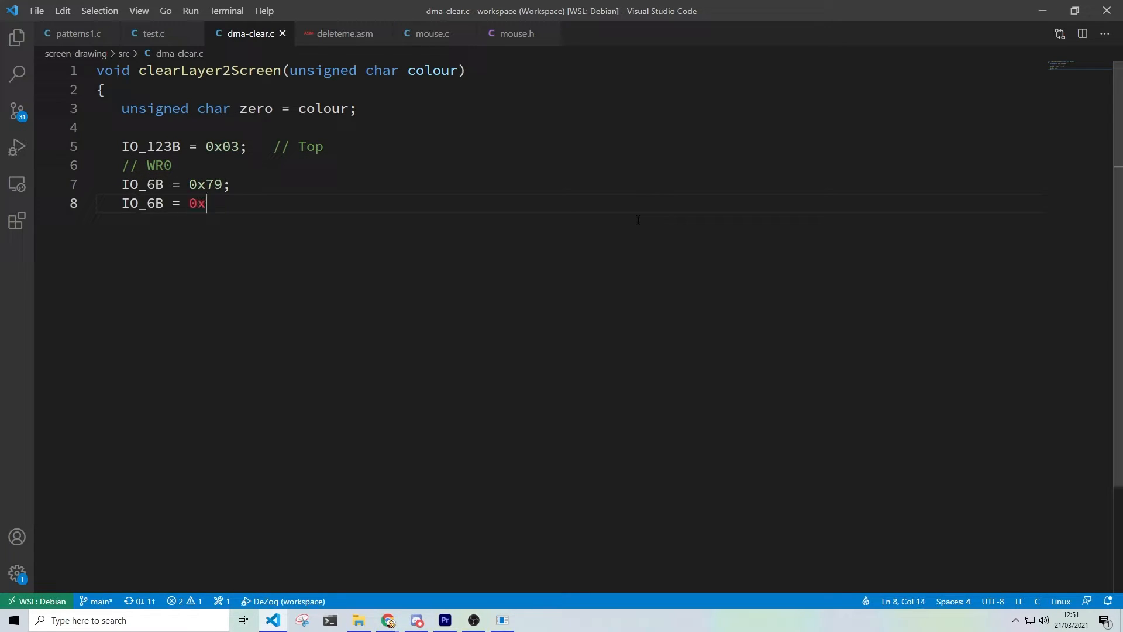
{"action": "type", "text": "00; IO_6B = 0x00; // A"}
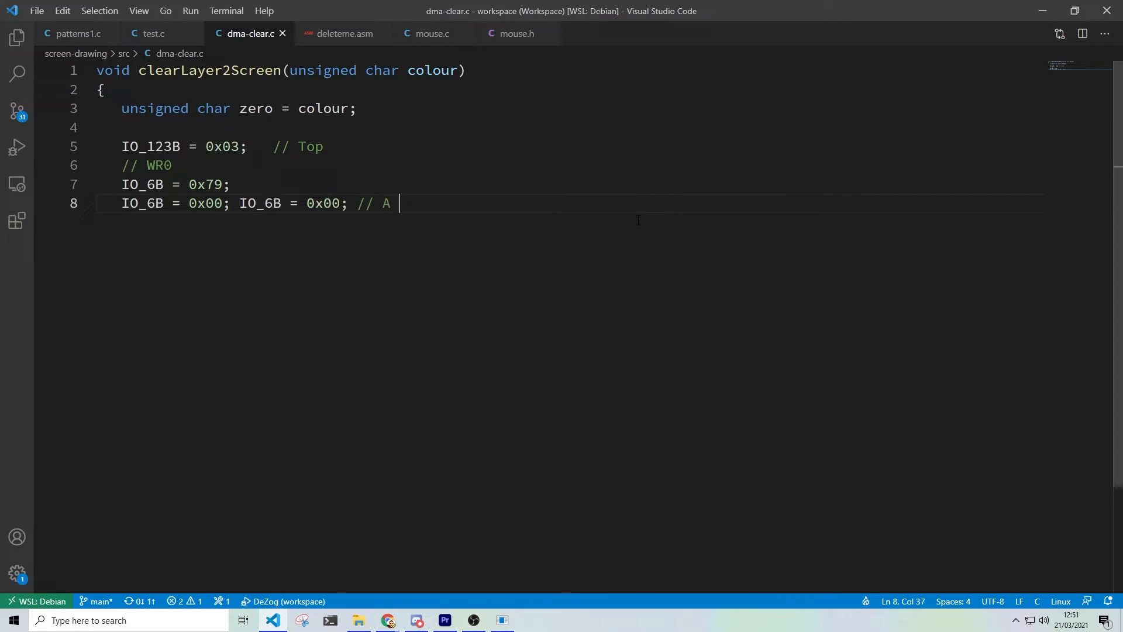
{"action": "type", "text": "Start"}
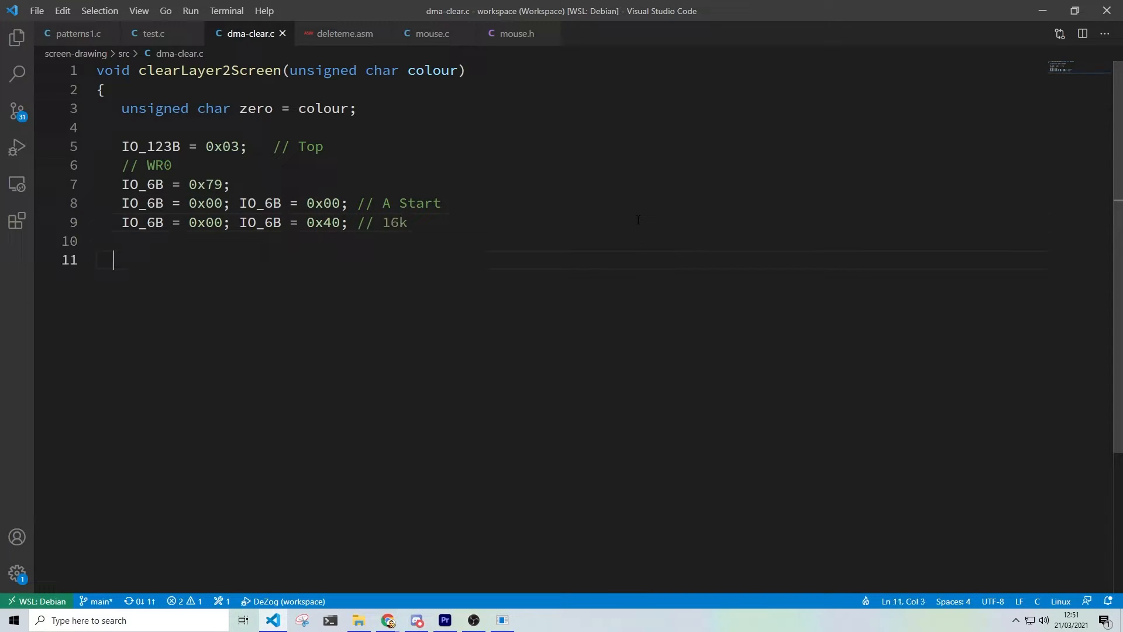
{"action": "type", "text": "// WR1"}
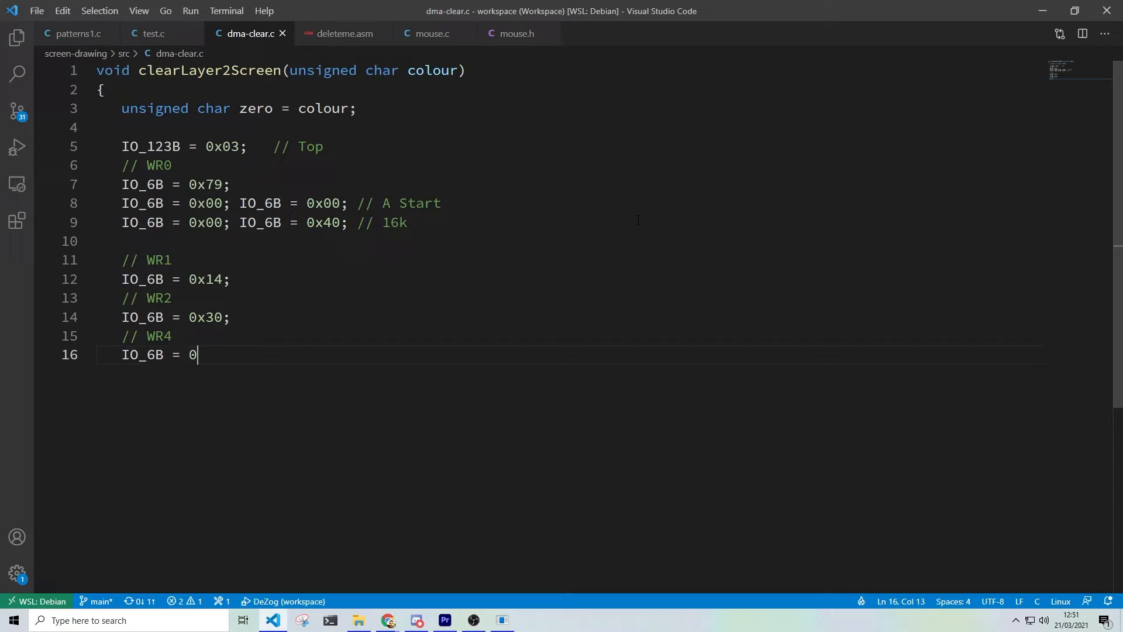
{"action": "type", "text": "AD;"}
{"action": "type", "text": "IO_6B"}
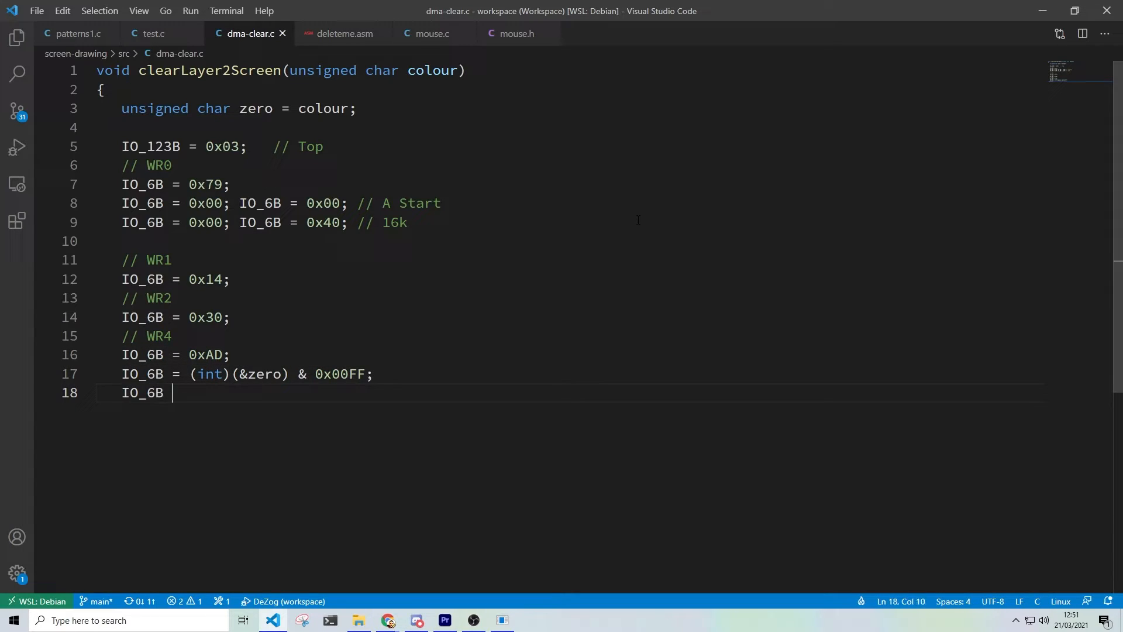
{"action": "type", "text": "= ((int)(&zero) & 0xFF00"}
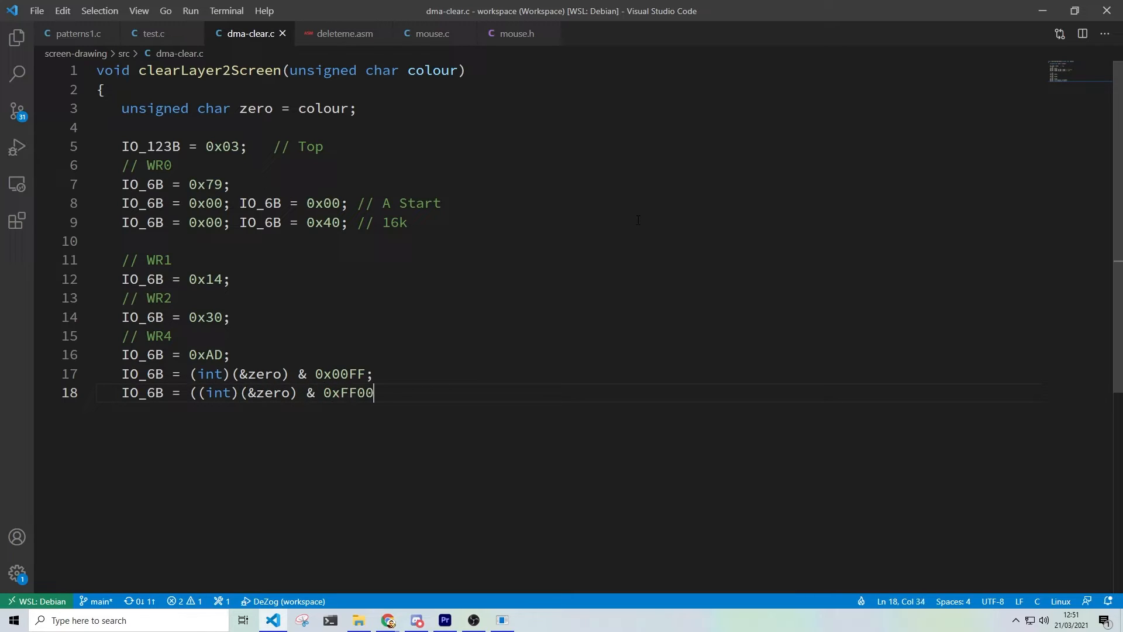
{"action": "type", "text": ") >> 8;"}
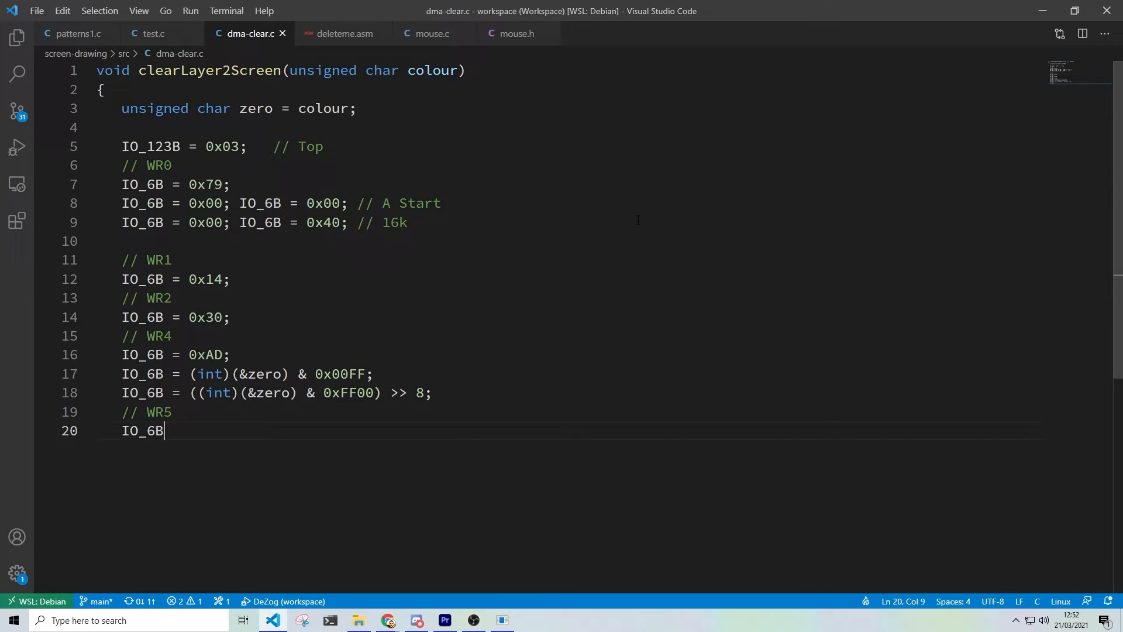
{"action": "type", "text": "= 0x82;"}
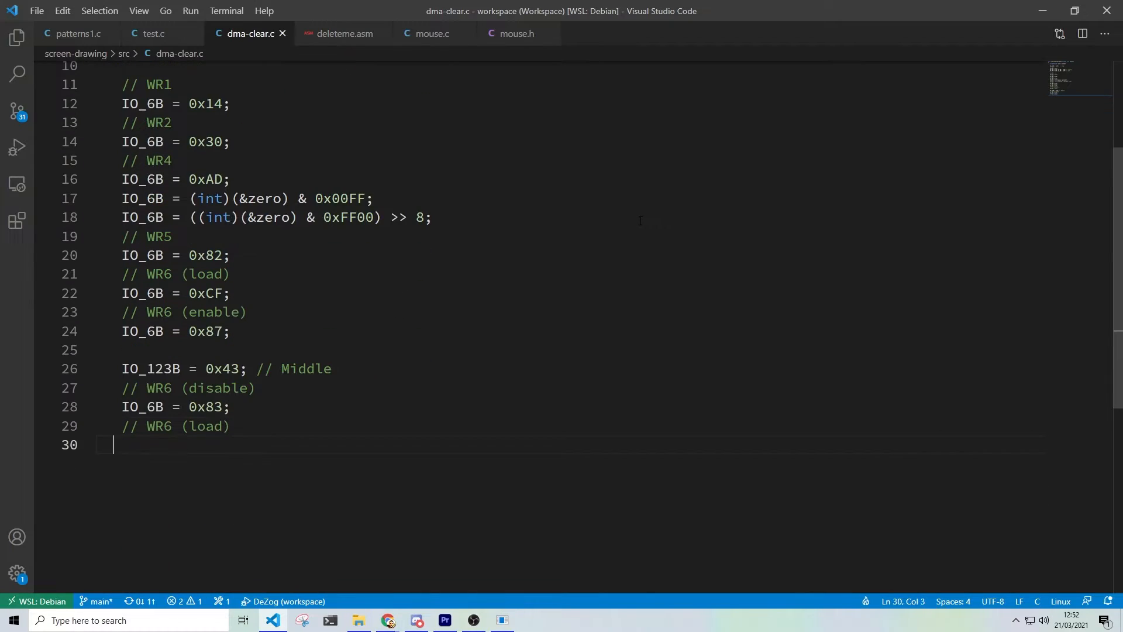
- Add WR6 load 0xCF, enable 0x87 and disable commands for the Middle and Bottom blocks
{"action": "type", "text": "IO_6B = 0xCF;"}
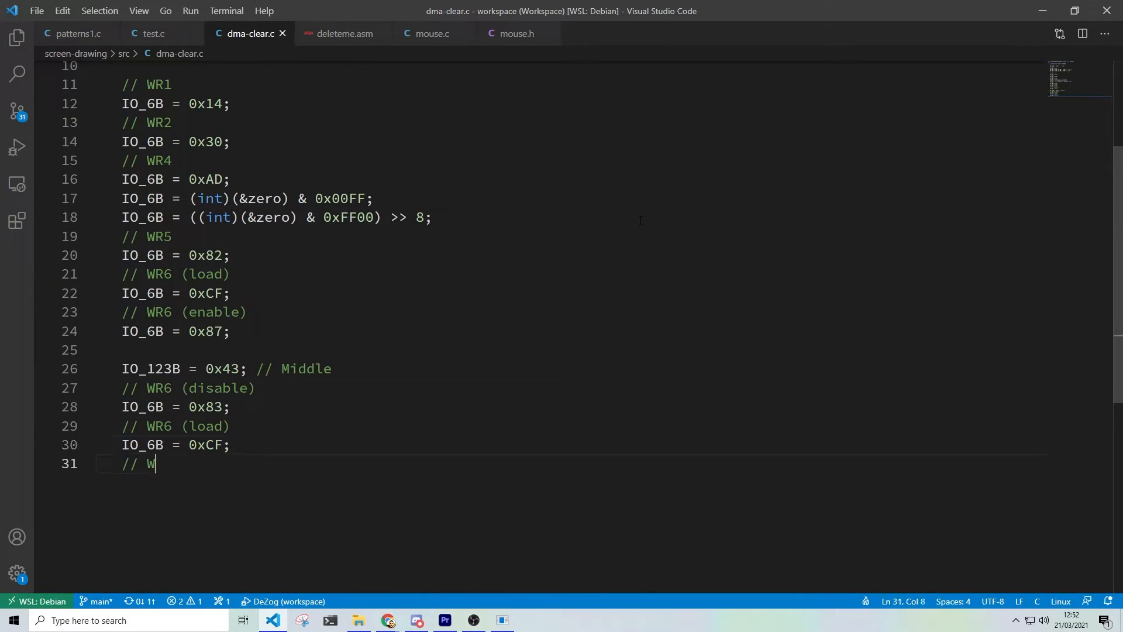
{"action": "type", "text": "R6 (enable)"}
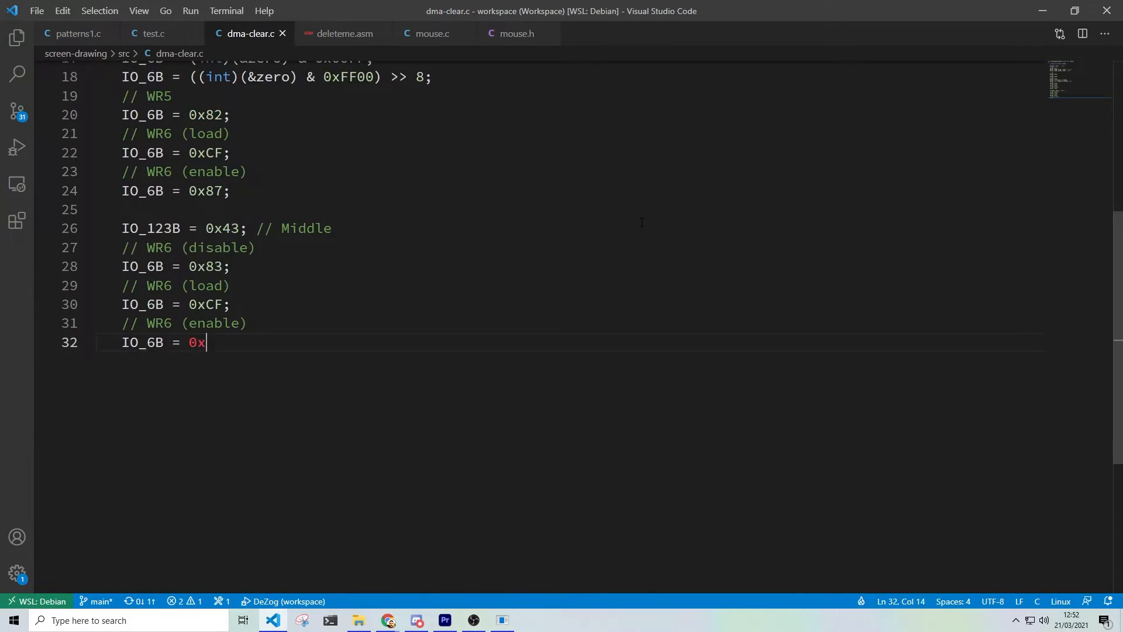
{"action": "type", "text": "87;"}
{"action": "type", "text": "// WR6"}
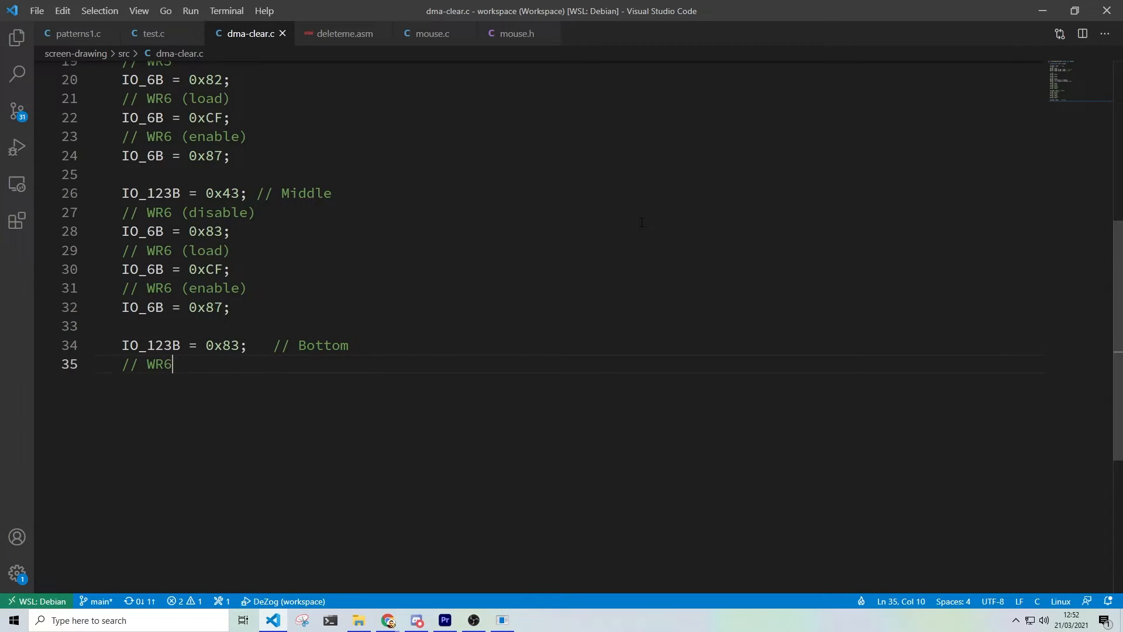
{"action": "type", "text": "(disable)"}
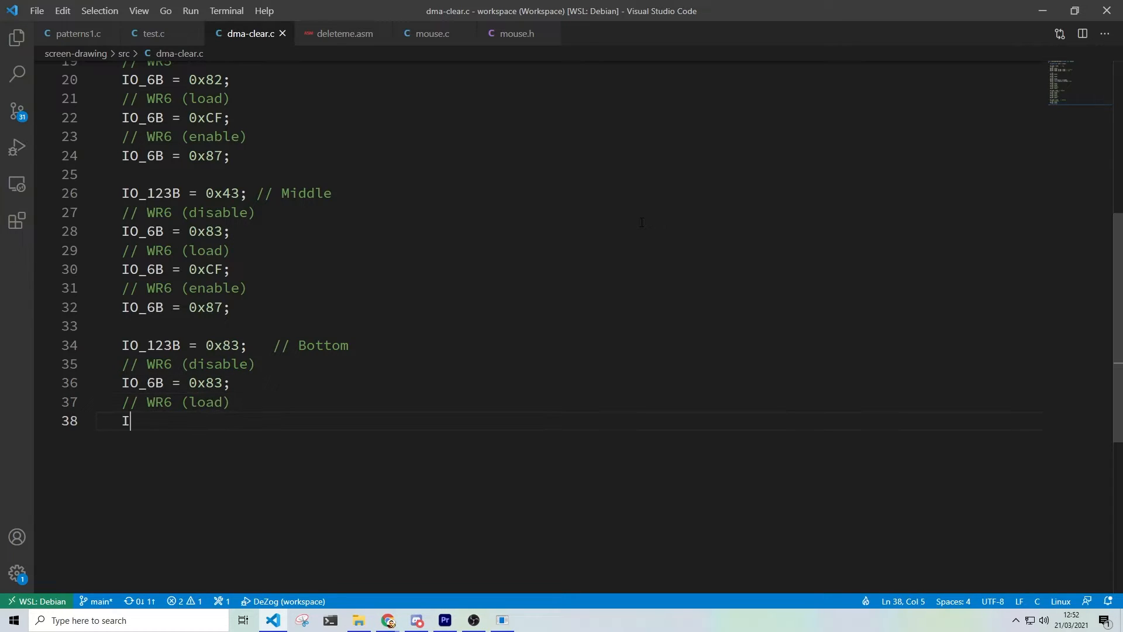
{"action": "type", "text": "O_6B = 0xCF;"}
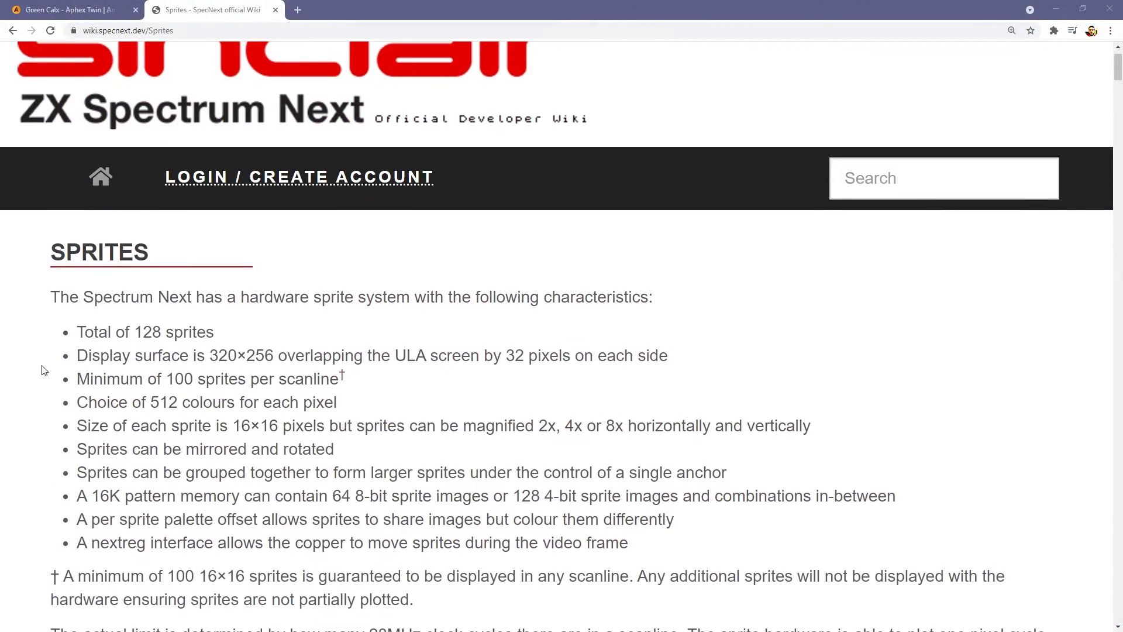
- Scroll the Sprites wiki page down to the Sprite Patterns section
{"action": "scroll", "scroll_direction": "down", "scroll_amount": 3}
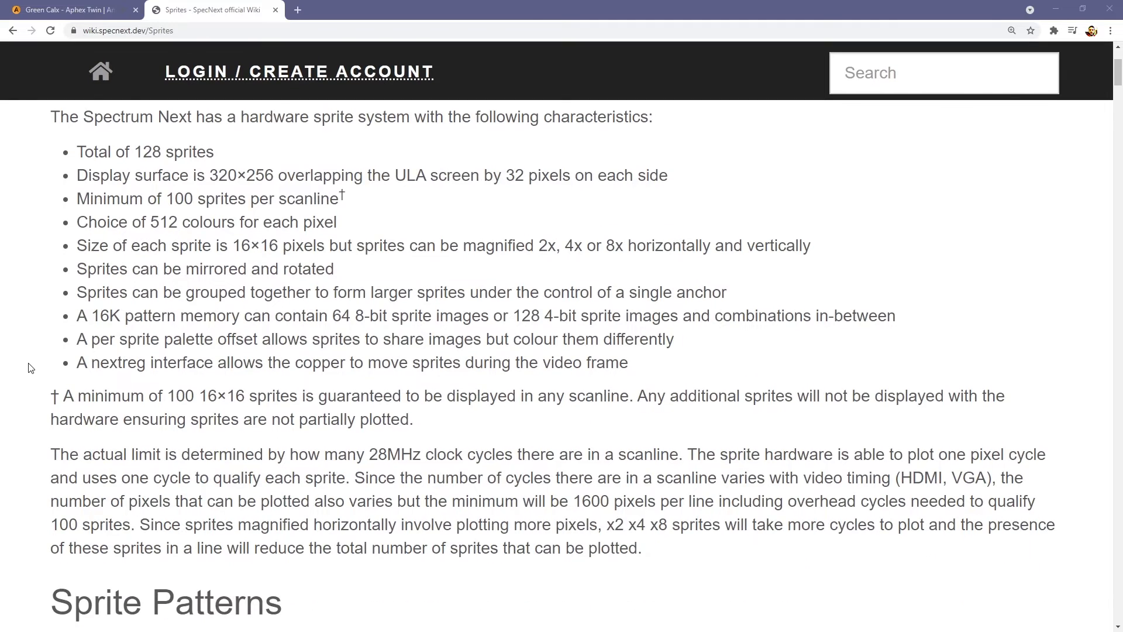
{"action": "scroll", "scroll_direction": "down", "scroll_amount": 3}
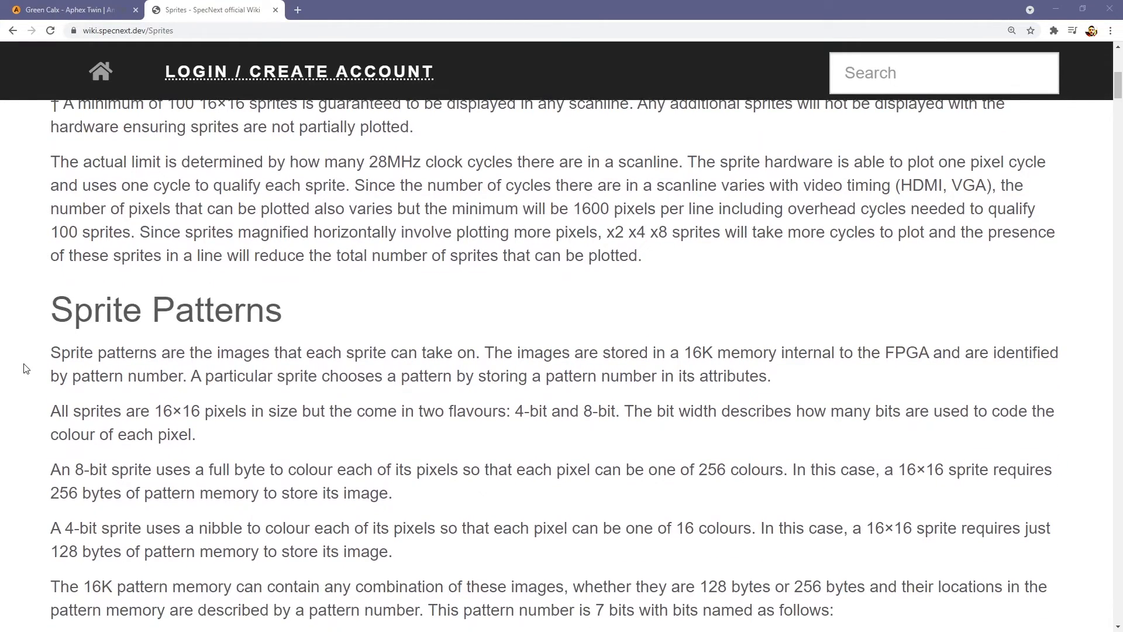
{"action": "scroll", "scroll_direction": "down", "scroll_amount": 3}
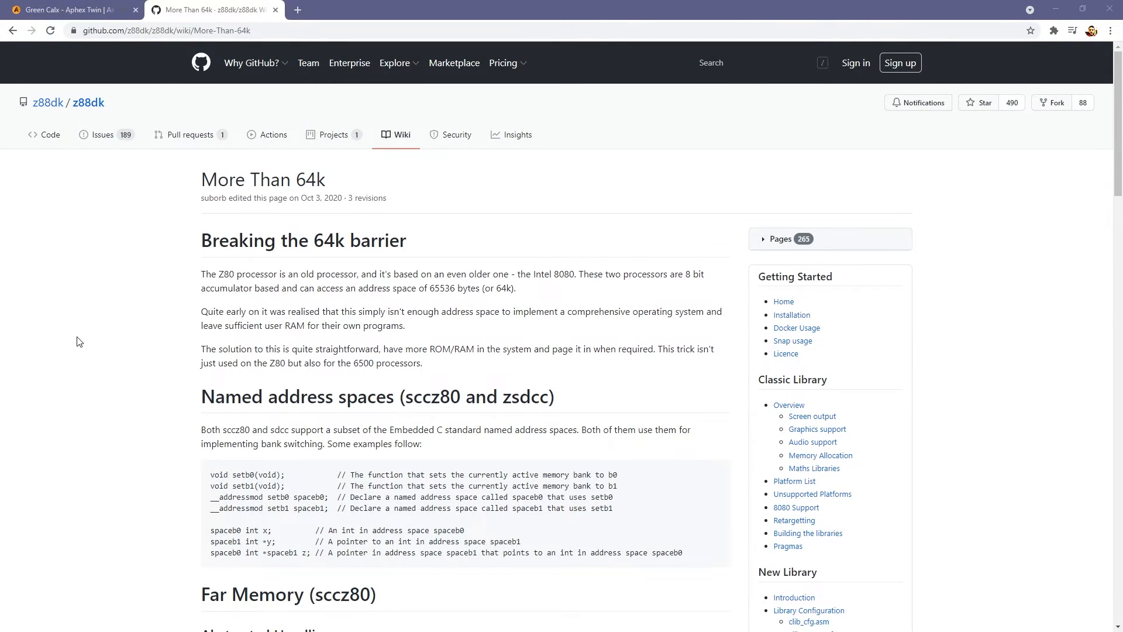
- Scroll through the z88dk More Than 64k wiki page
{"action": "scroll", "scroll_direction": "down", "scroll_amount": 3}
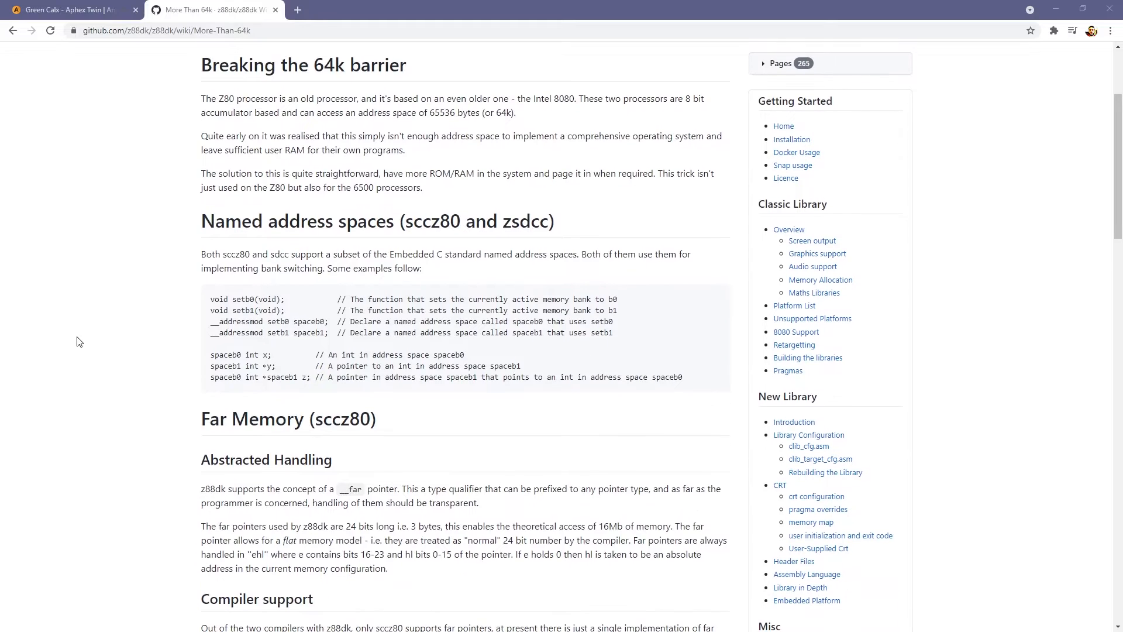
{"action": "scroll", "scroll_direction": "down", "scroll_amount": 3}
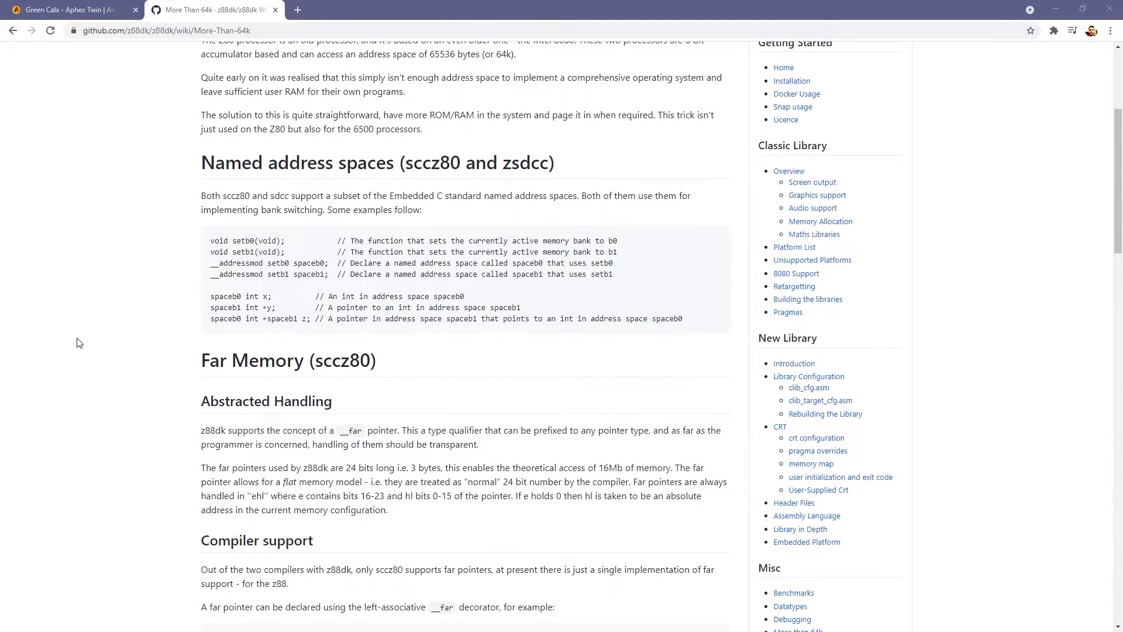
{"action": "scroll", "scroll_direction": "down", "scroll_amount": 3}
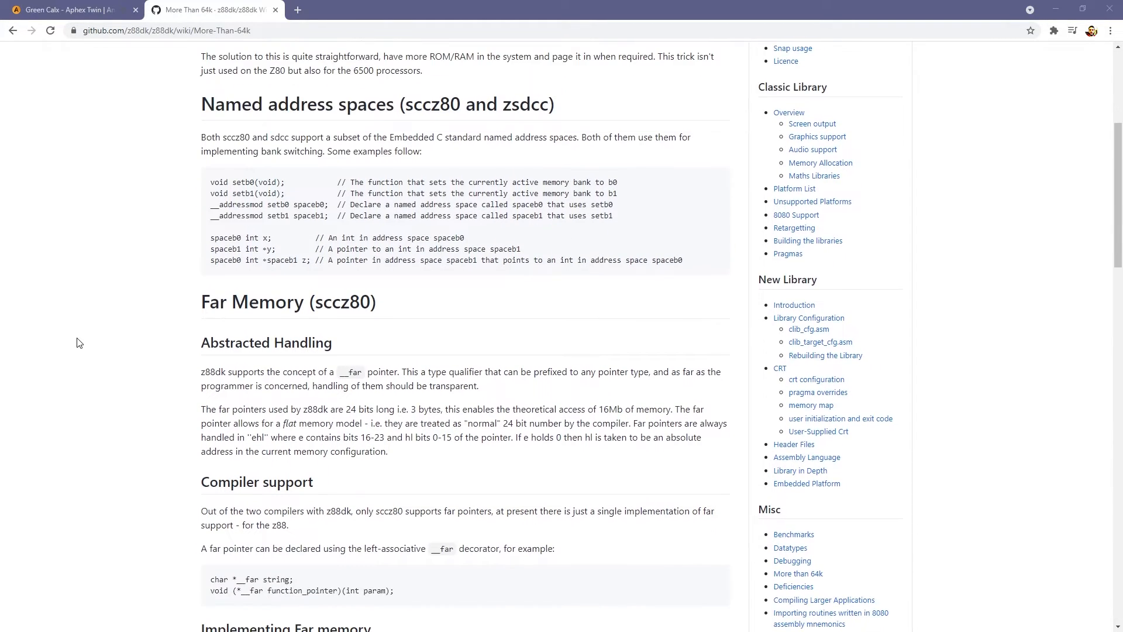
{"action": "scroll", "scroll_direction": "down", "scroll_amount": 3}
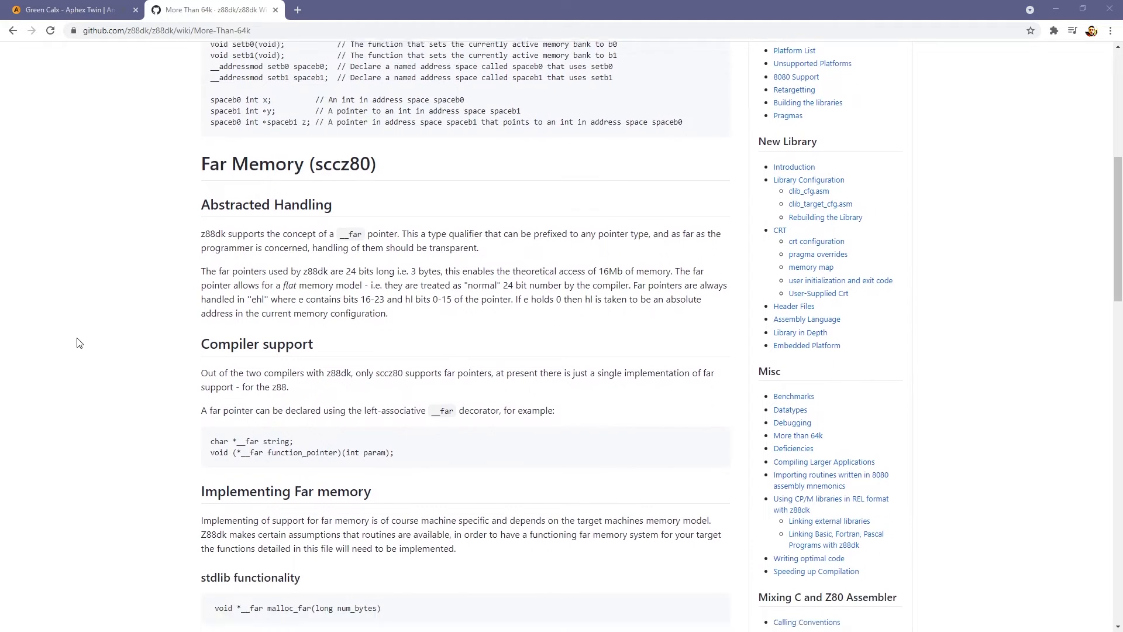
{"action": "scroll", "scroll_direction": "down", "scroll_amount": 3}
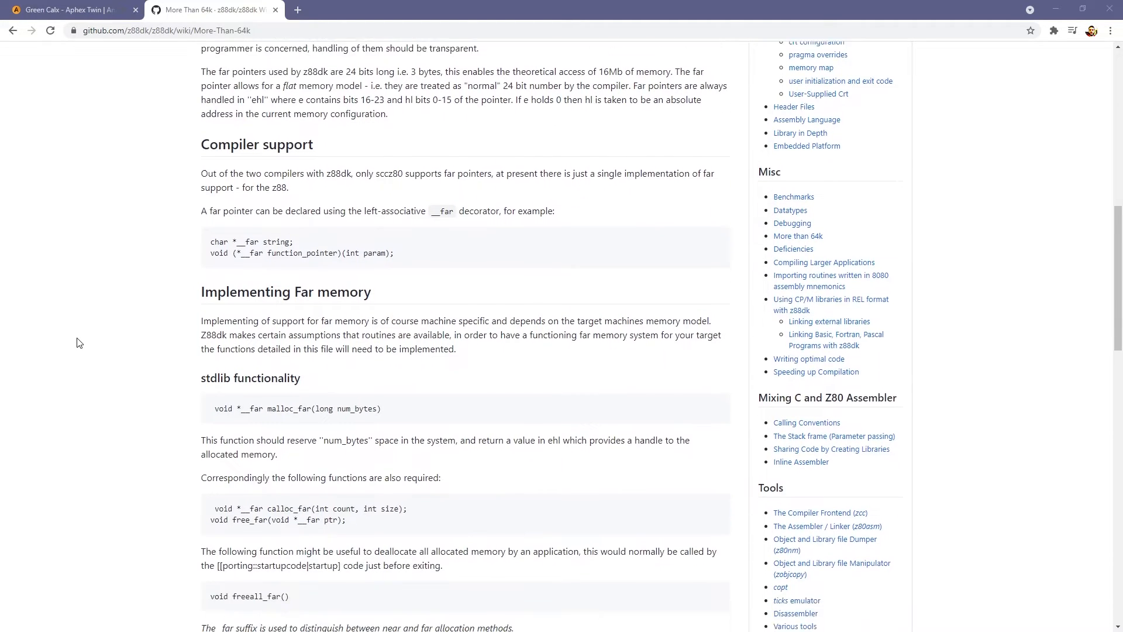
{"action": "scroll", "scroll_direction": "down", "scroll_amount": 3}
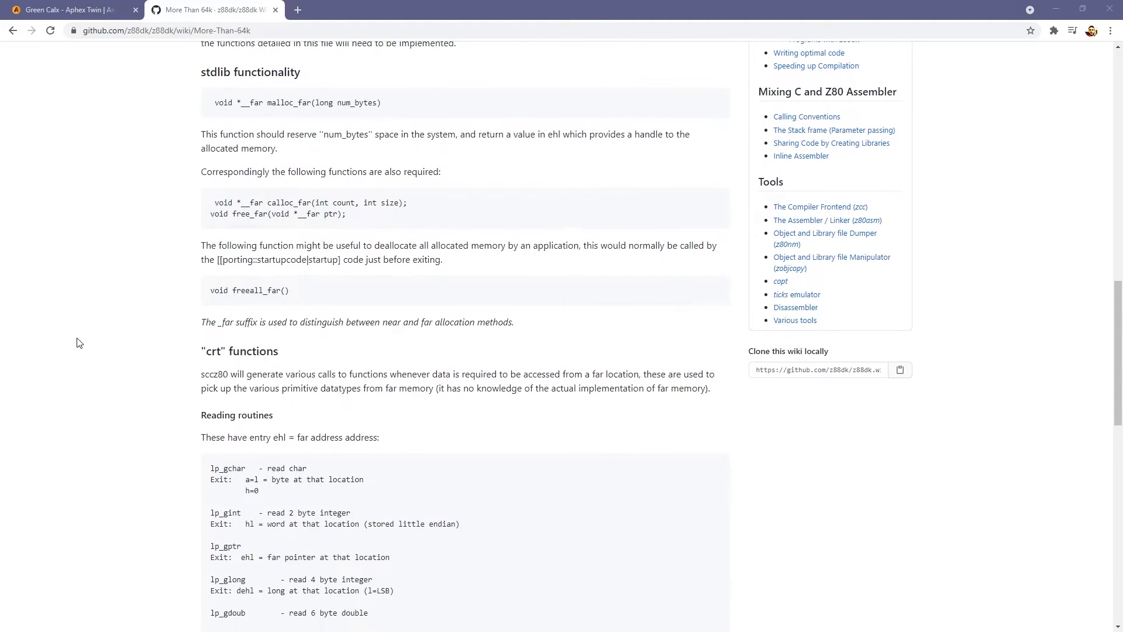
{"action": "scroll", "scroll_direction": "down", "scroll_amount": 3}
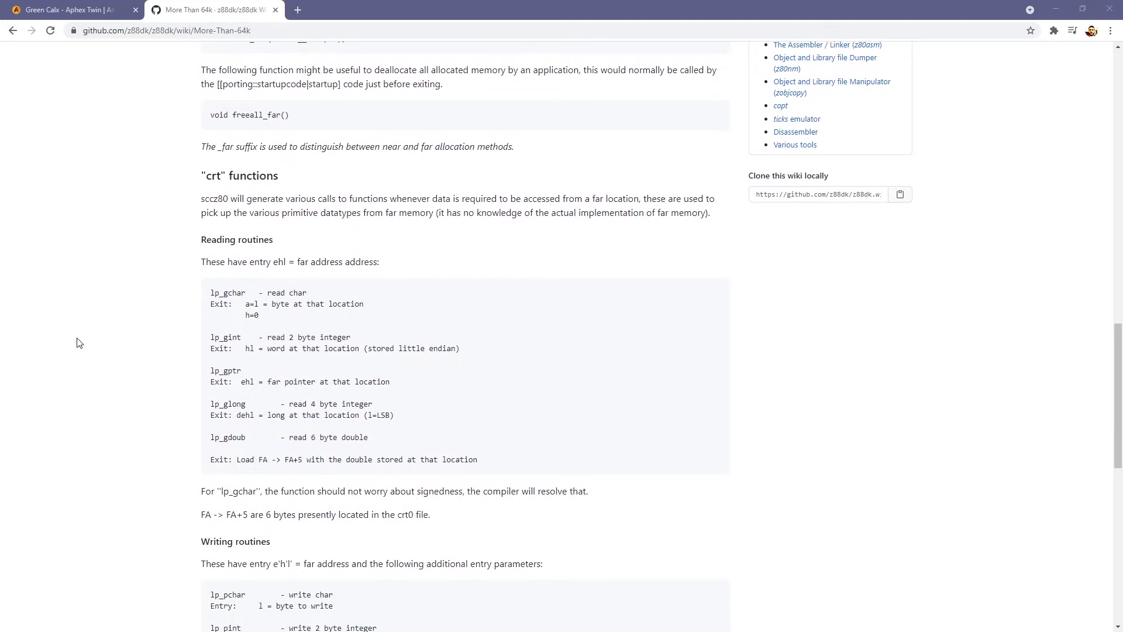
{"action": "scroll", "scroll_direction": "down", "scroll_amount": 3}
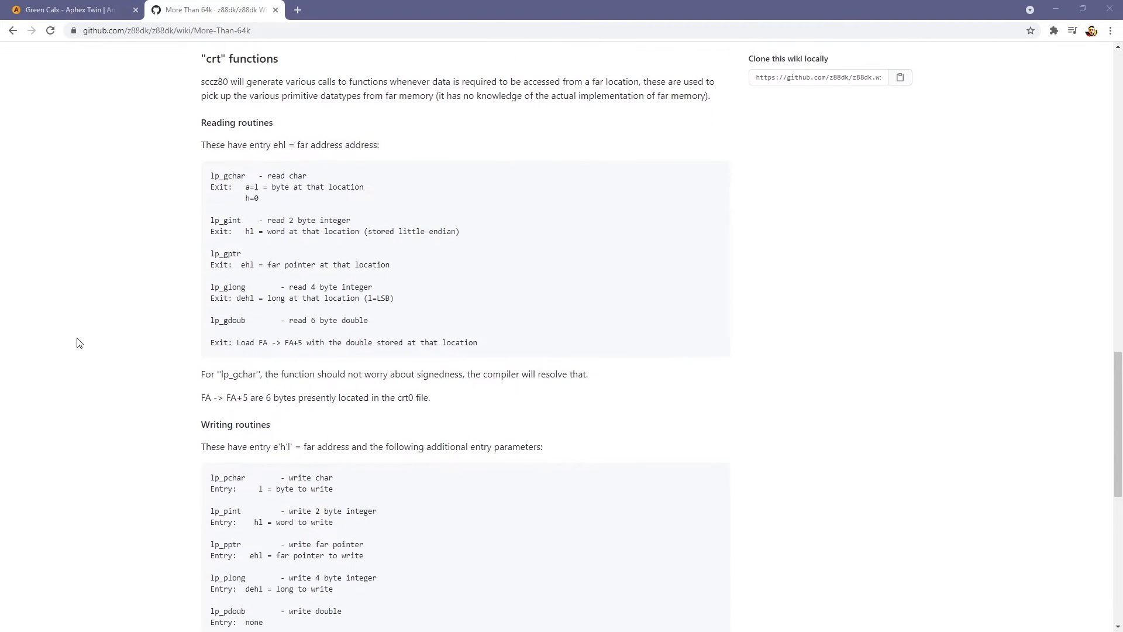
{"action": "scroll", "scroll_direction": "down", "scroll_amount": 3}
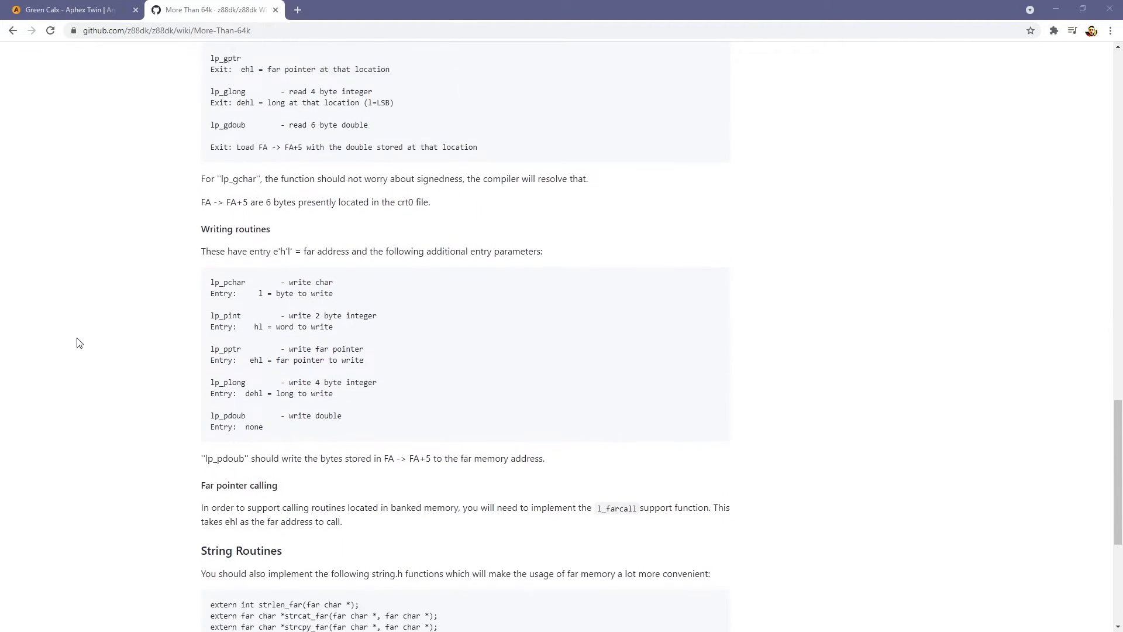
{"action": "scroll", "scroll_direction": "down", "scroll_amount": 3}
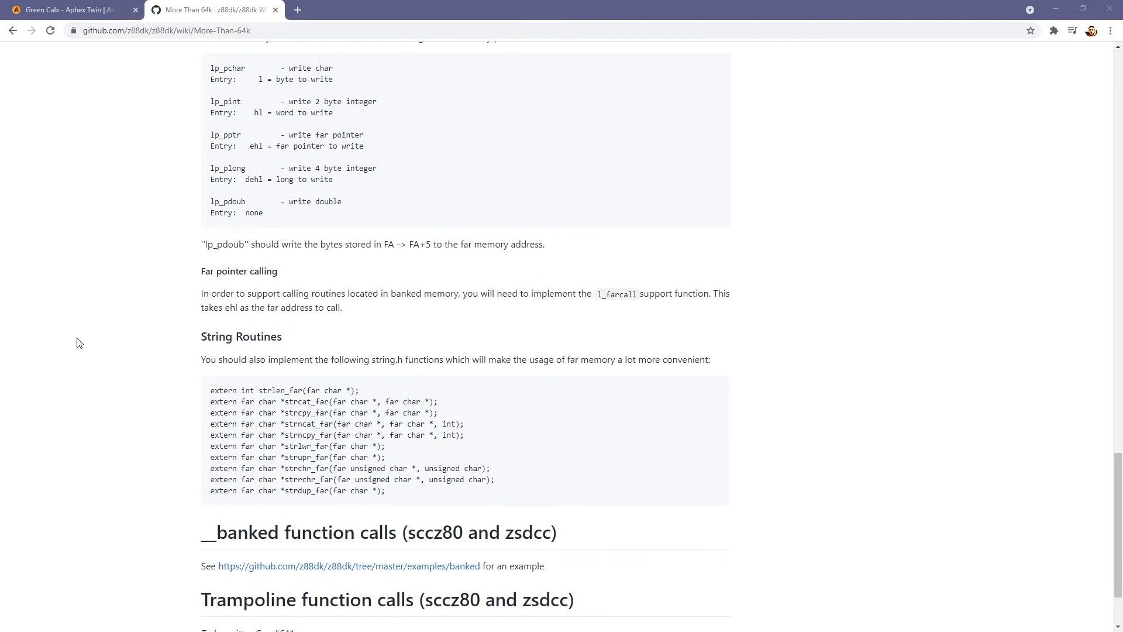
{"action": "scroll", "scroll_direction": "down", "scroll_amount": 3}
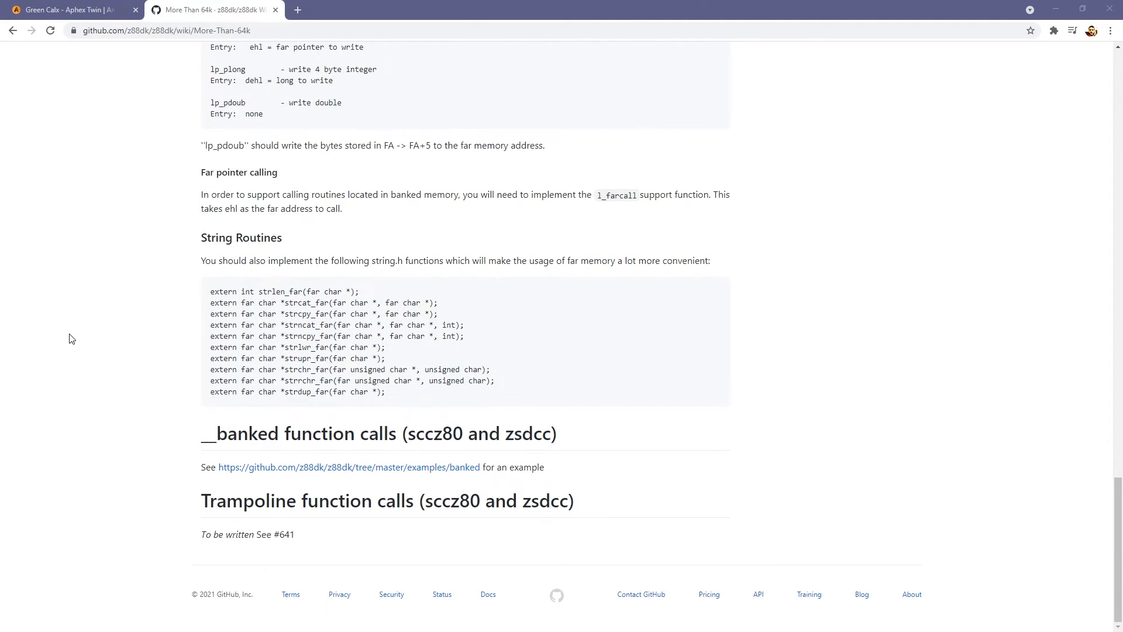
{"action": "scroll", "scroll_direction": "up", "scroll_amount": 3}
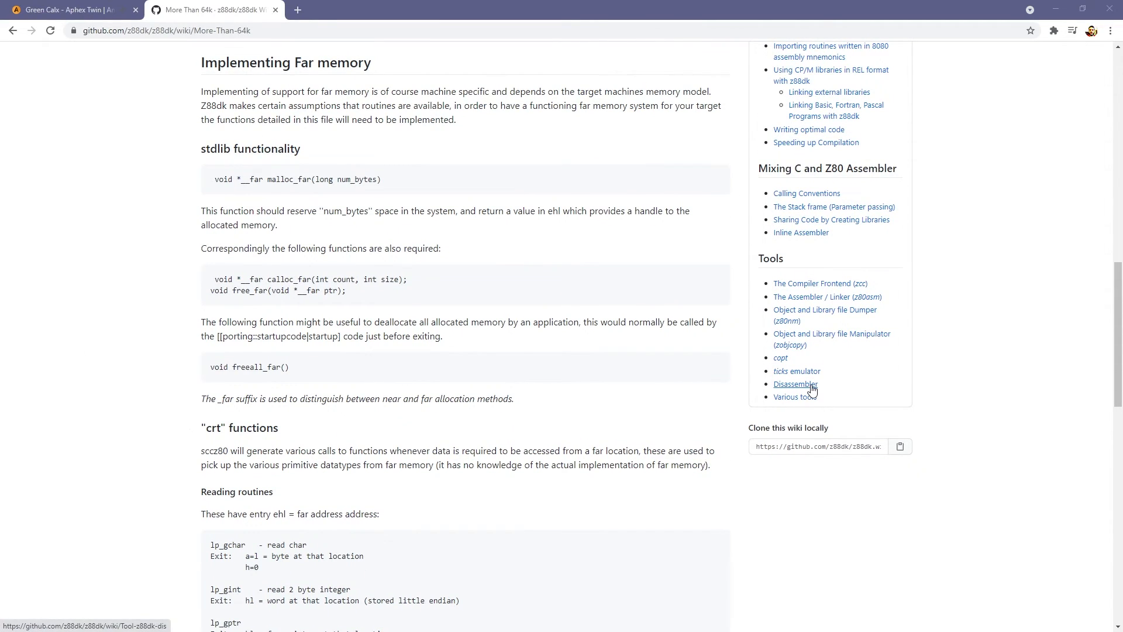
- Go to the Disassembler tool page and scroll to its CPU option table
{"action": "left_click", "coordinate": [794, 384]}
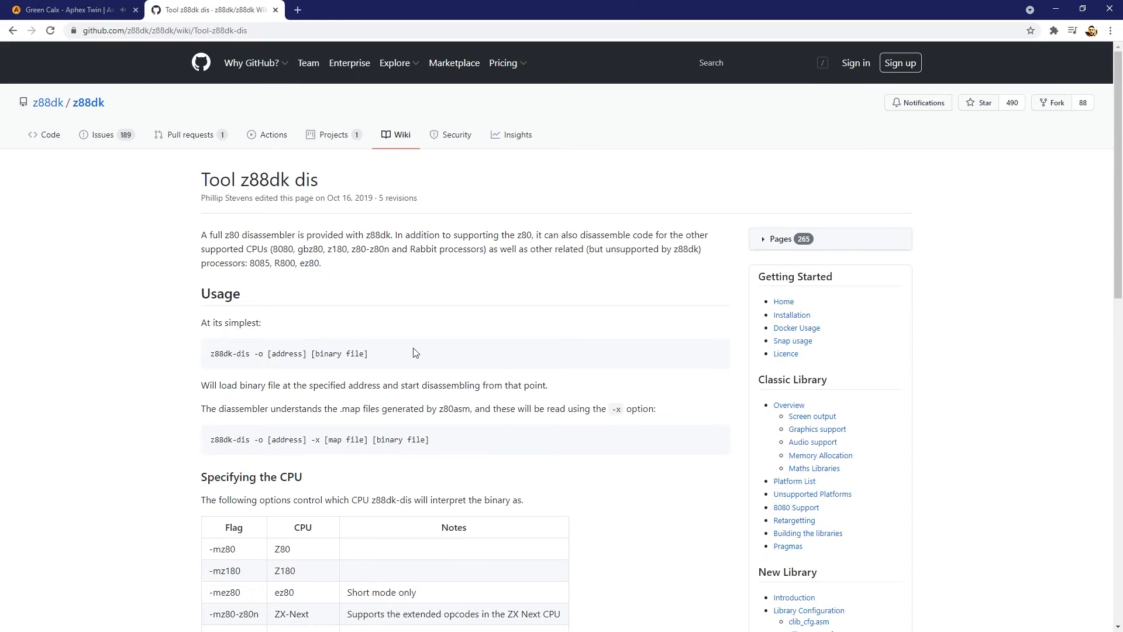
{"action": "scroll", "scroll_direction": "down", "scroll_amount": 3}
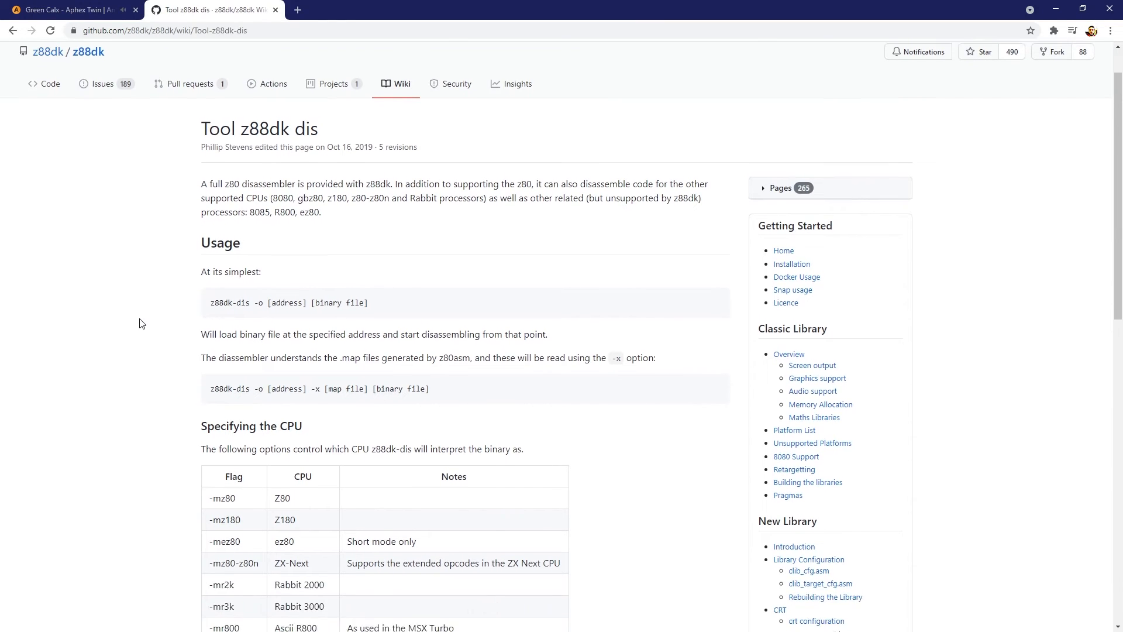
{"action": "scroll", "scroll_direction": "down", "scroll_amount": 3}
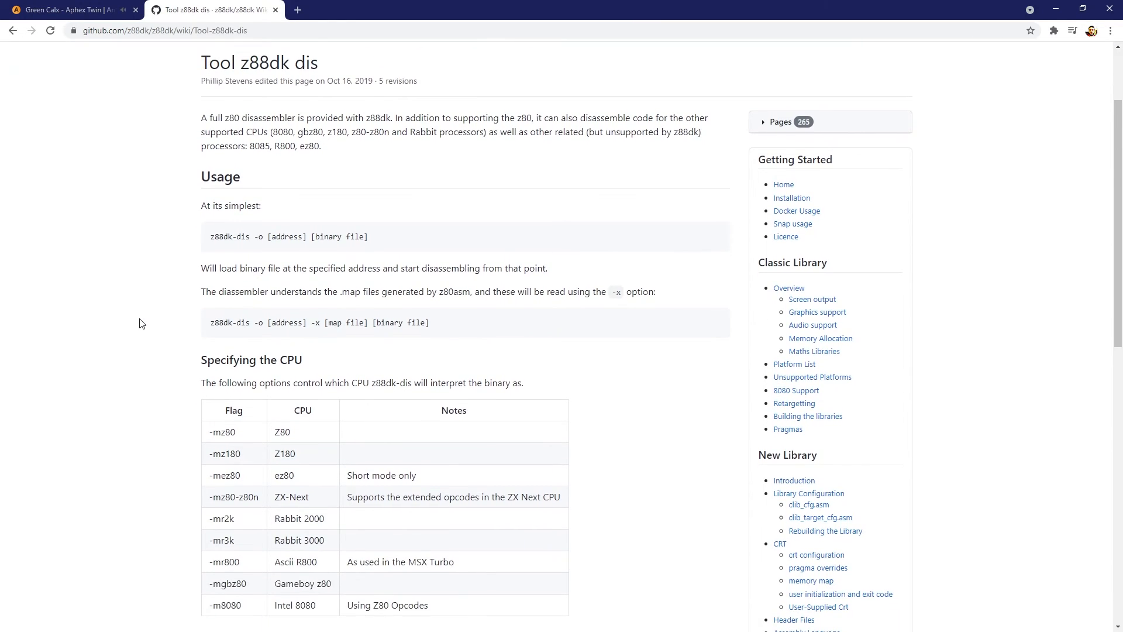
{"action": "scroll", "scroll_direction": "down", "scroll_amount": 3}
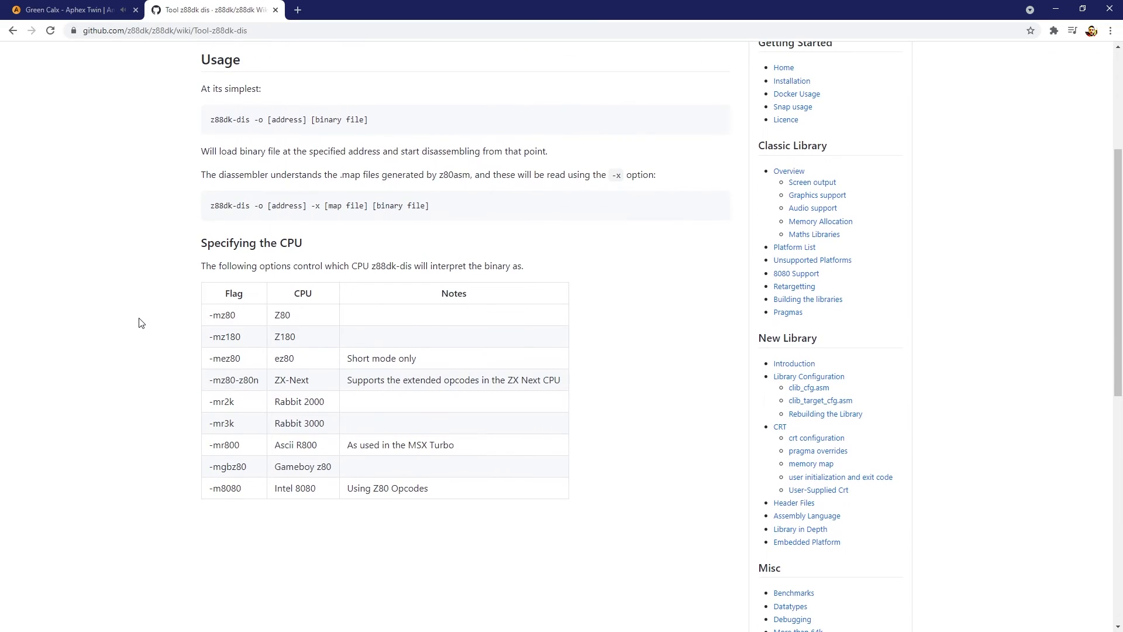
{"action": "mouse_move", "coordinate": [910, 428]}
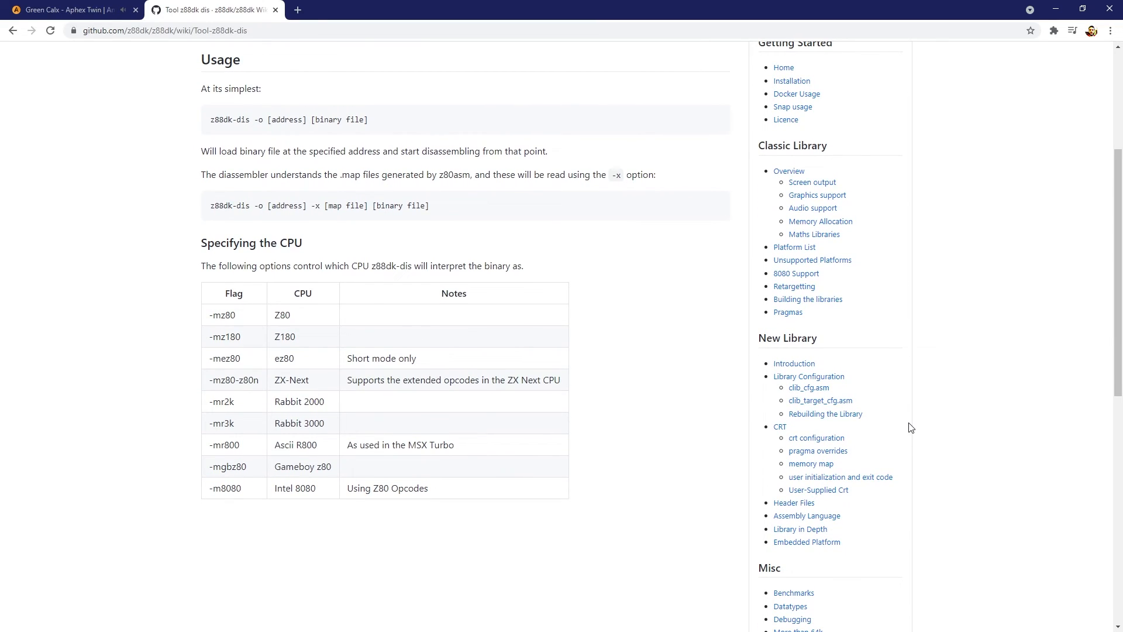